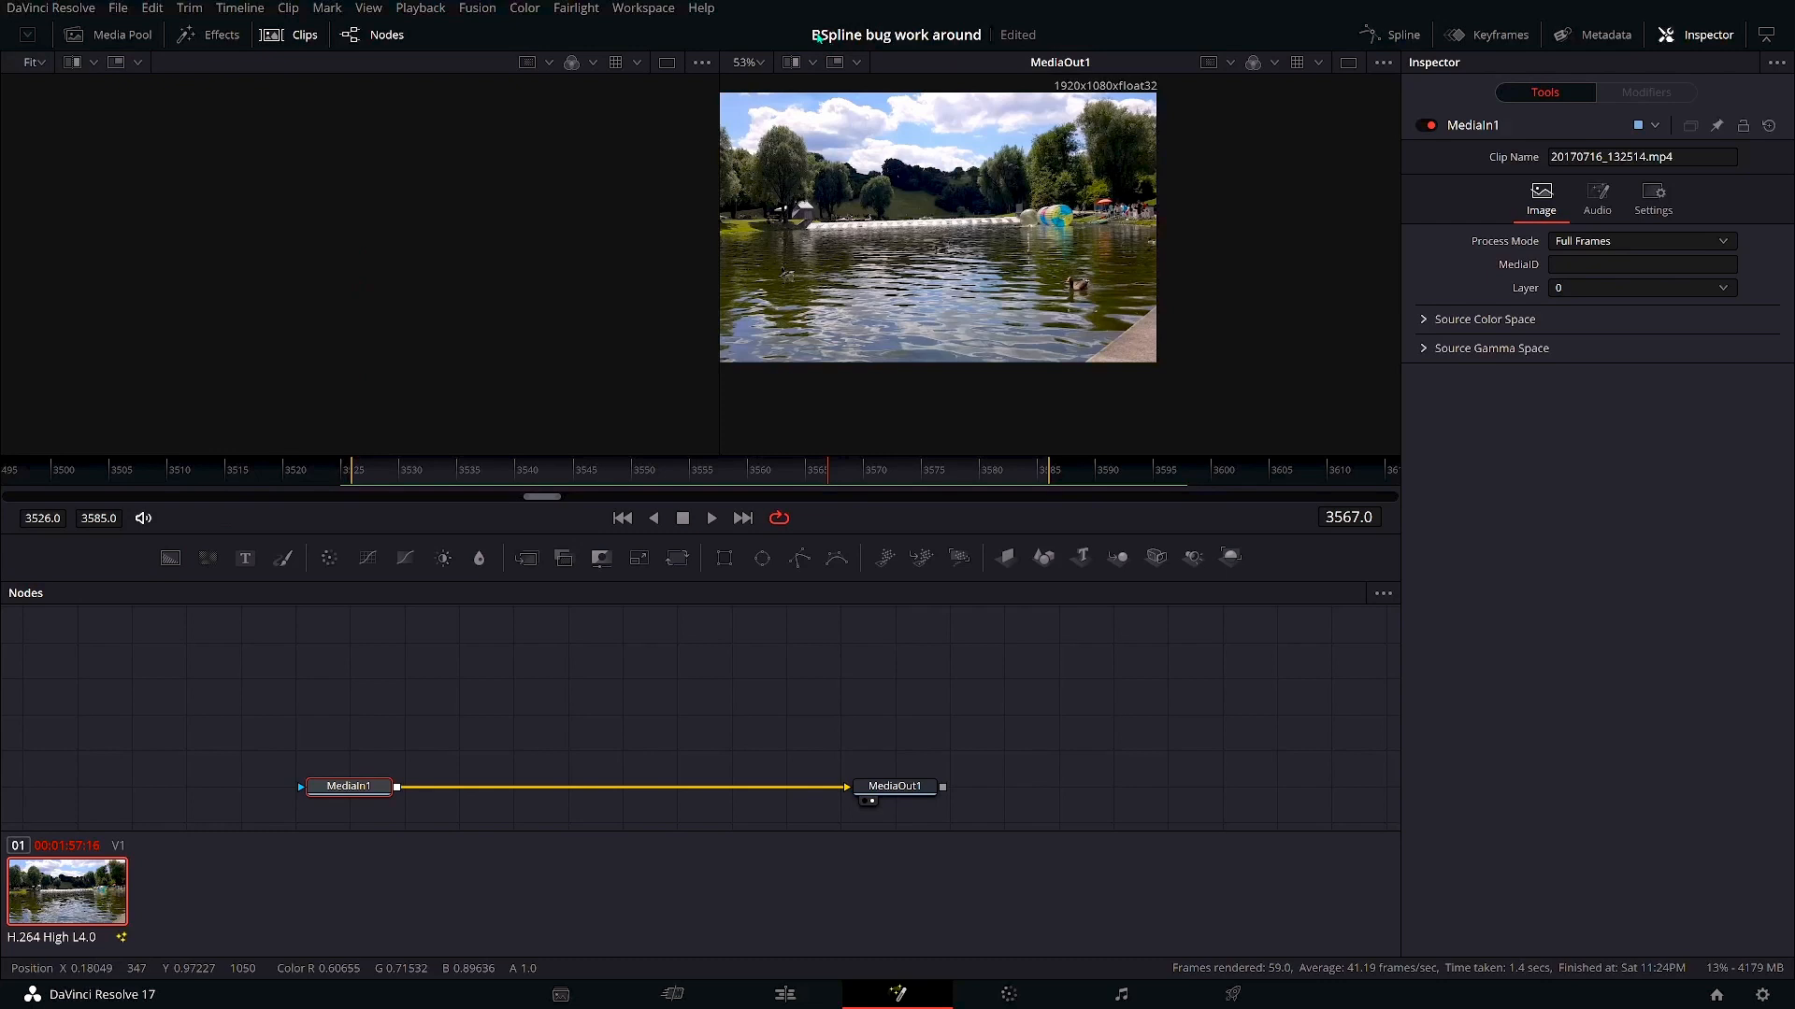
mouse_move(384, 240)
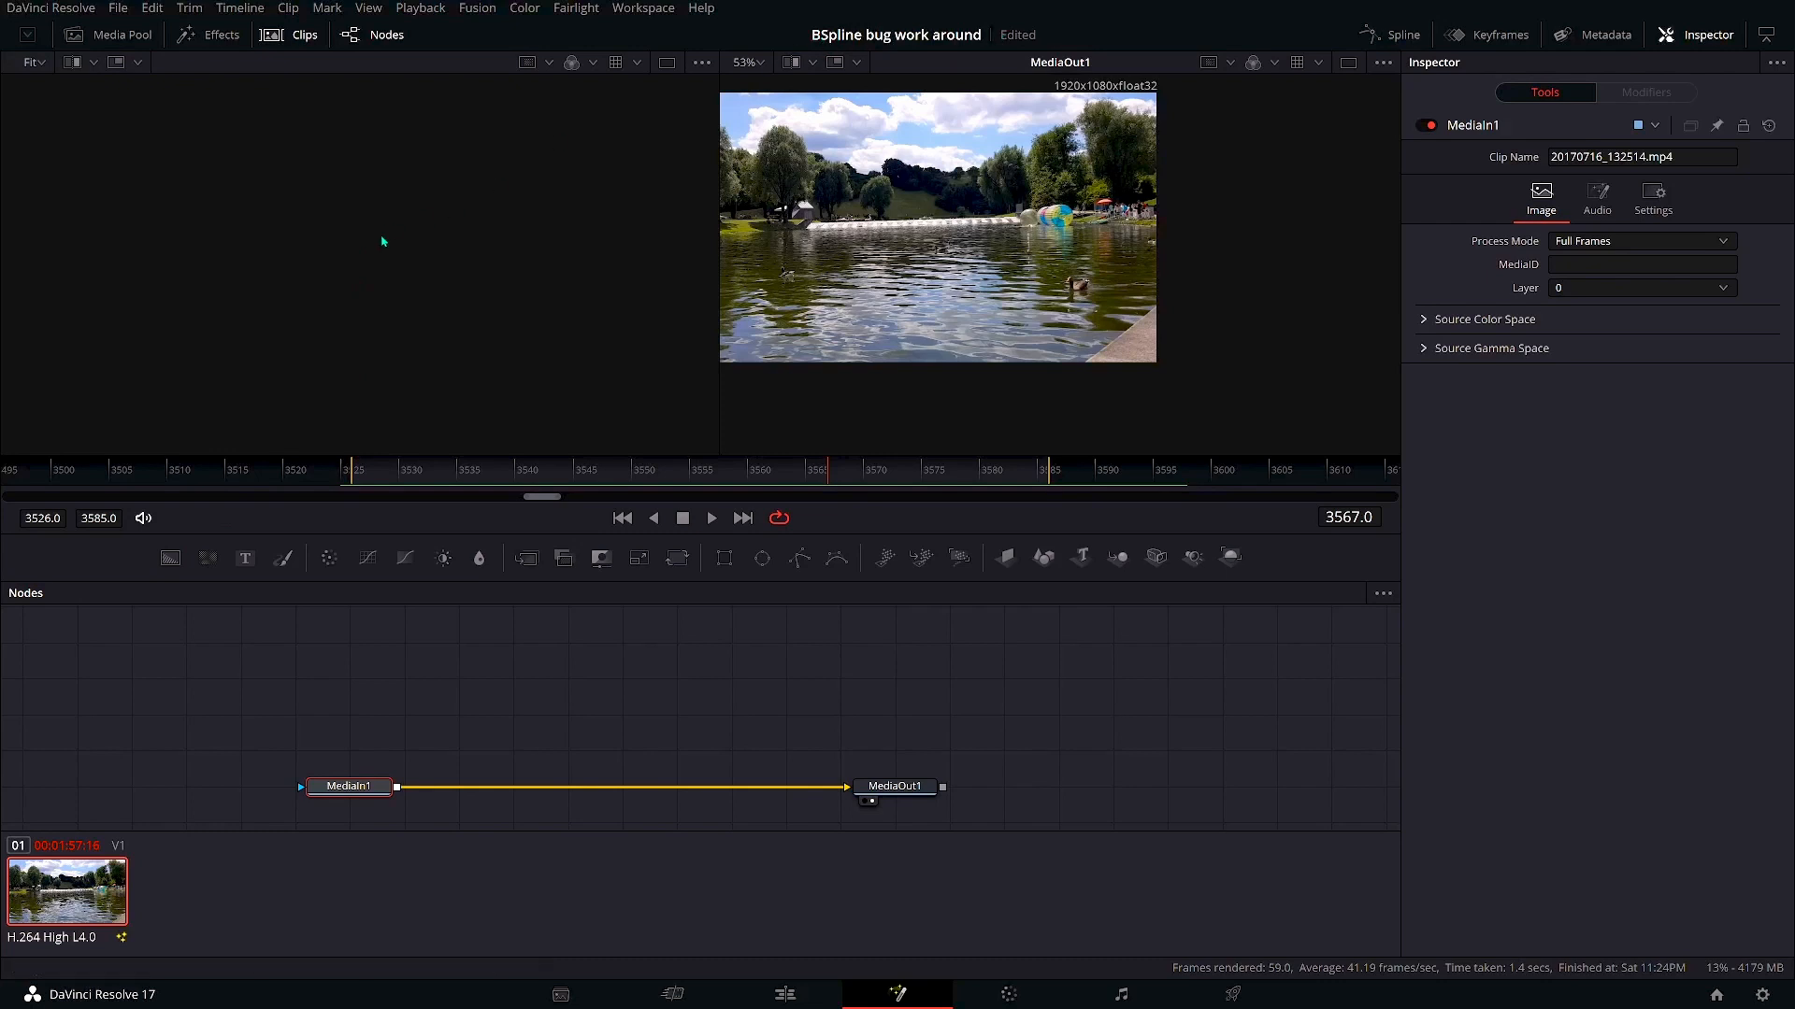
Check the version info, then add a Planar Tracker node found by searching 'track'.
click(51, 9)
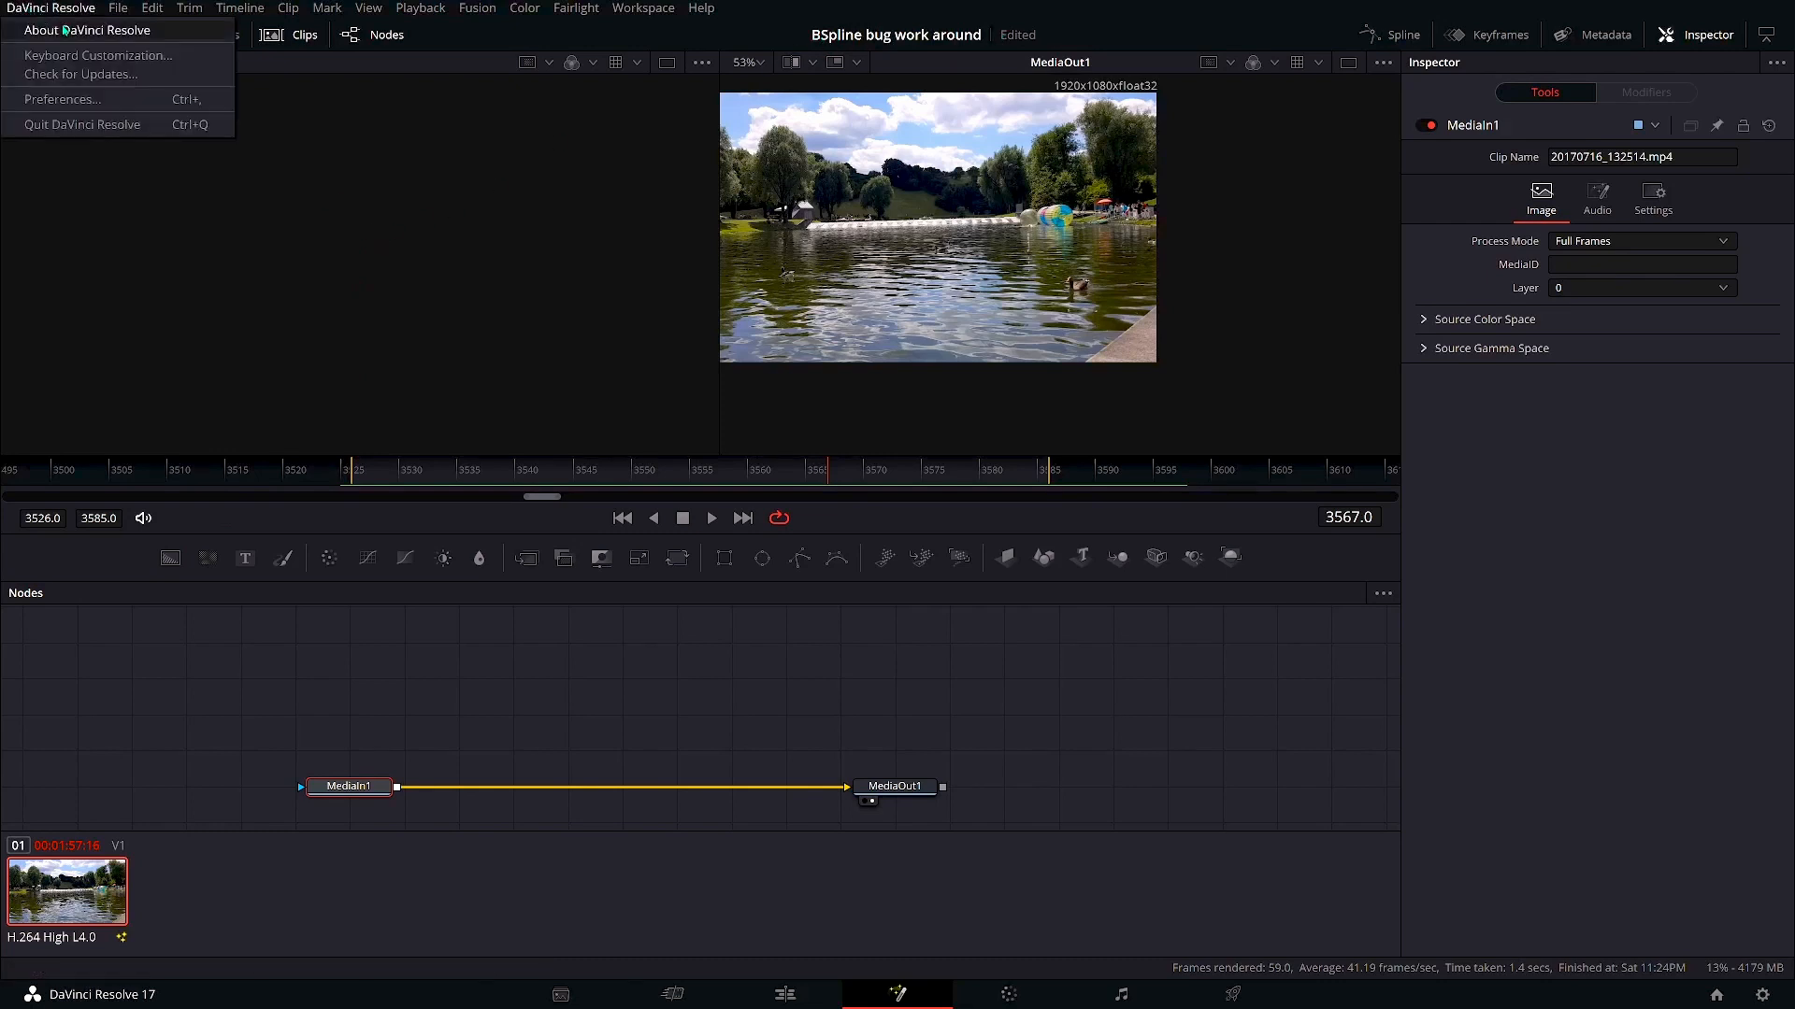
click(86, 29)
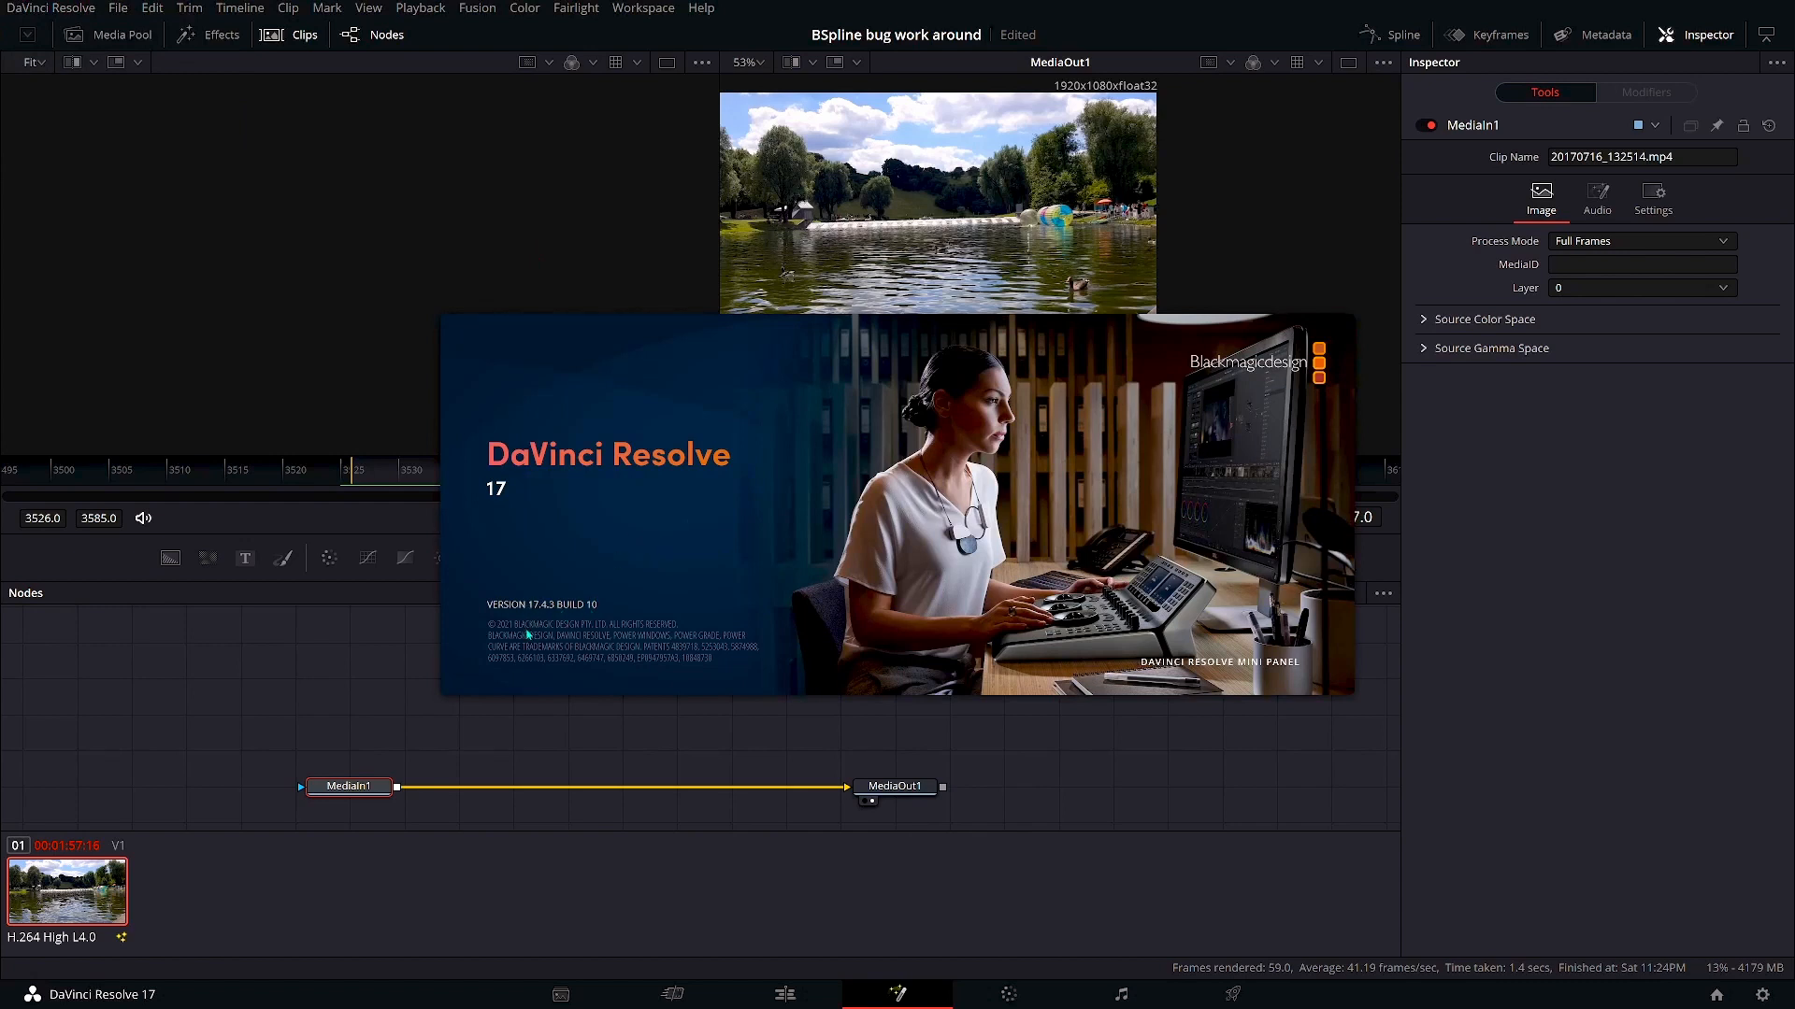
mouse_move(331, 253)
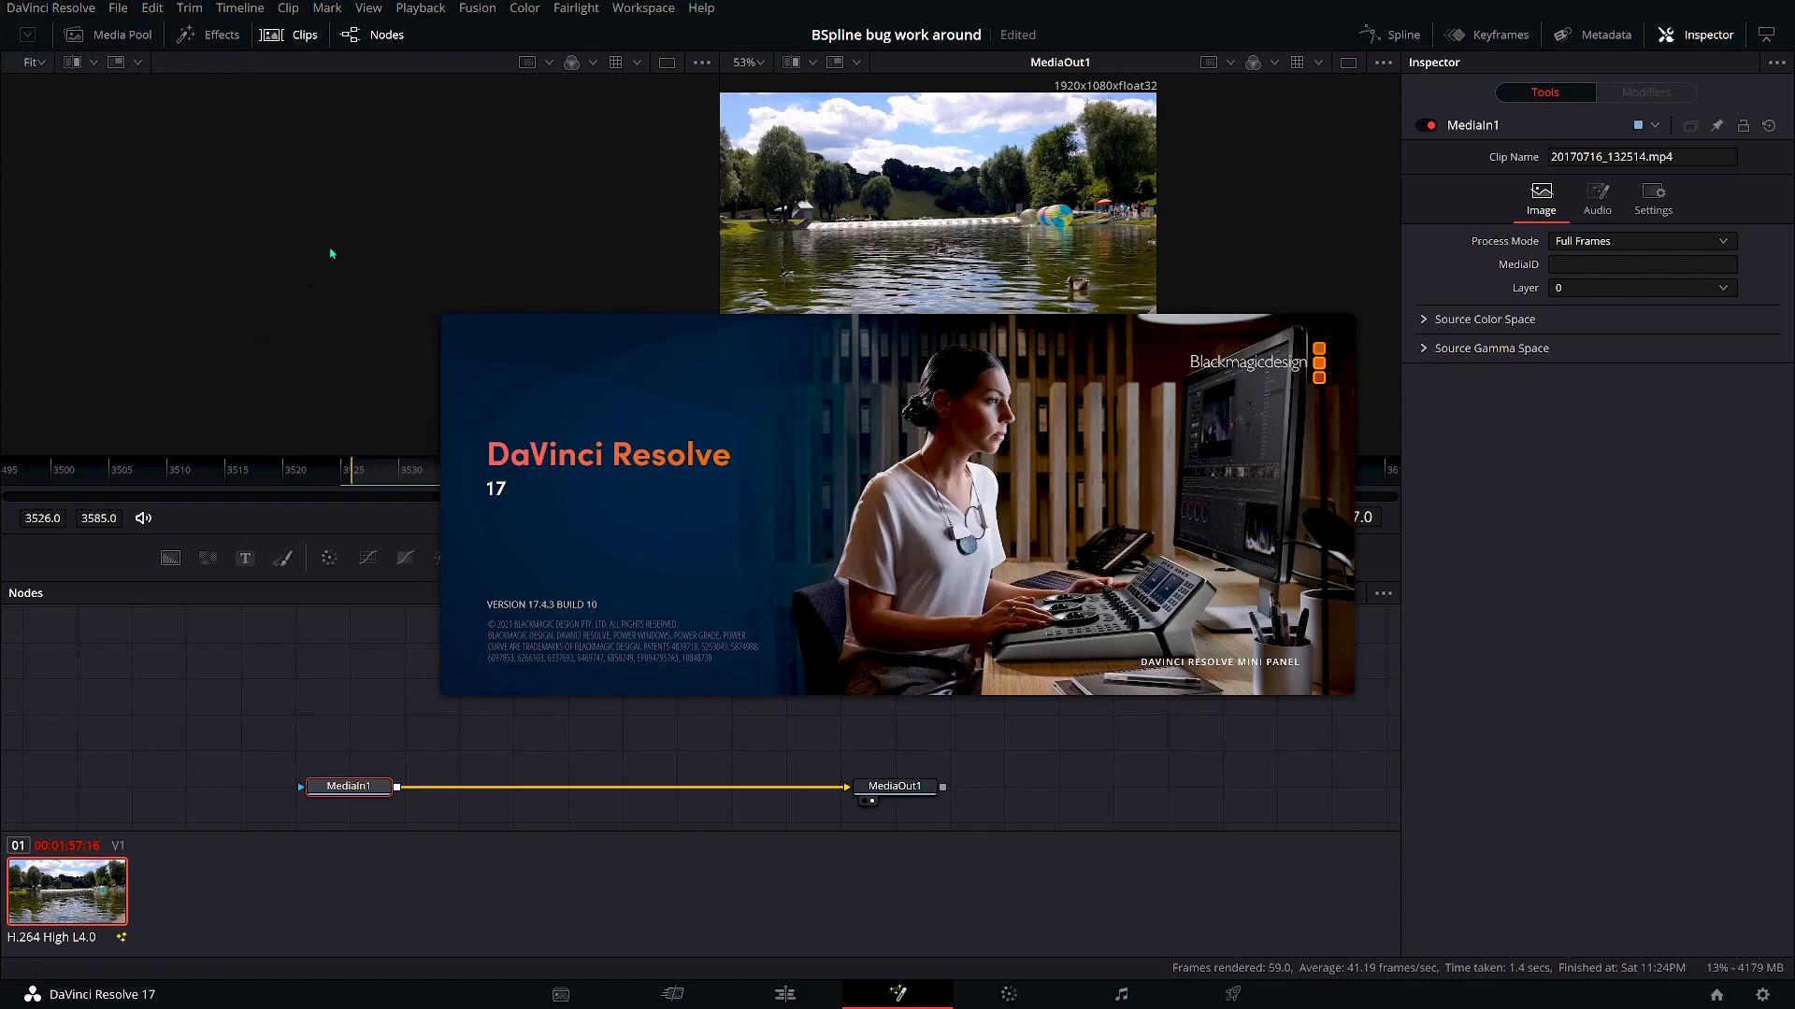
mouse_move(296, 412)
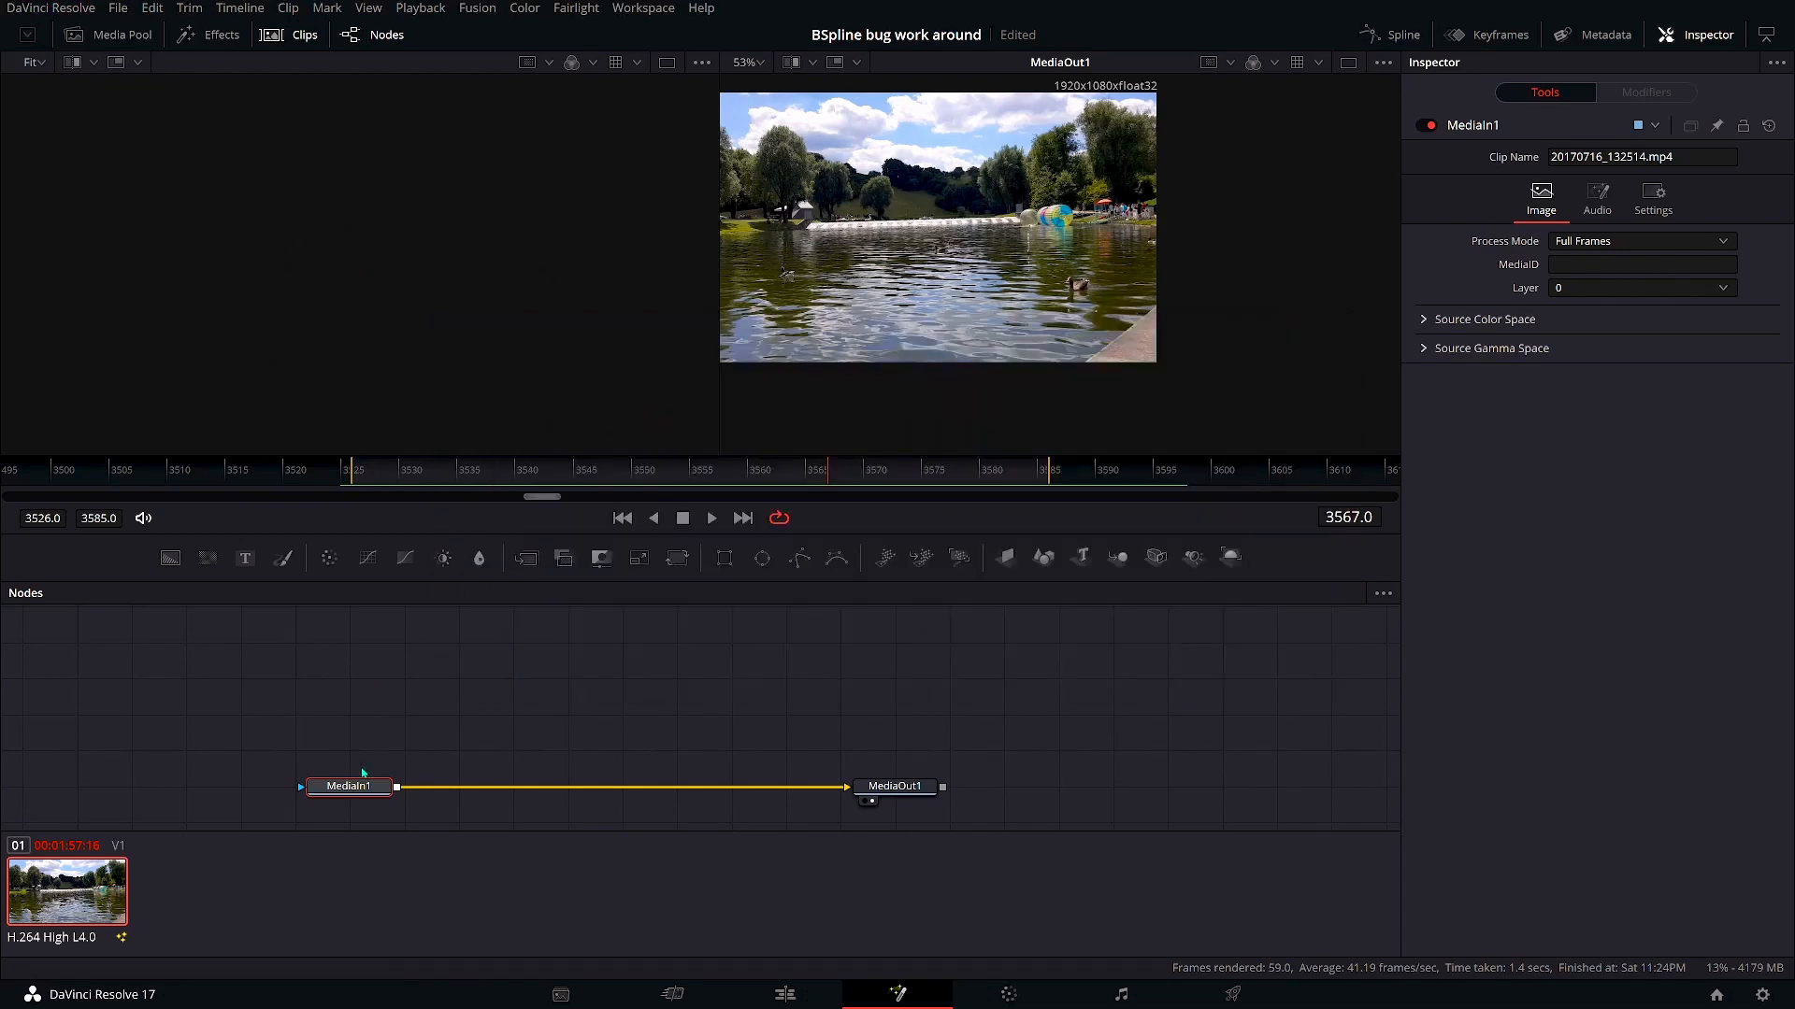
mouse_move(733, 559)
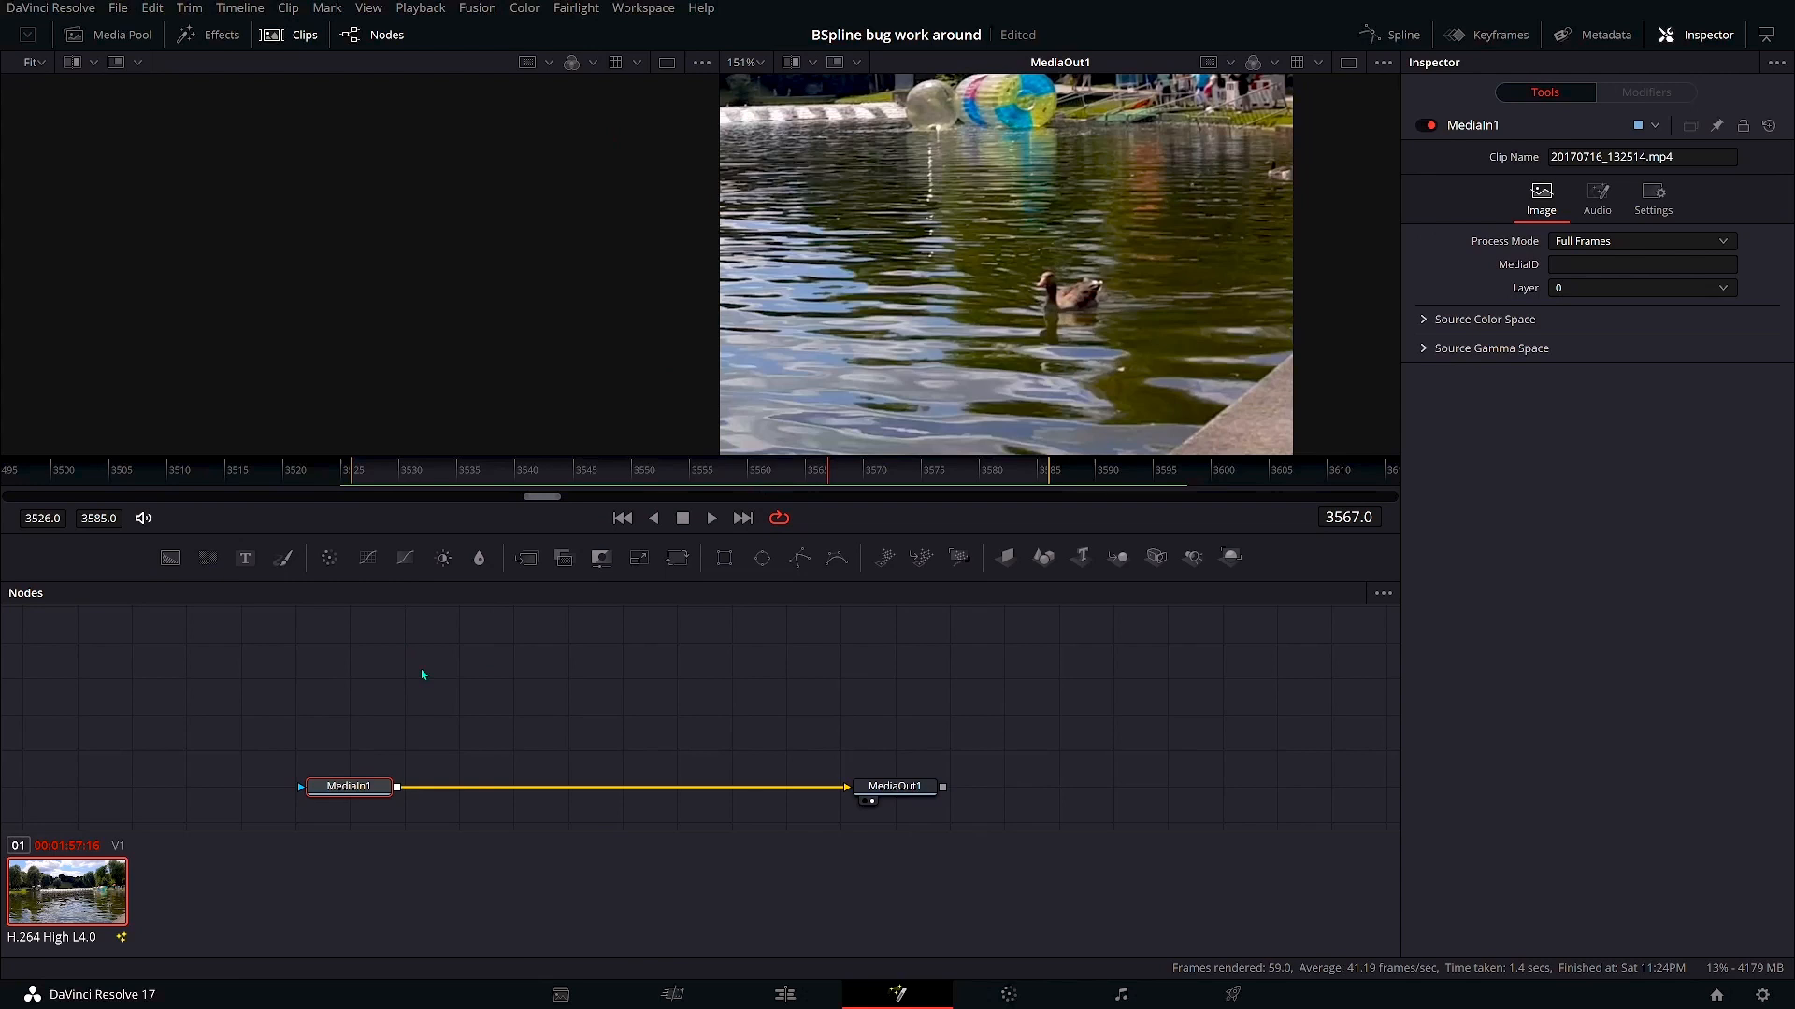
text(track)
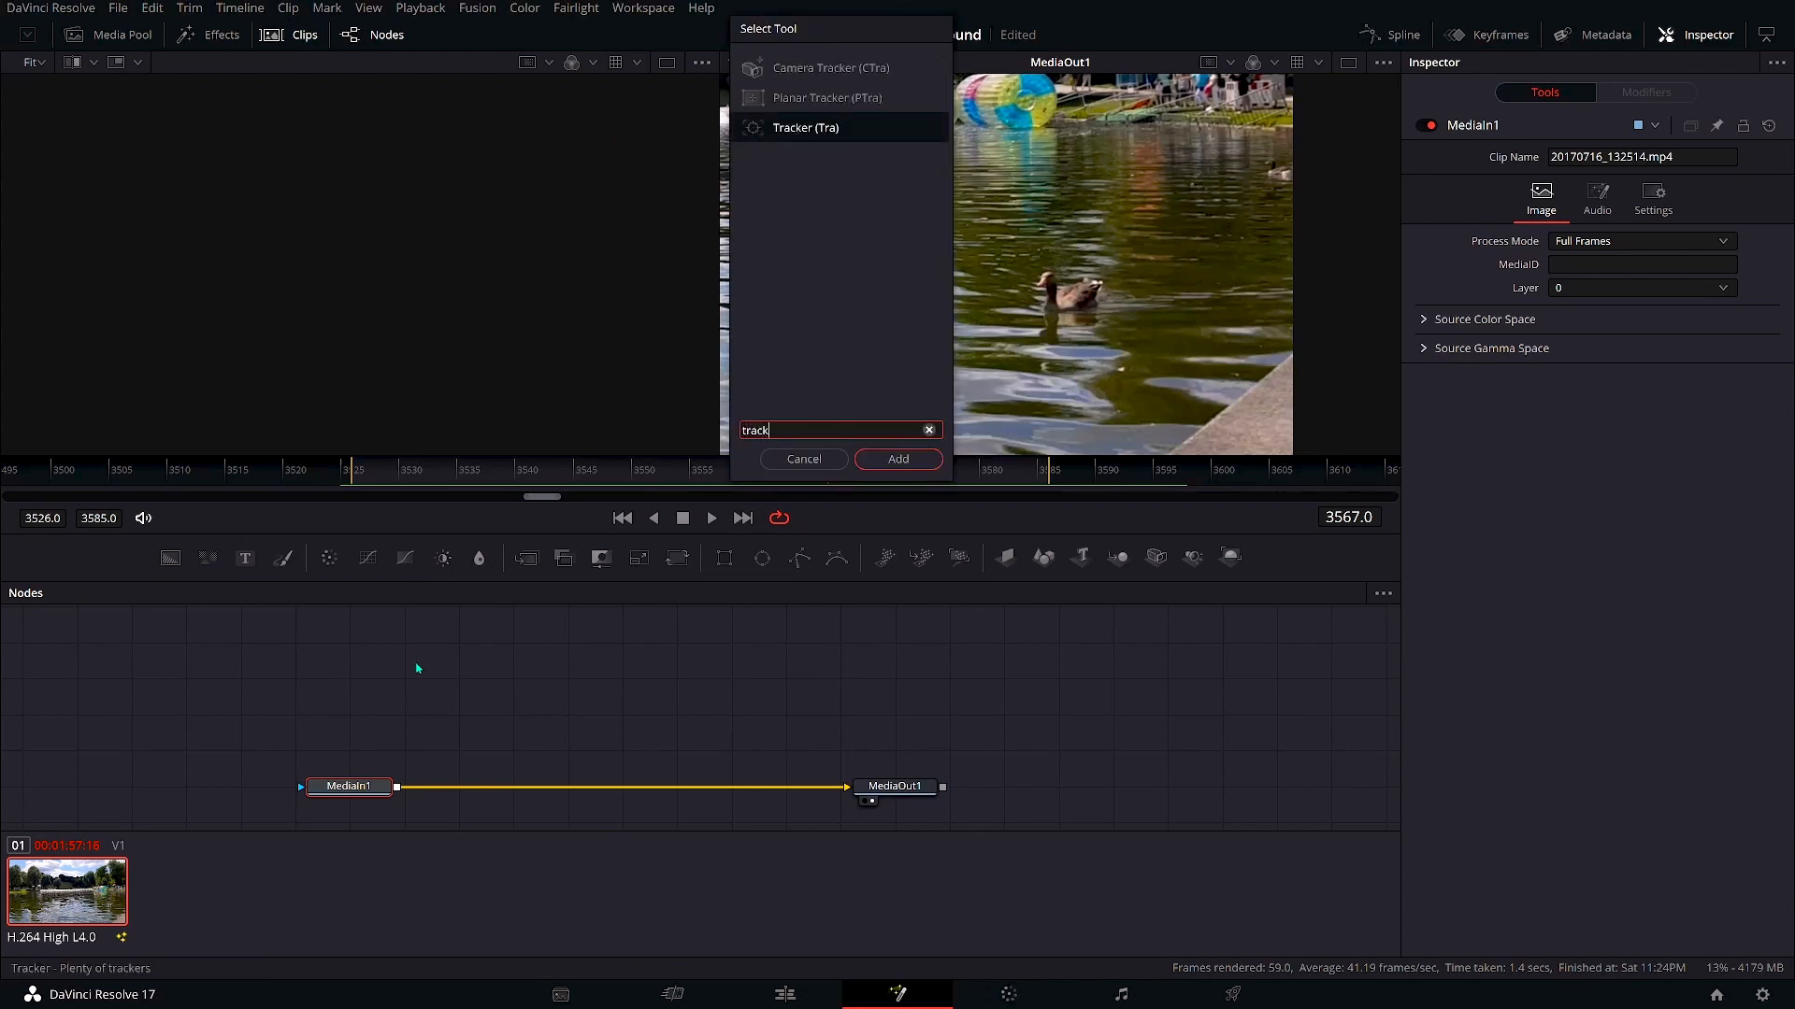
click(898, 459)
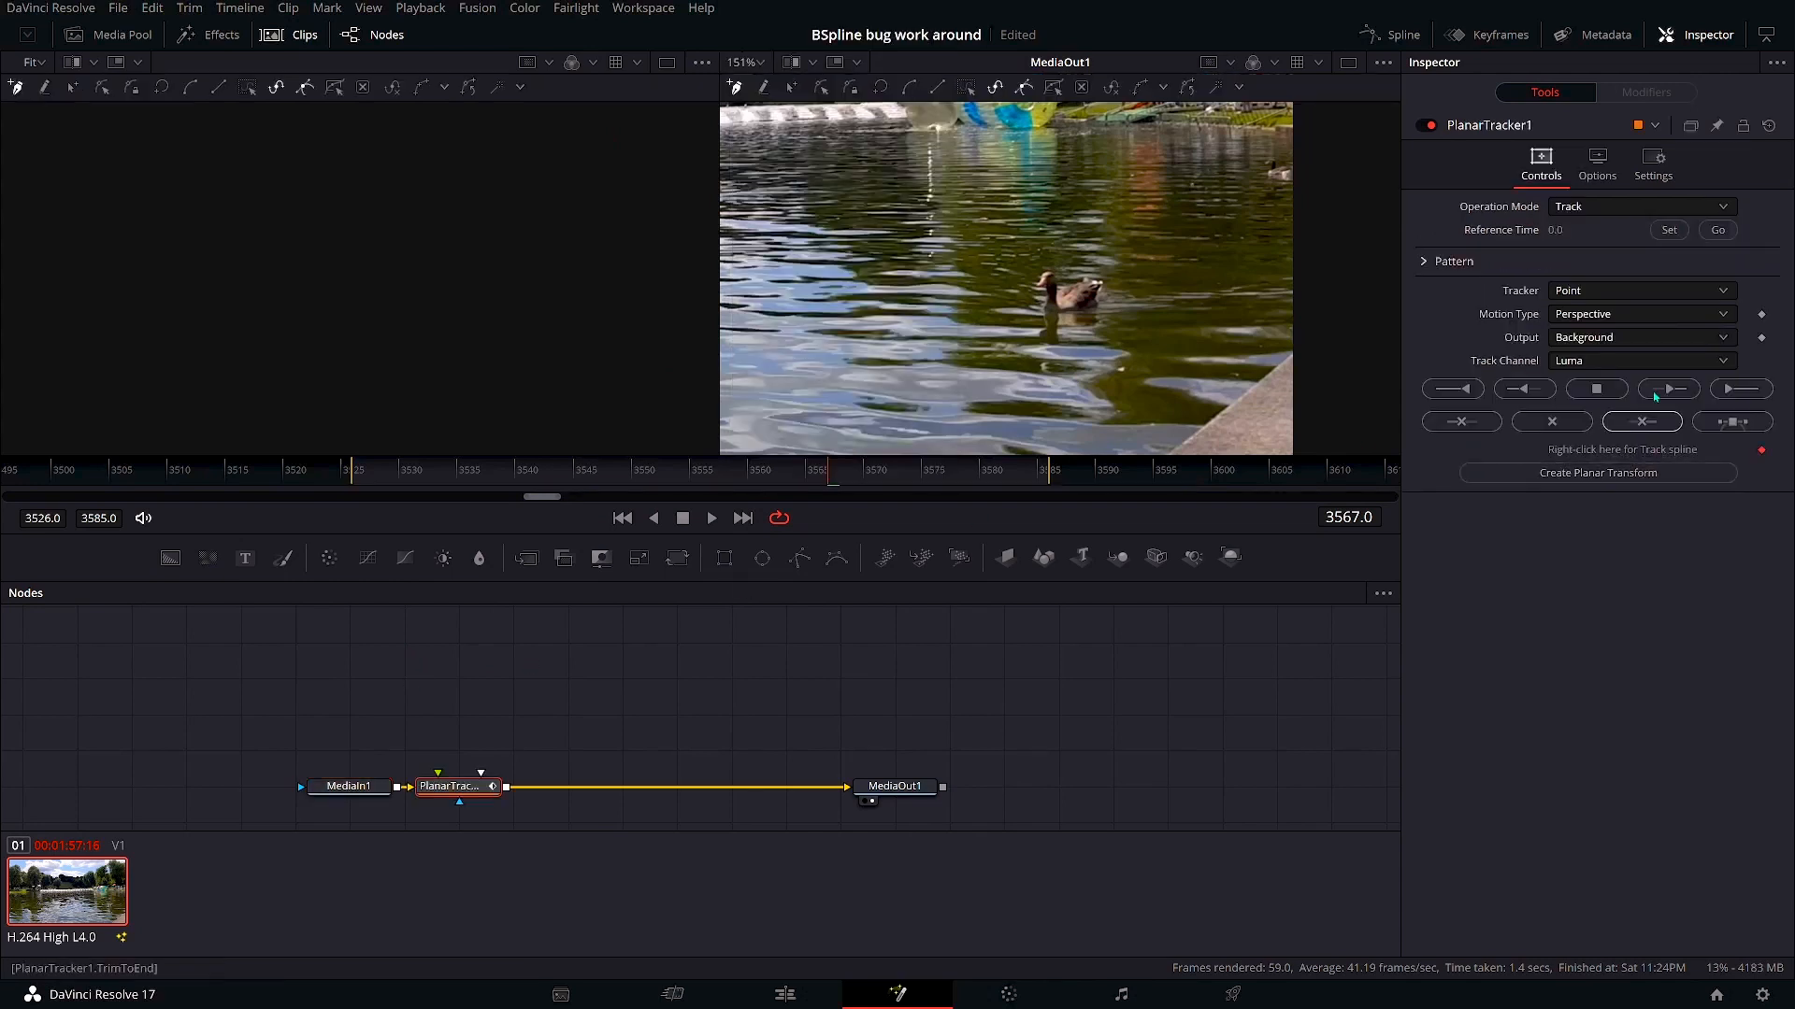
Track the duck to the end using Hybrid Point/Area, a set reference frame, and Translation motion.
click(1642, 290)
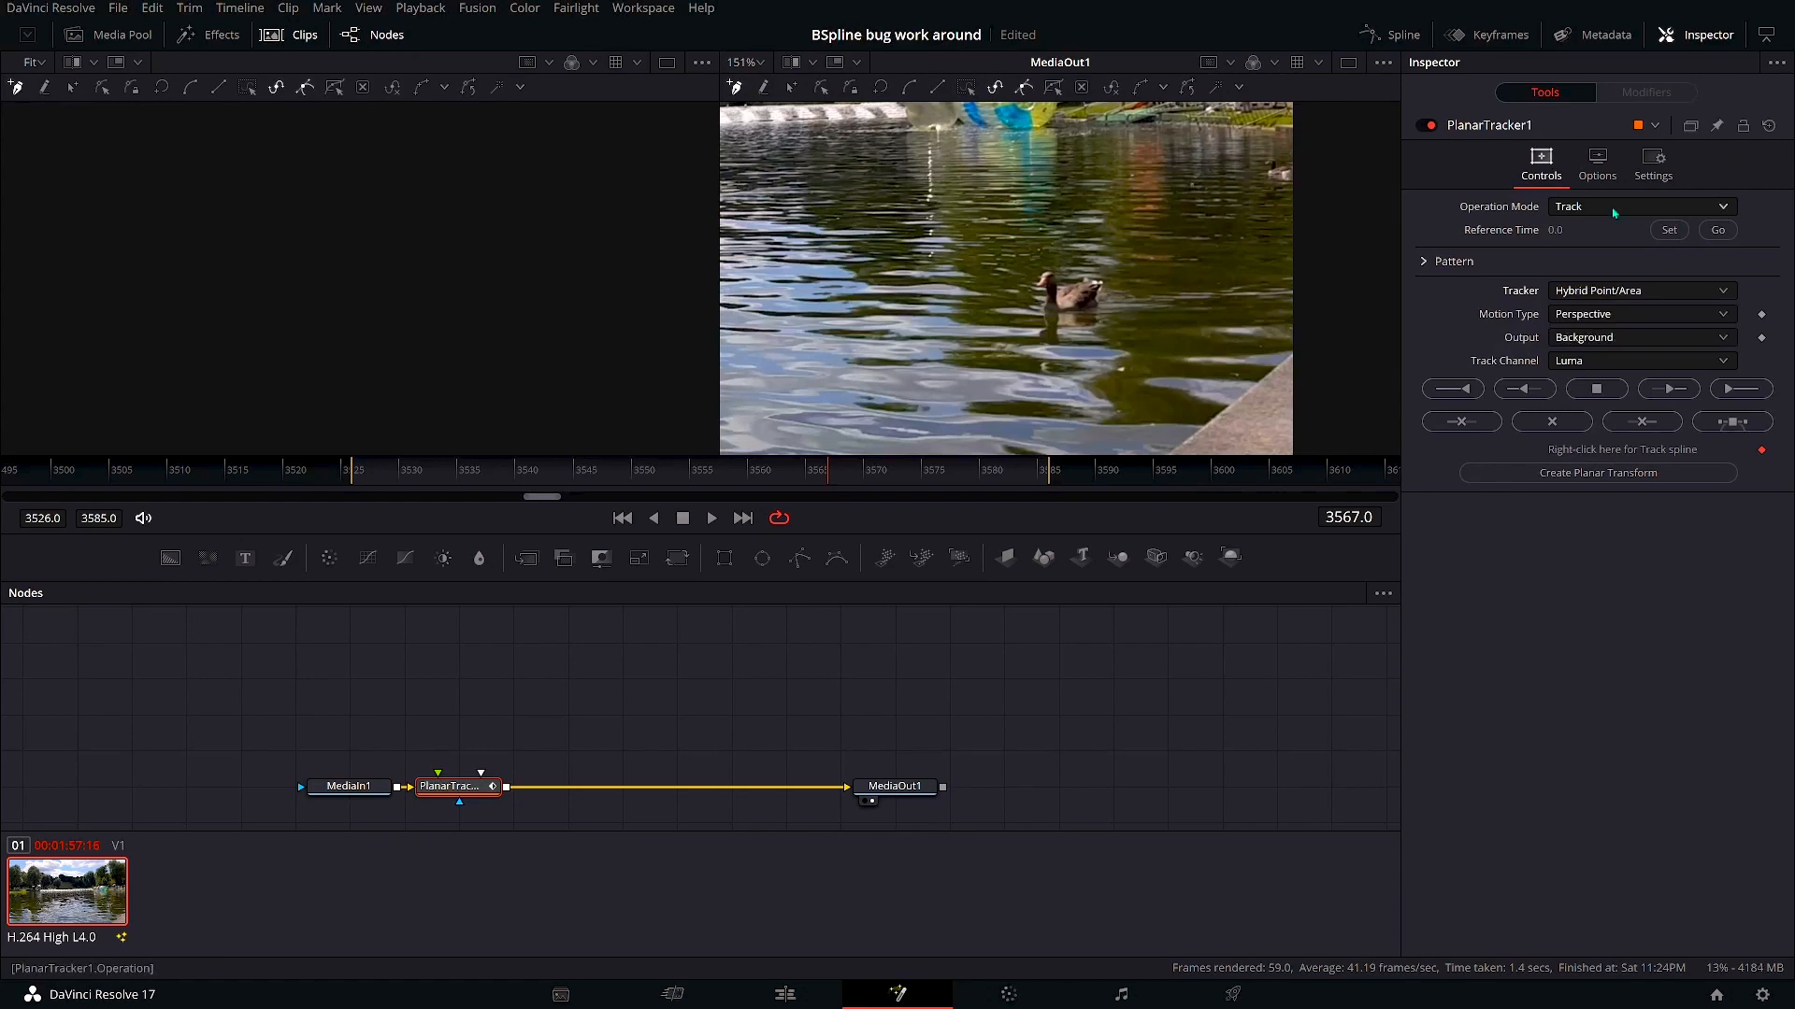
click(1668, 230)
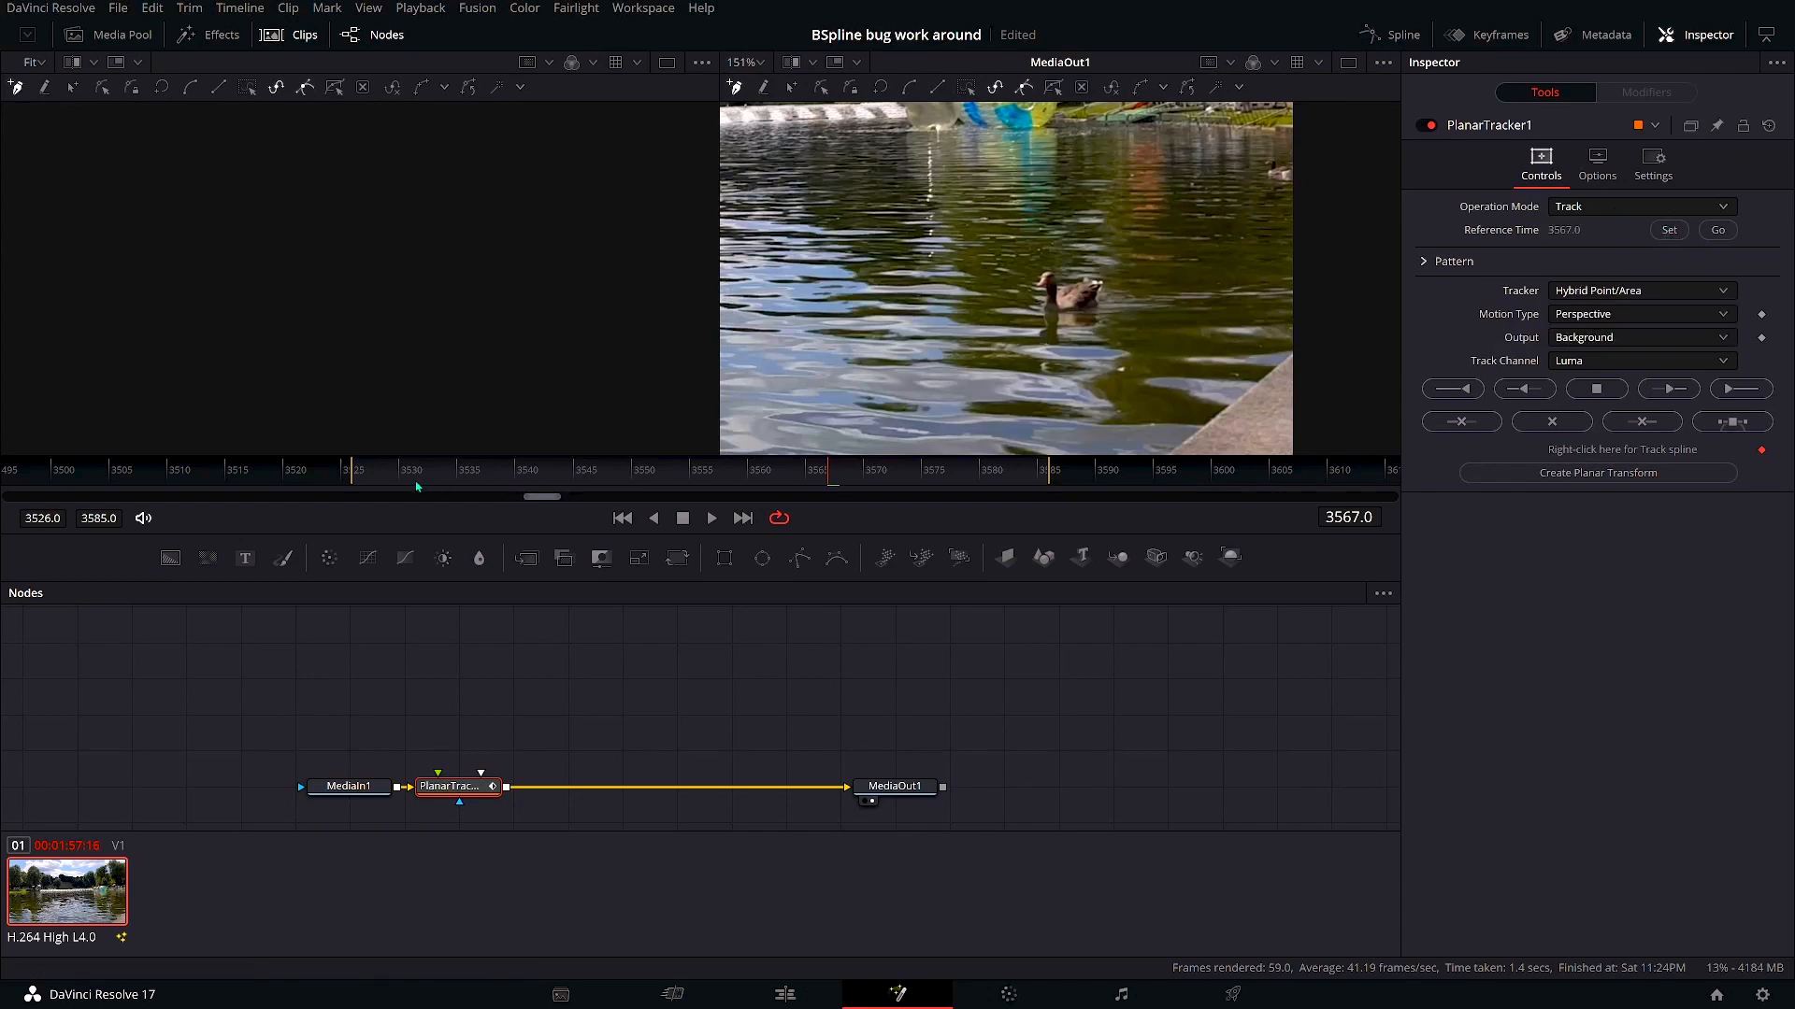
click(1668, 230)
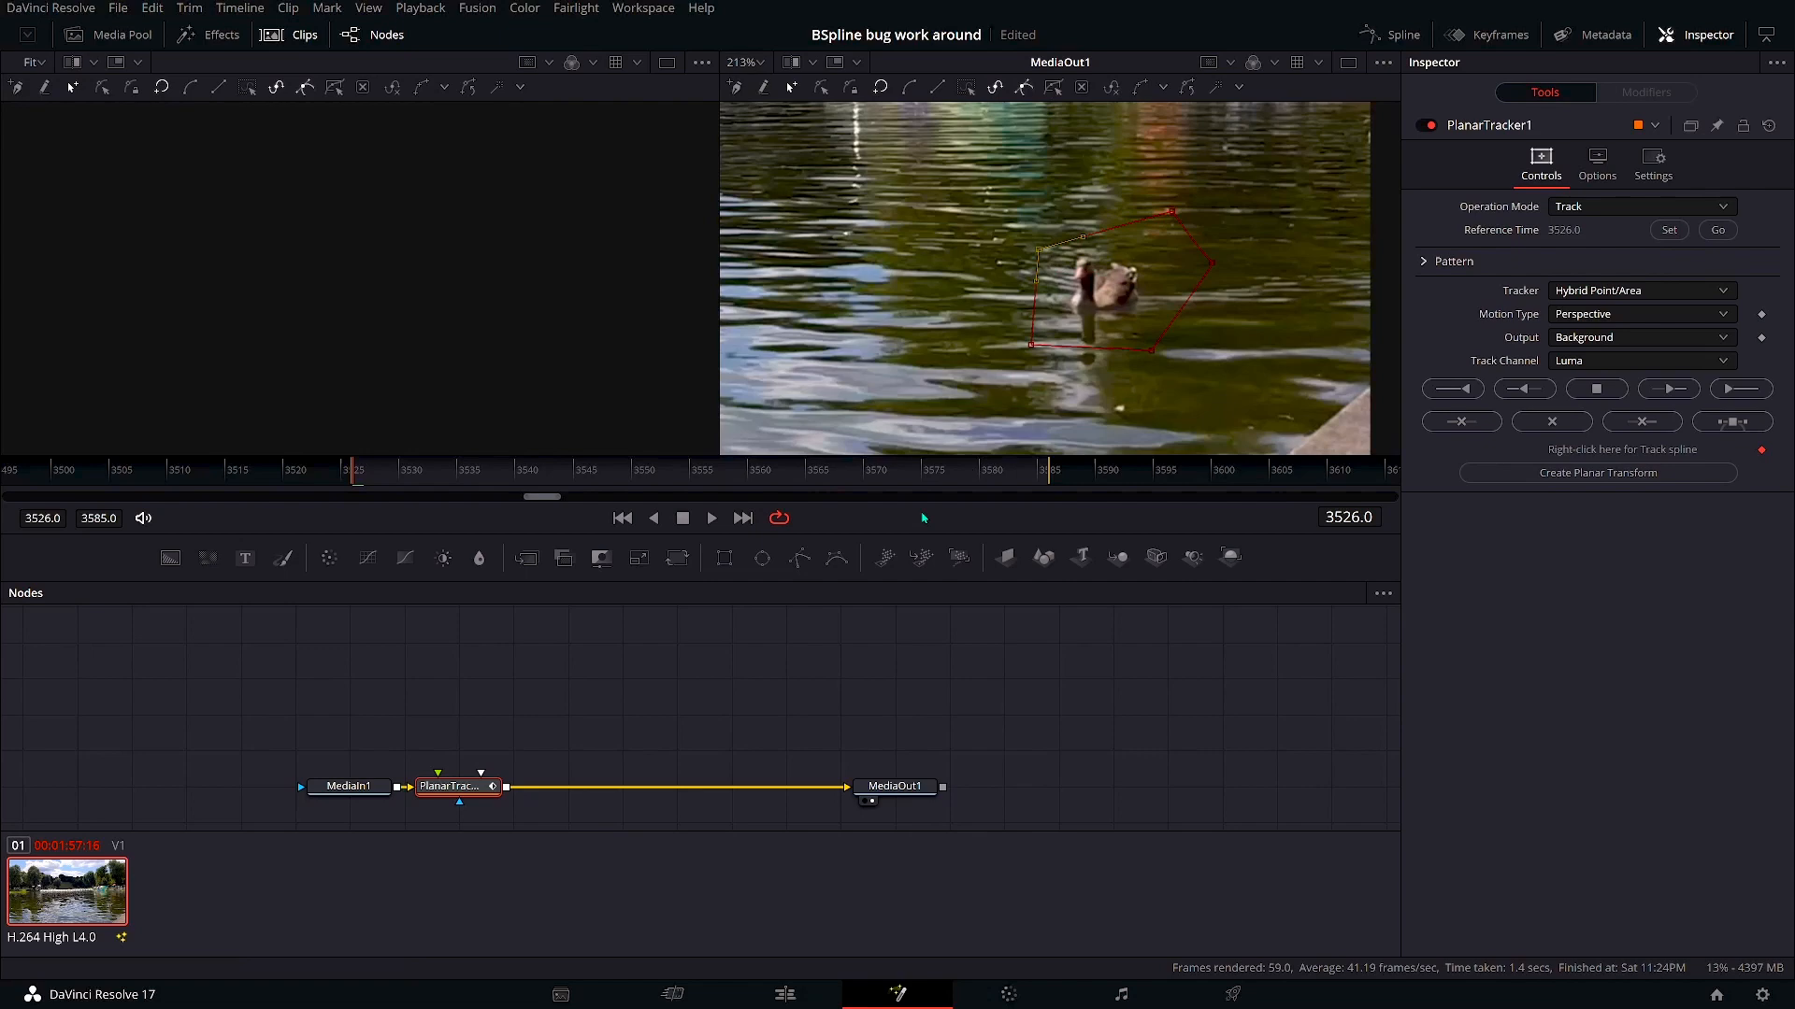
click(1741, 387)
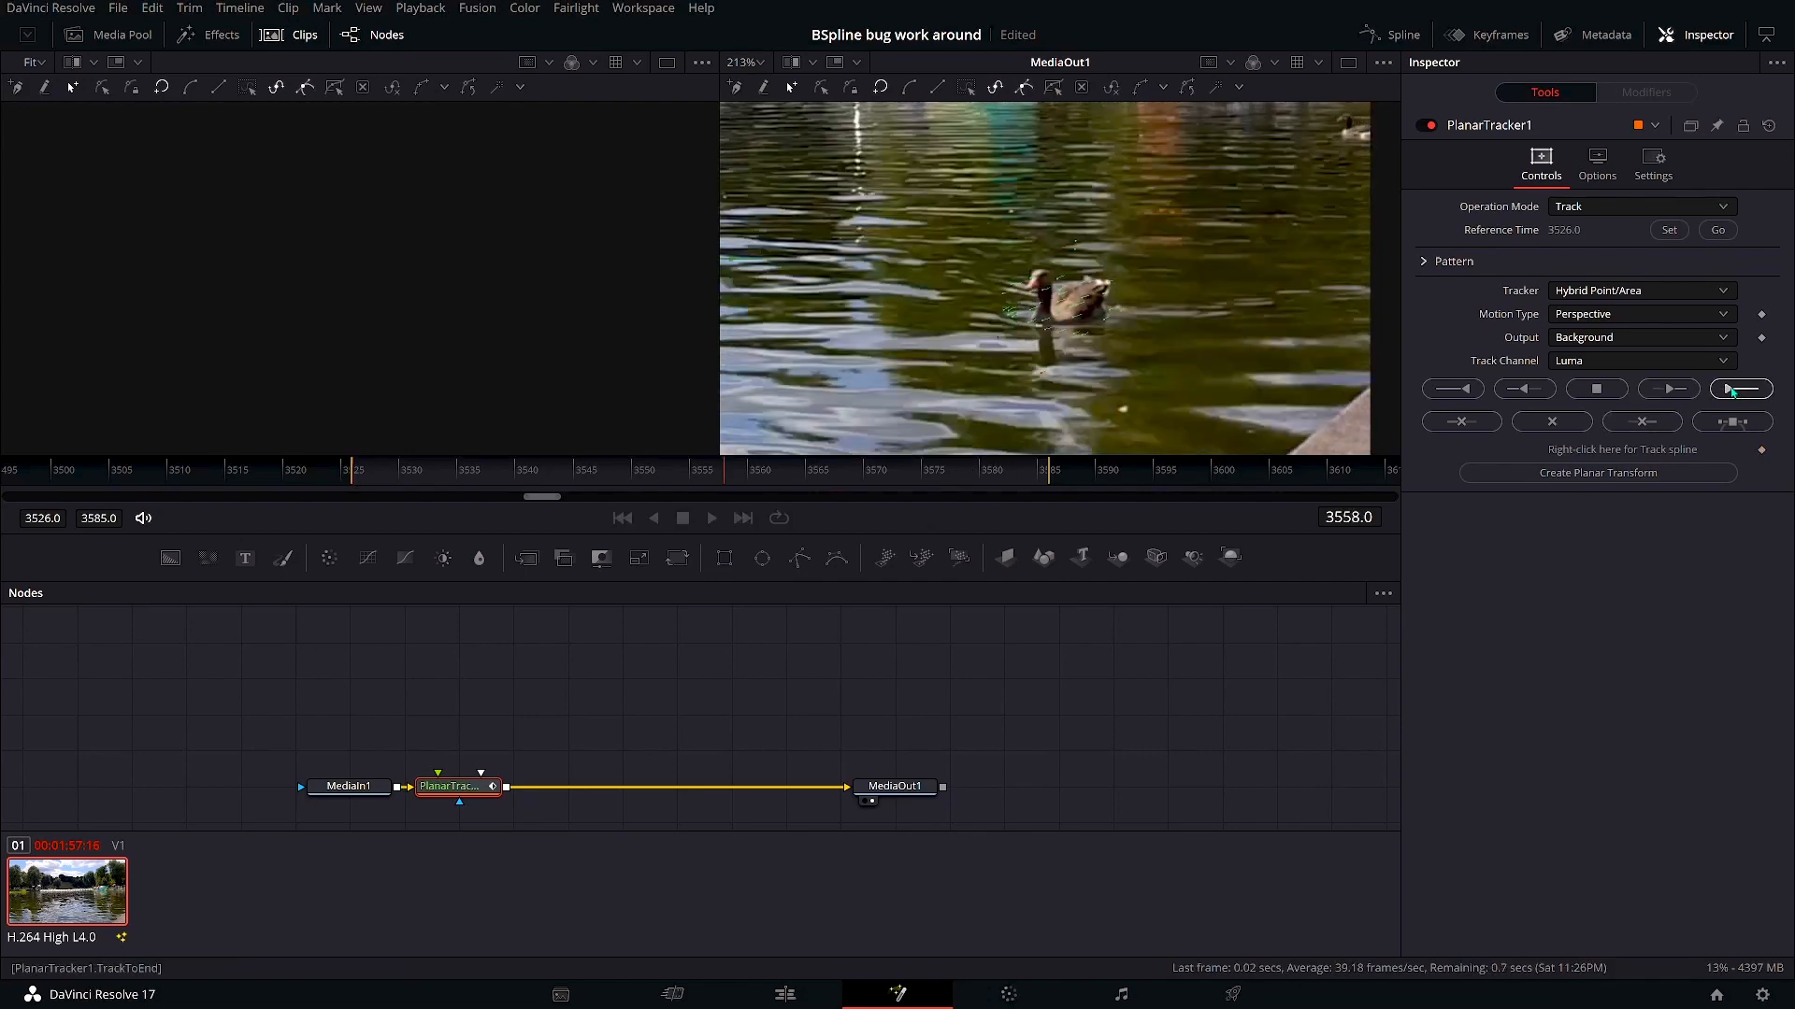
click(1740, 388)
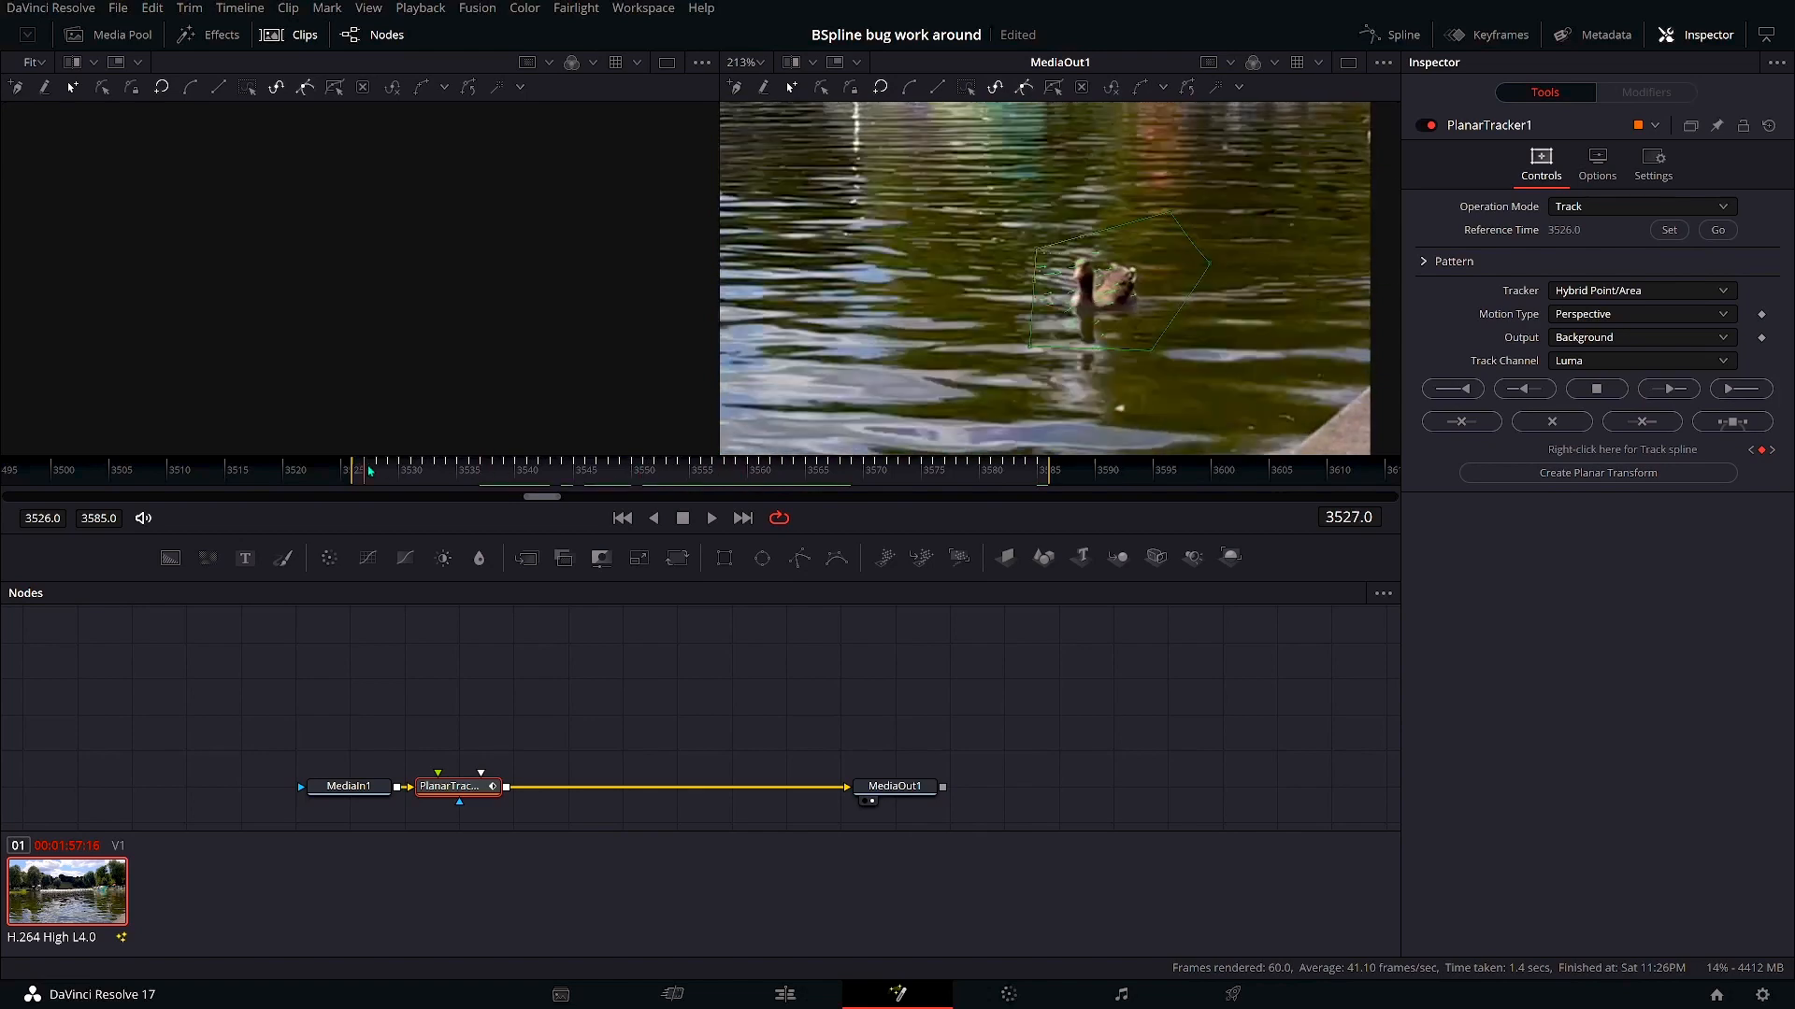
click(1639, 314)
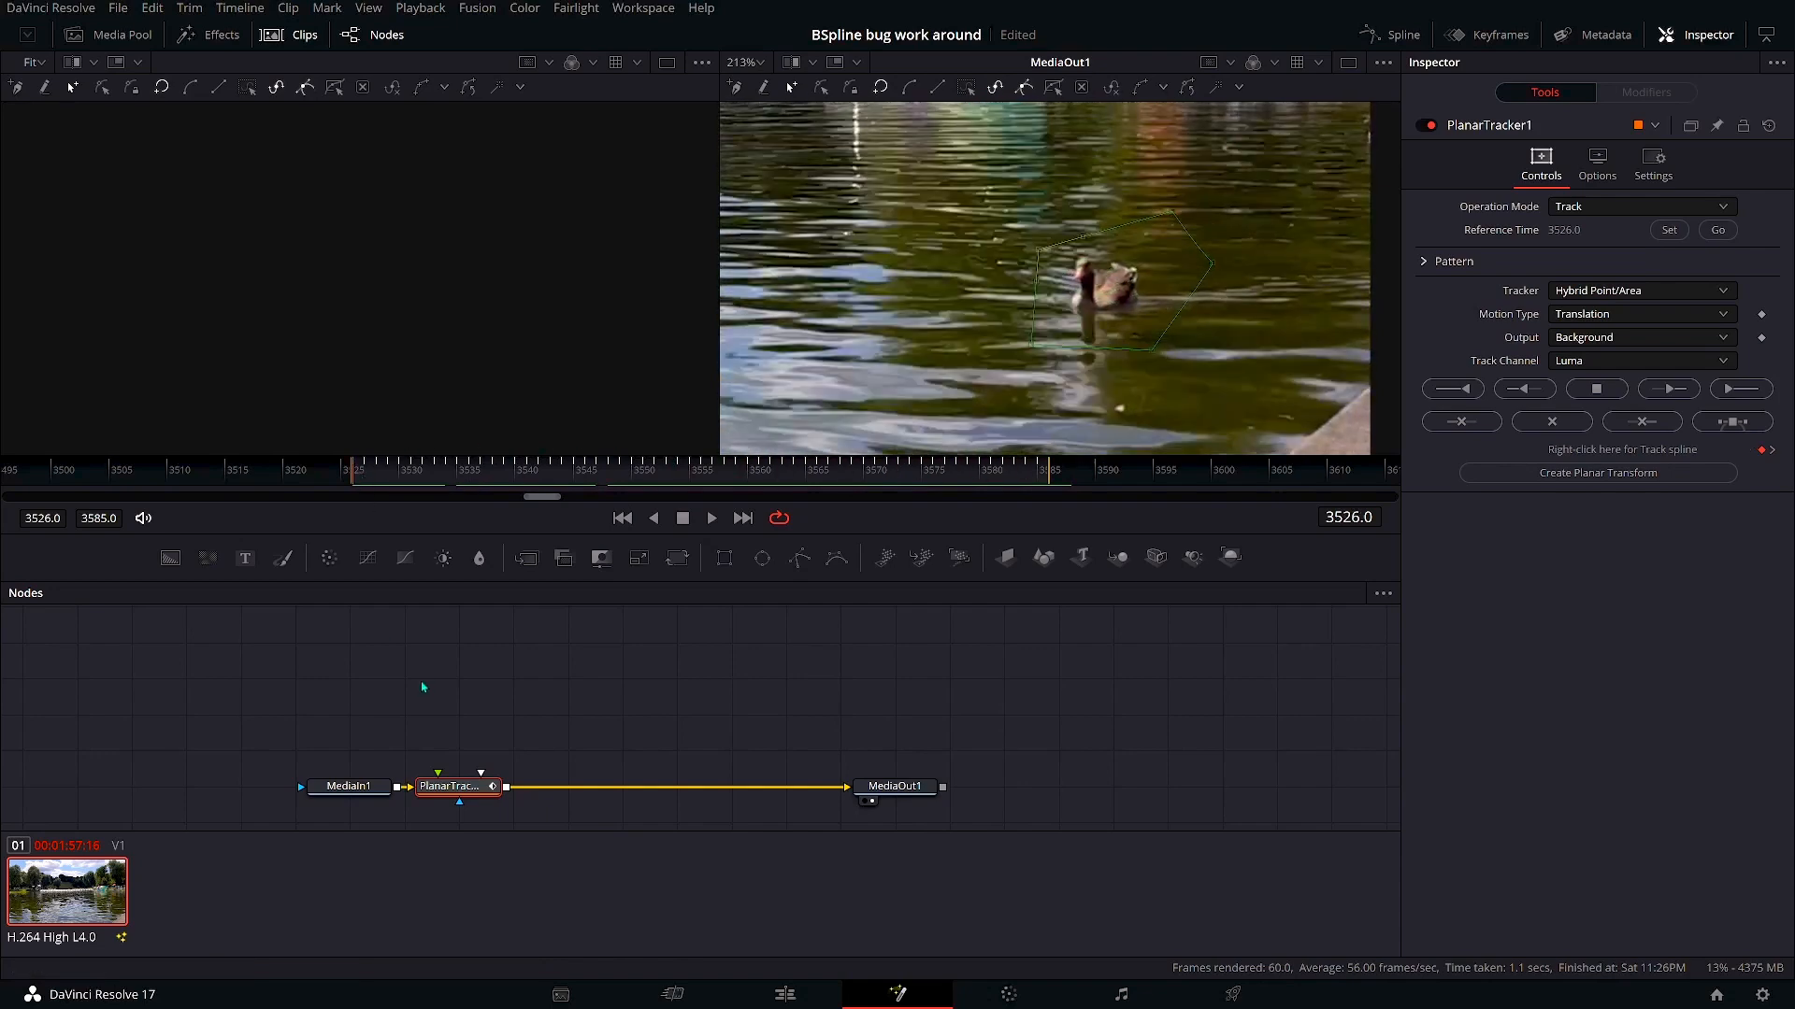
Add a Transform node to the PlanarTracker chain and move to a later frame.
click(1595, 473)
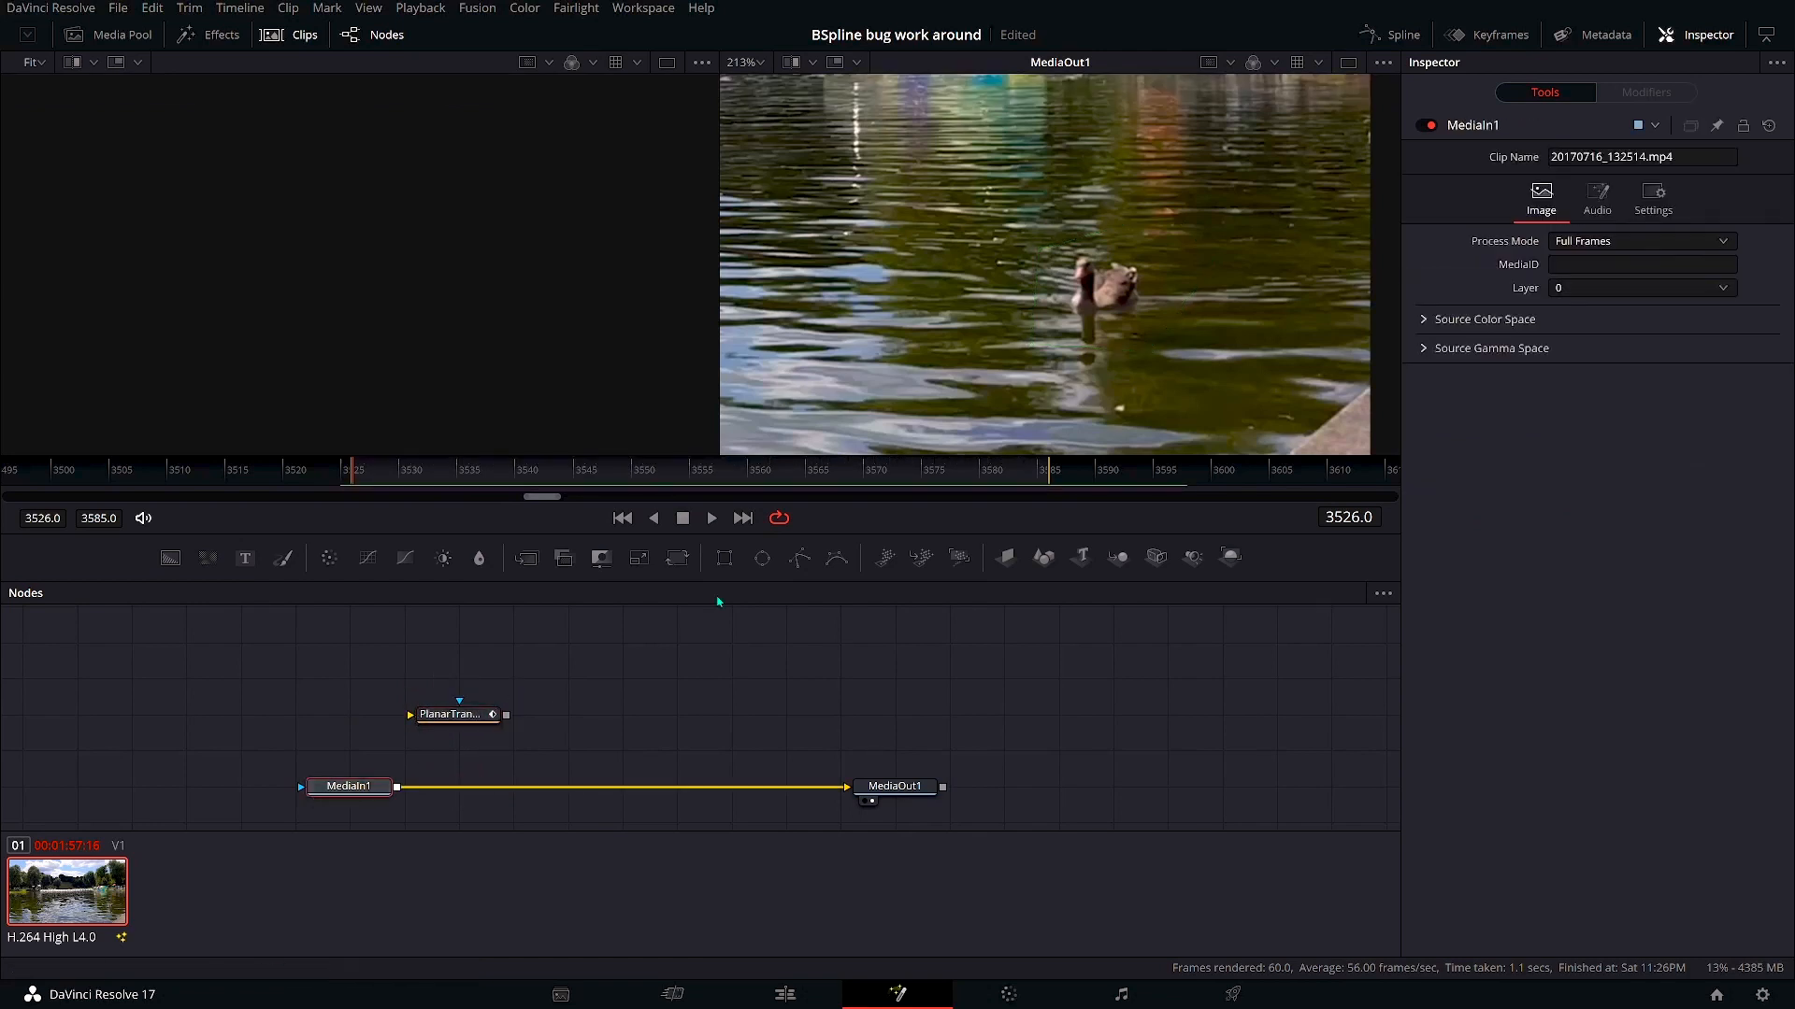
mouse_move(562, 557)
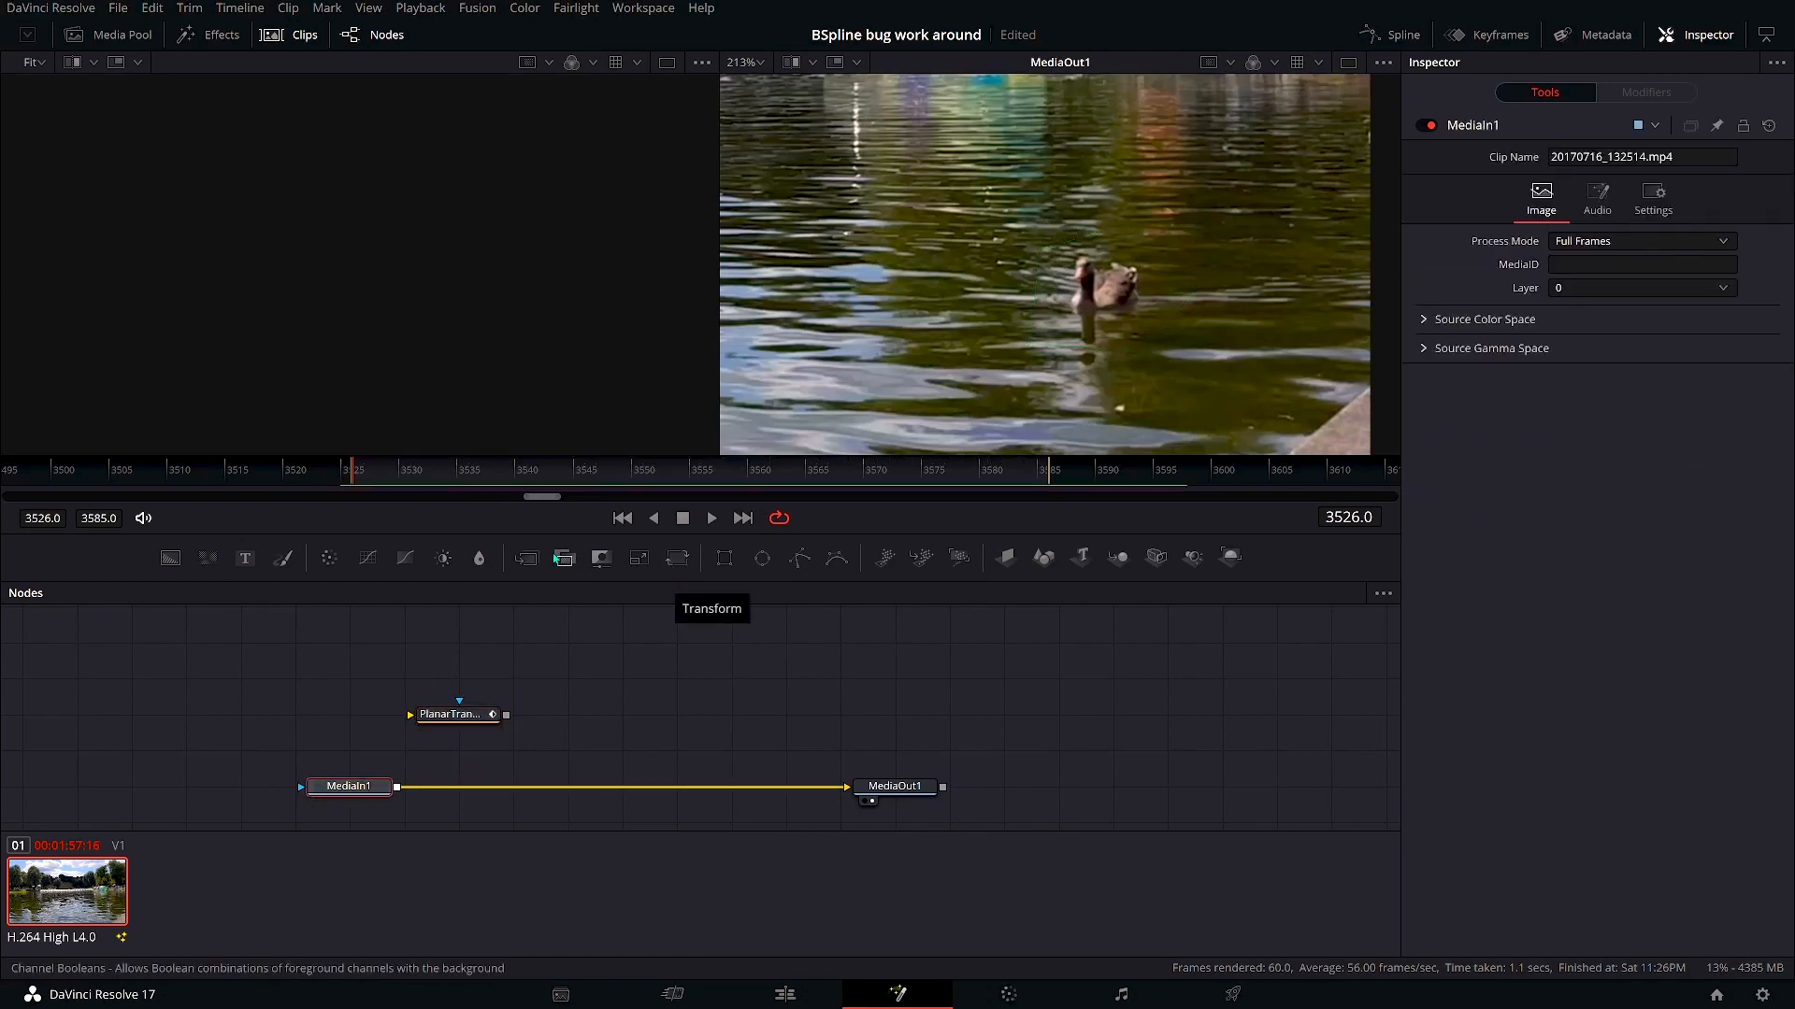
click(524, 559)
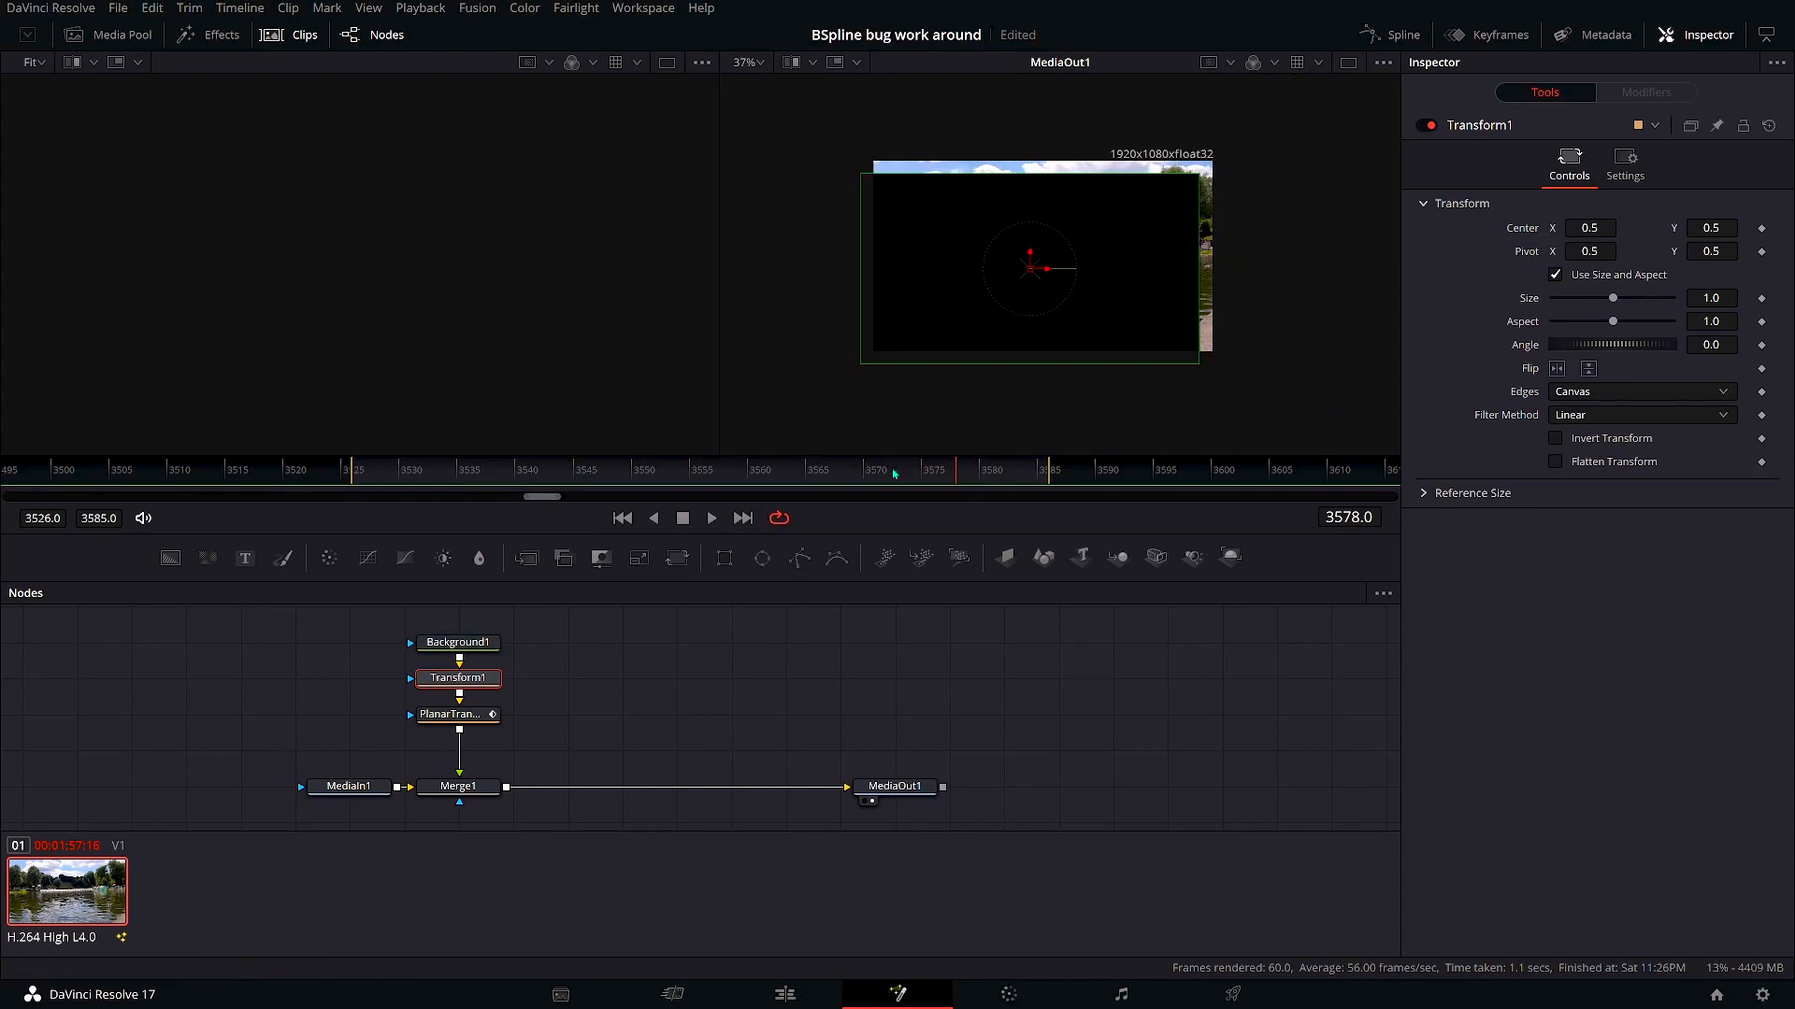
drag(1614, 297, 1607, 297)
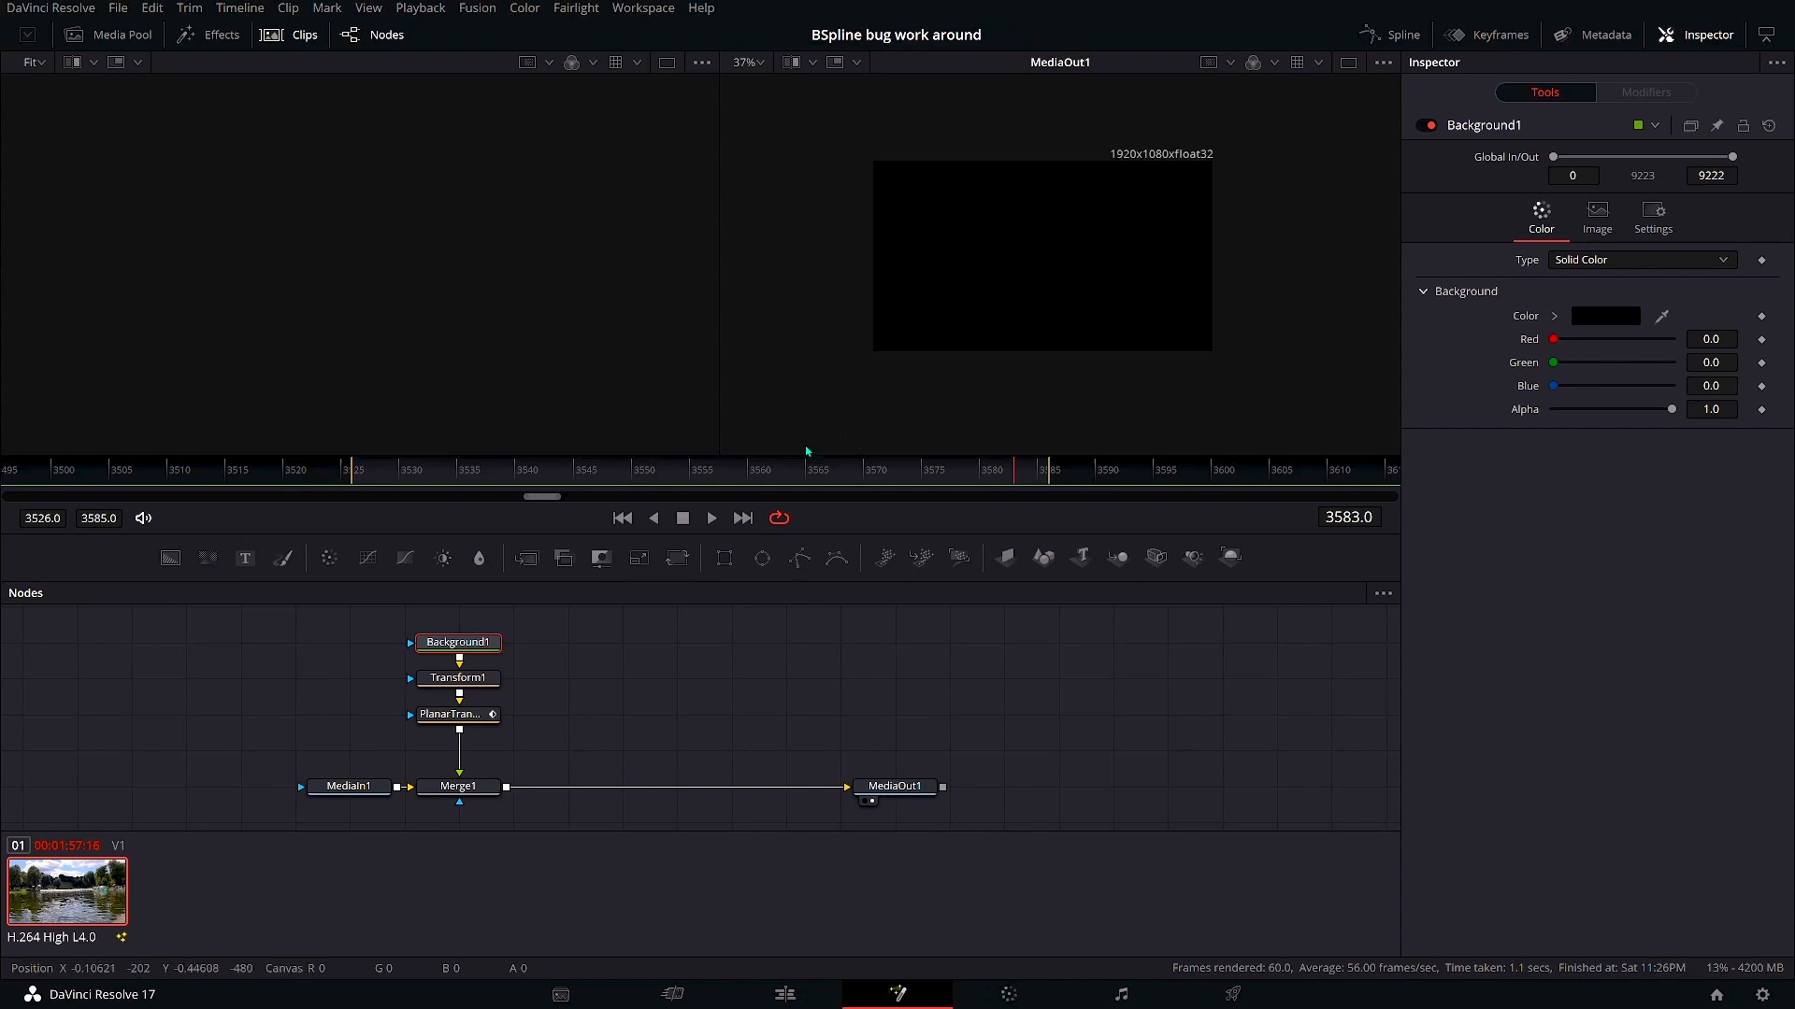
mouse_move(837, 558)
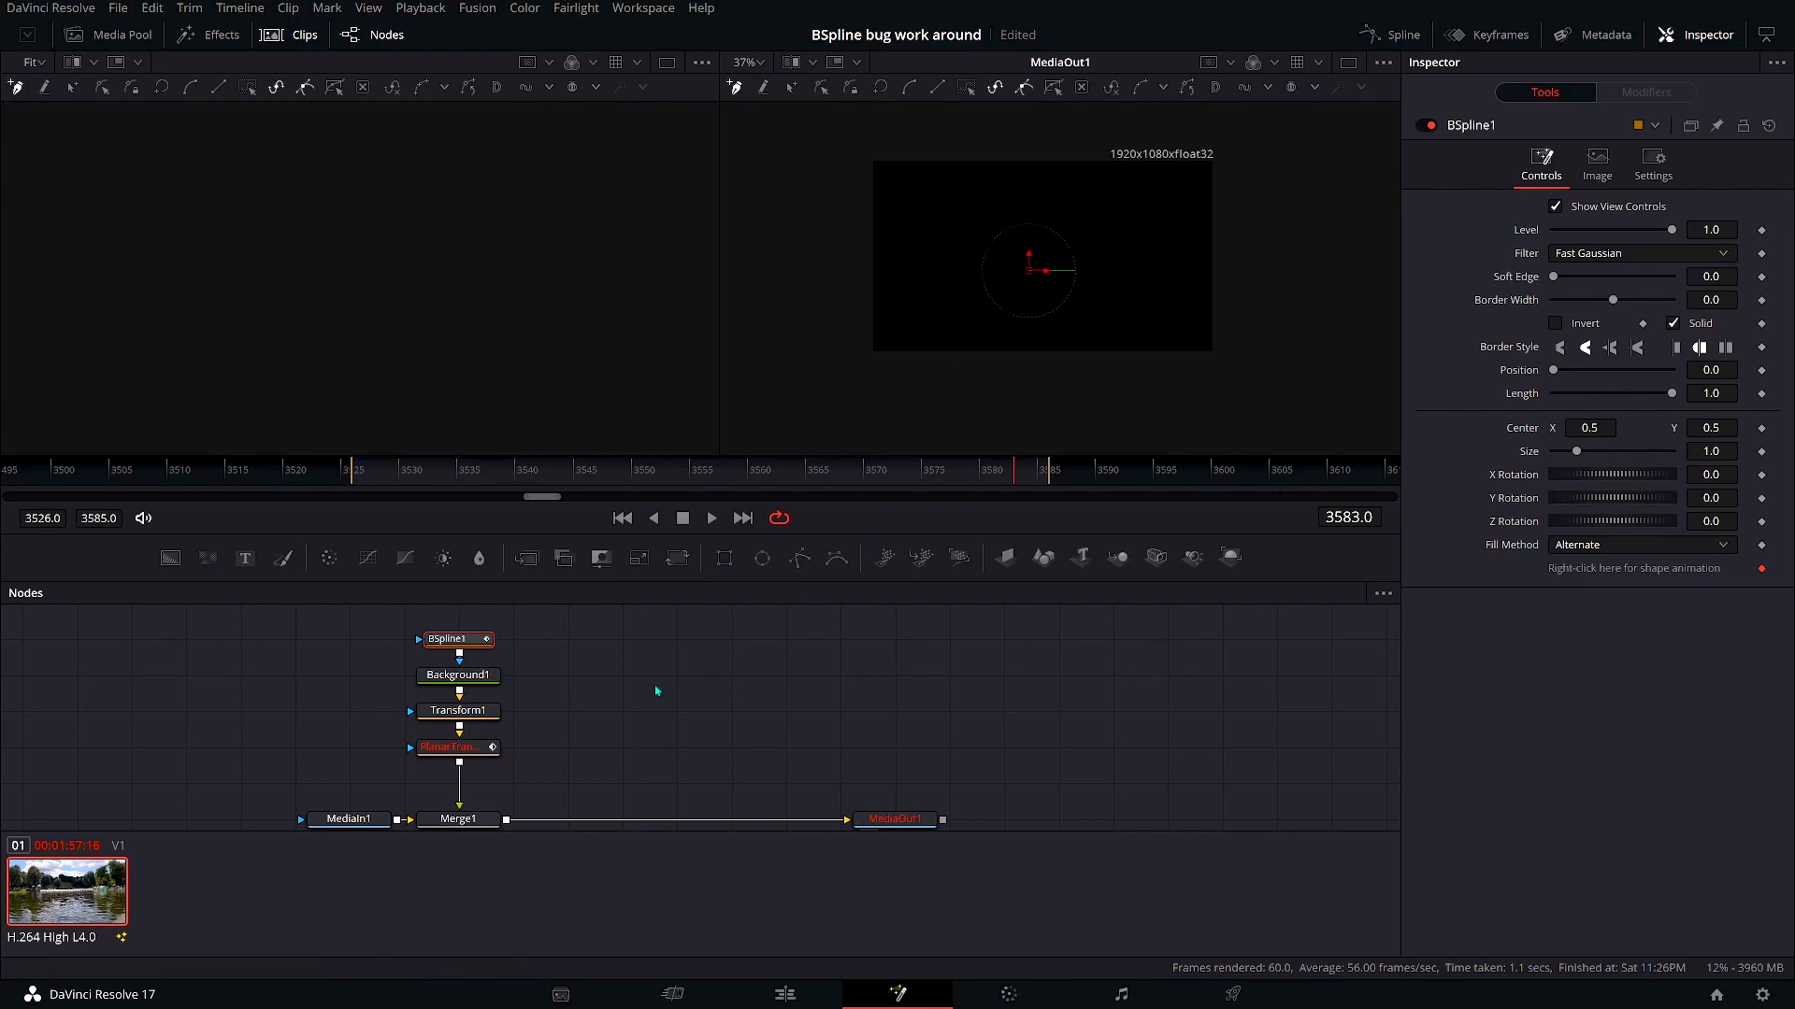
mouse_move(547, 673)
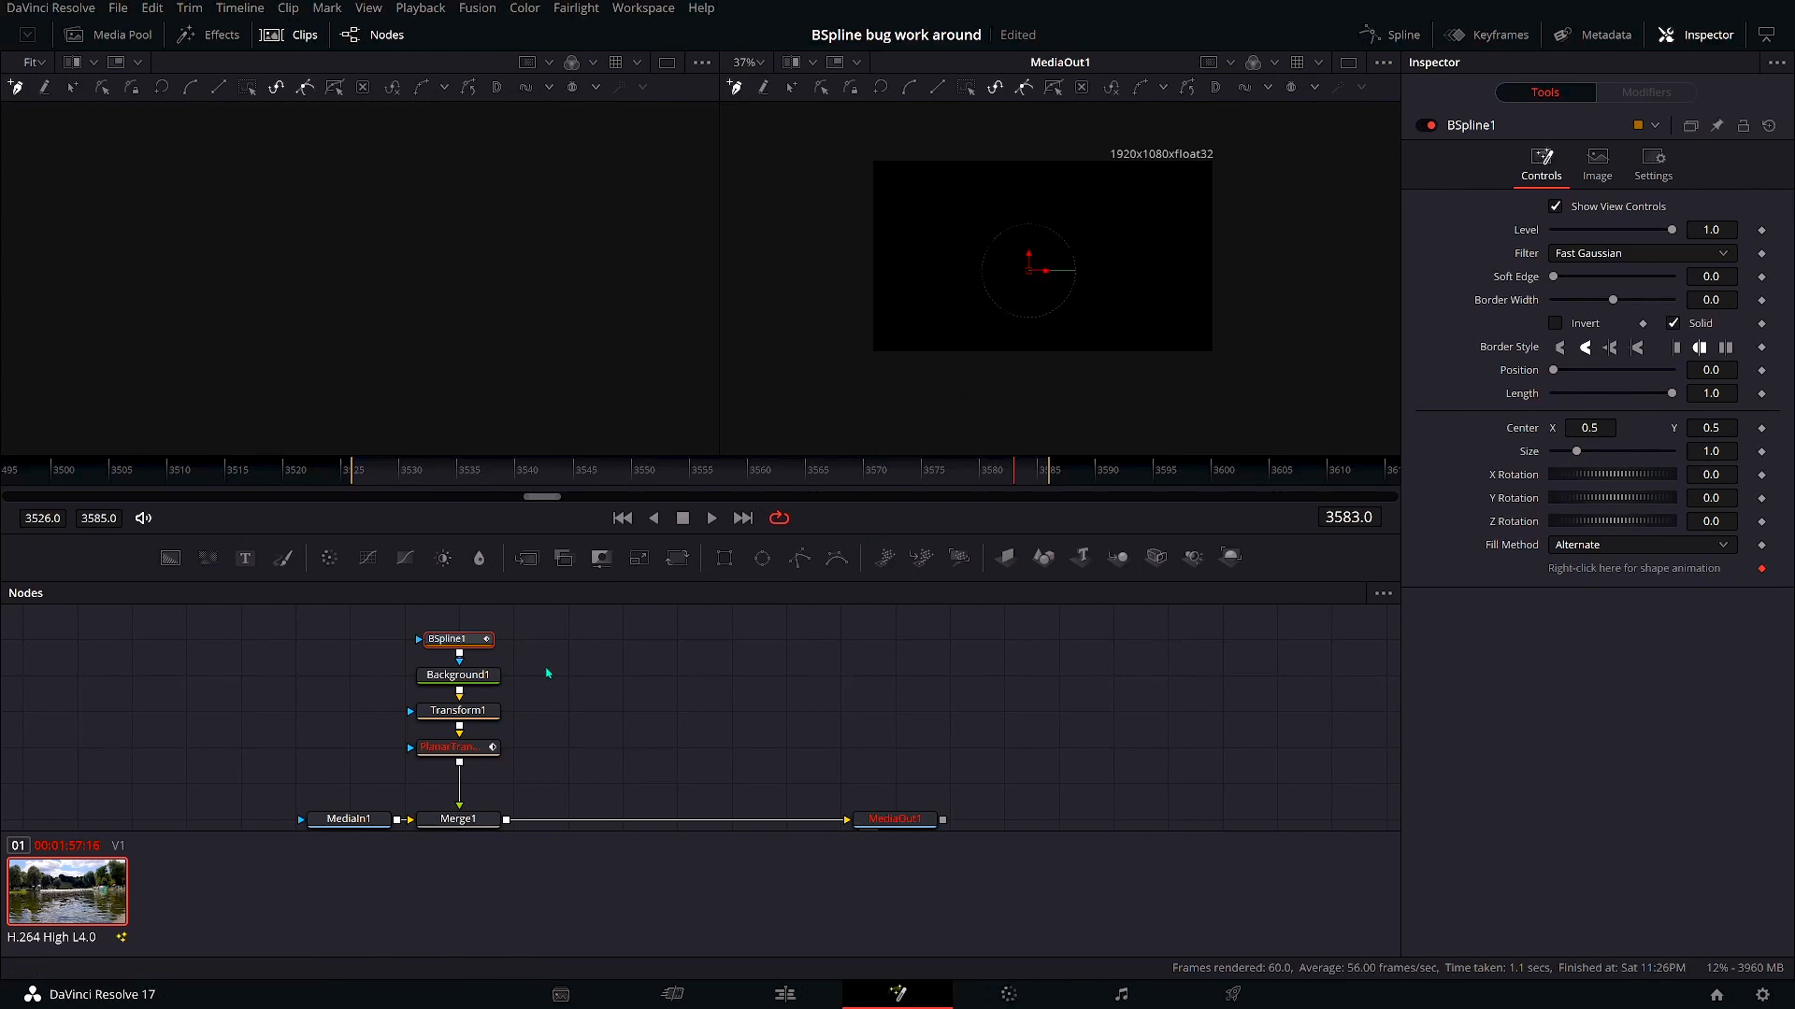
Select the Background, Transform and BSpline nodes together in the Node Editor.
click(457, 675)
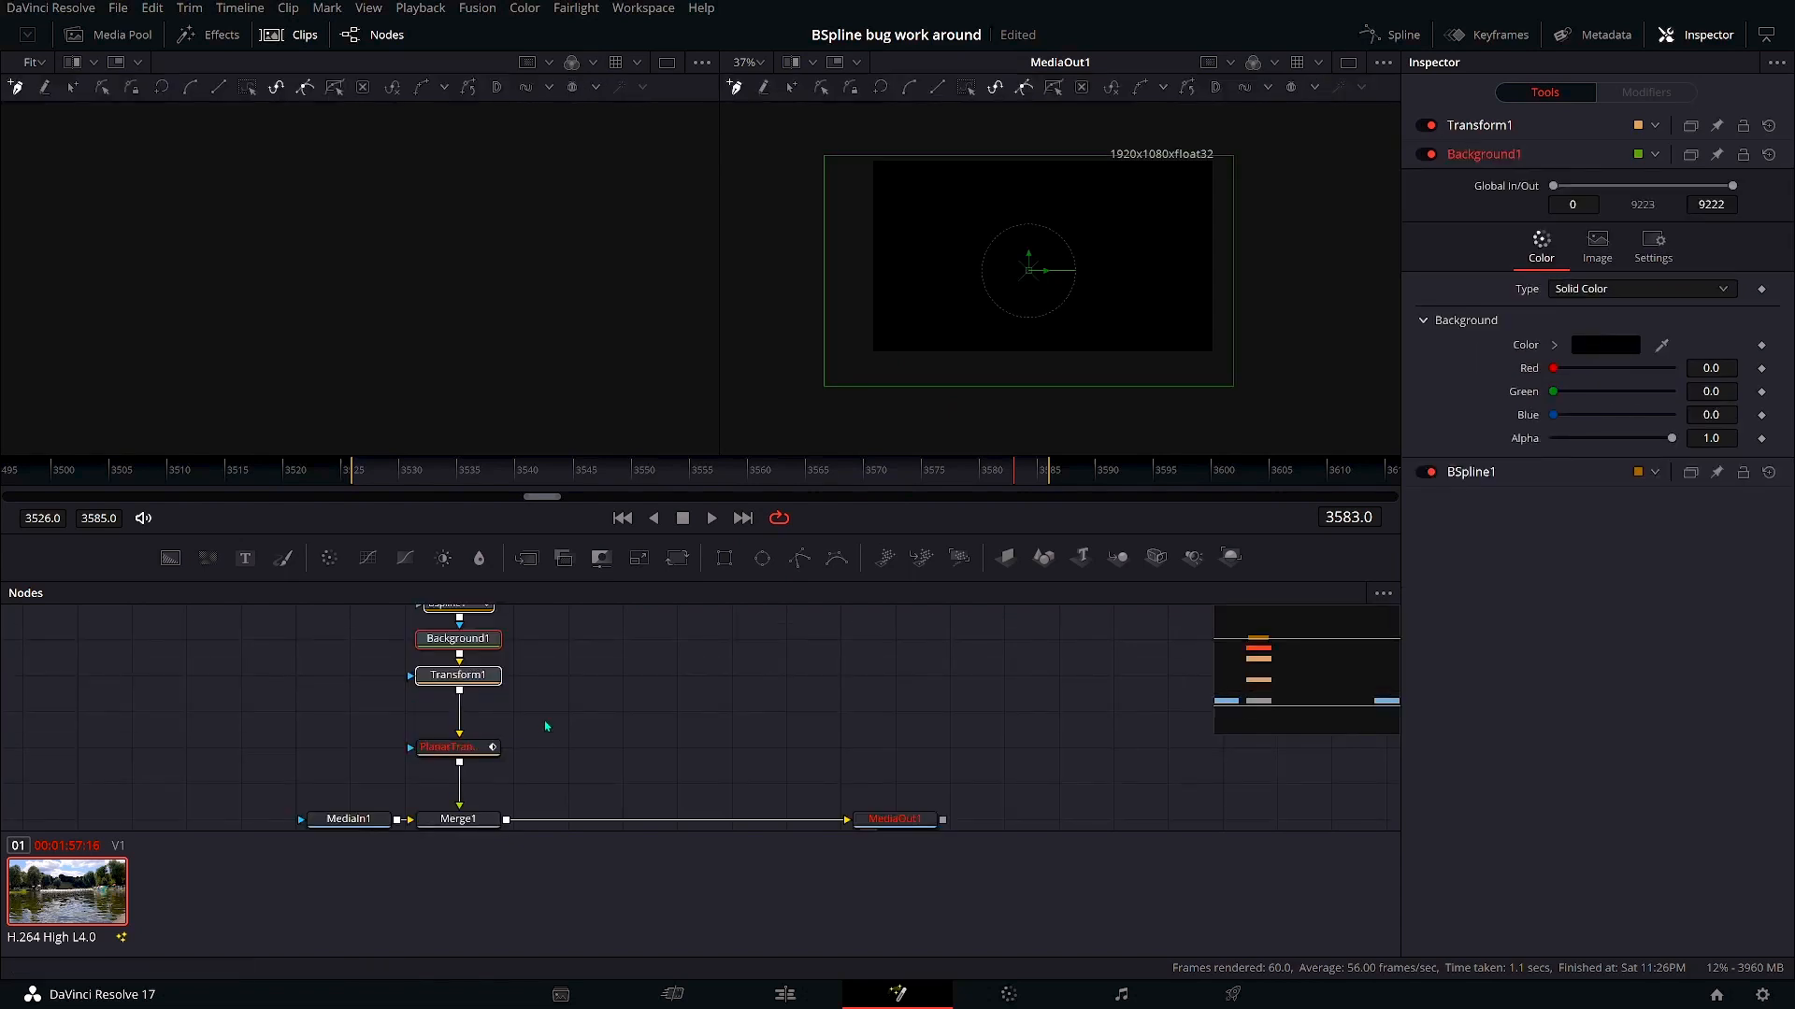
click(457, 674)
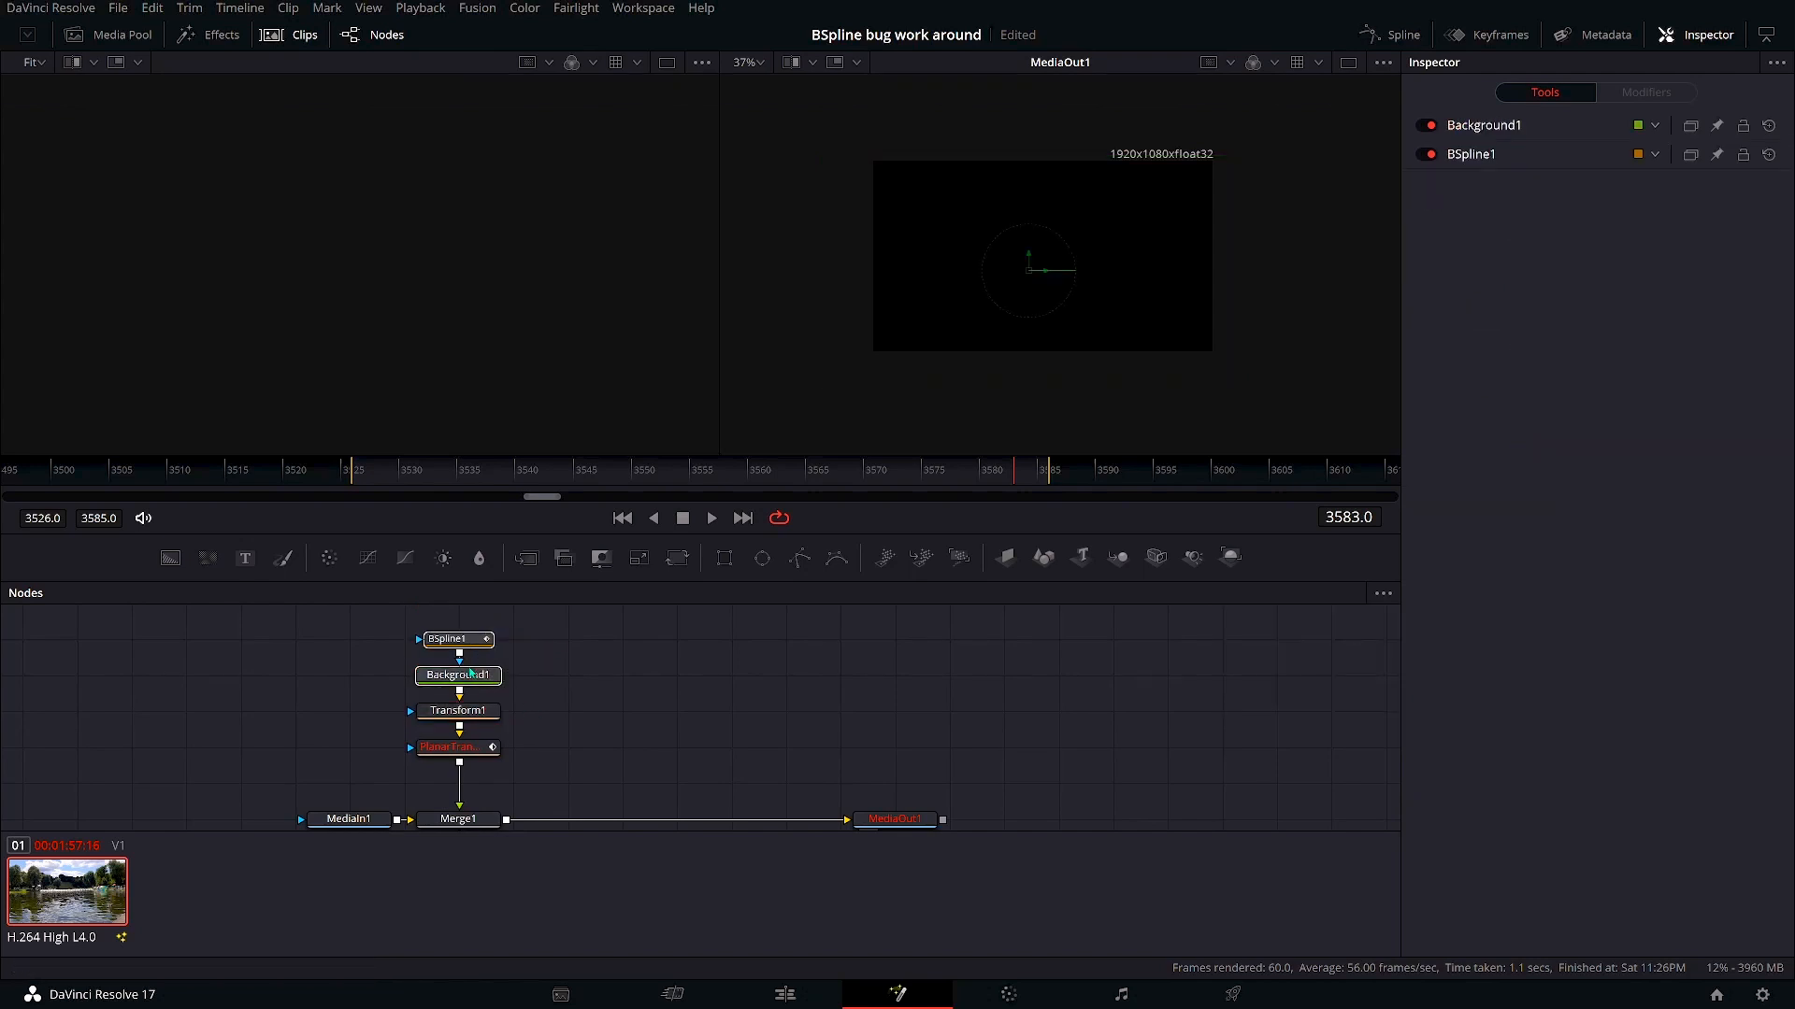
Connect Background1's output to Transform1's blue effect-mask input.
click(458, 675)
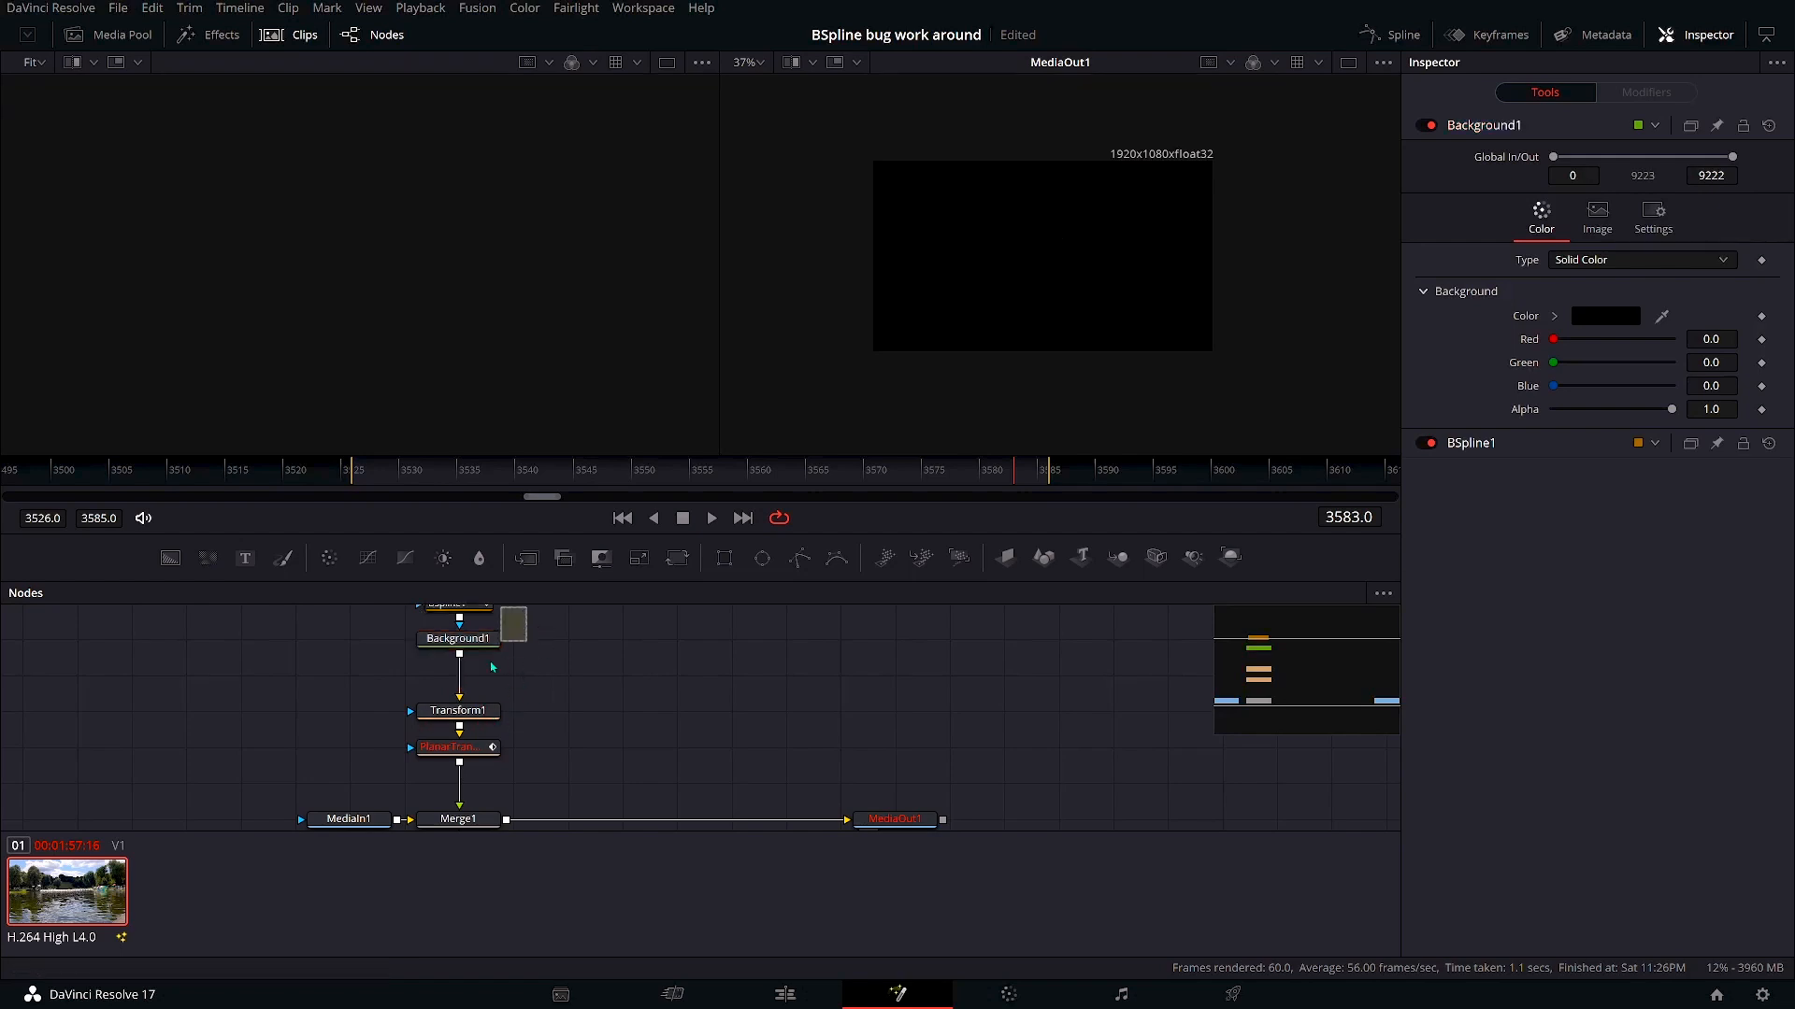
click(457, 674)
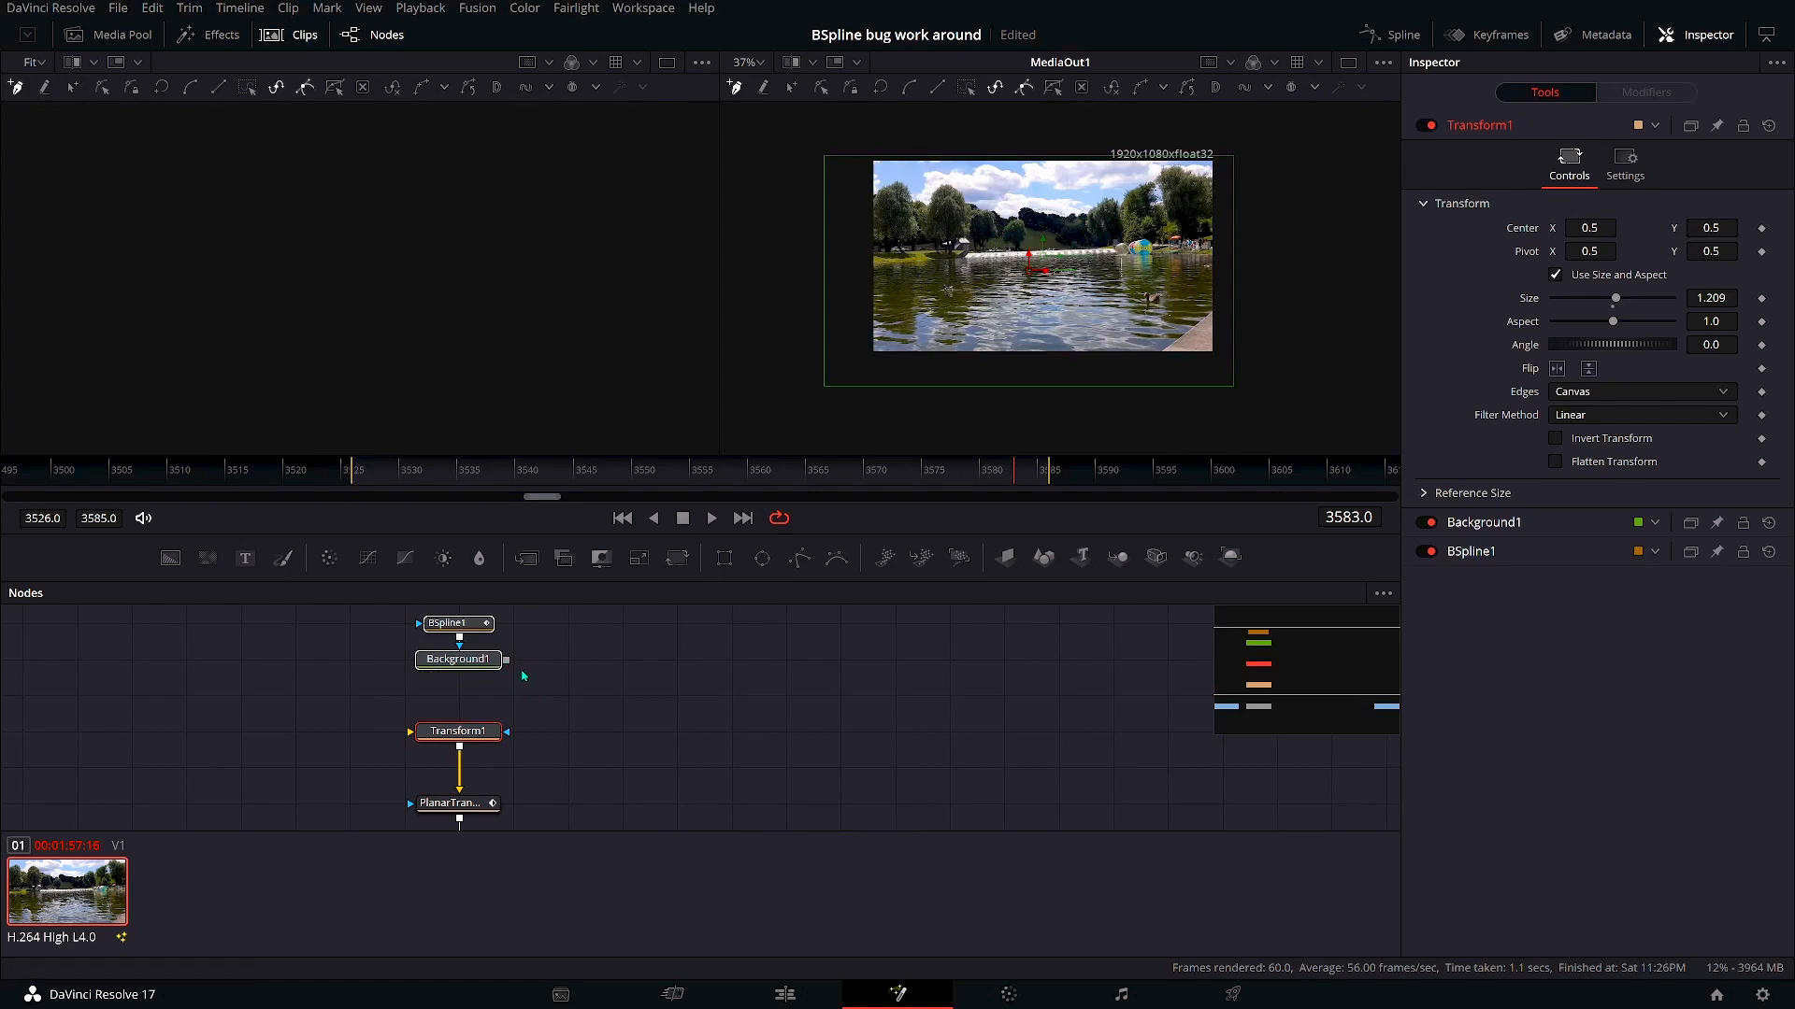
mouse_move(552, 664)
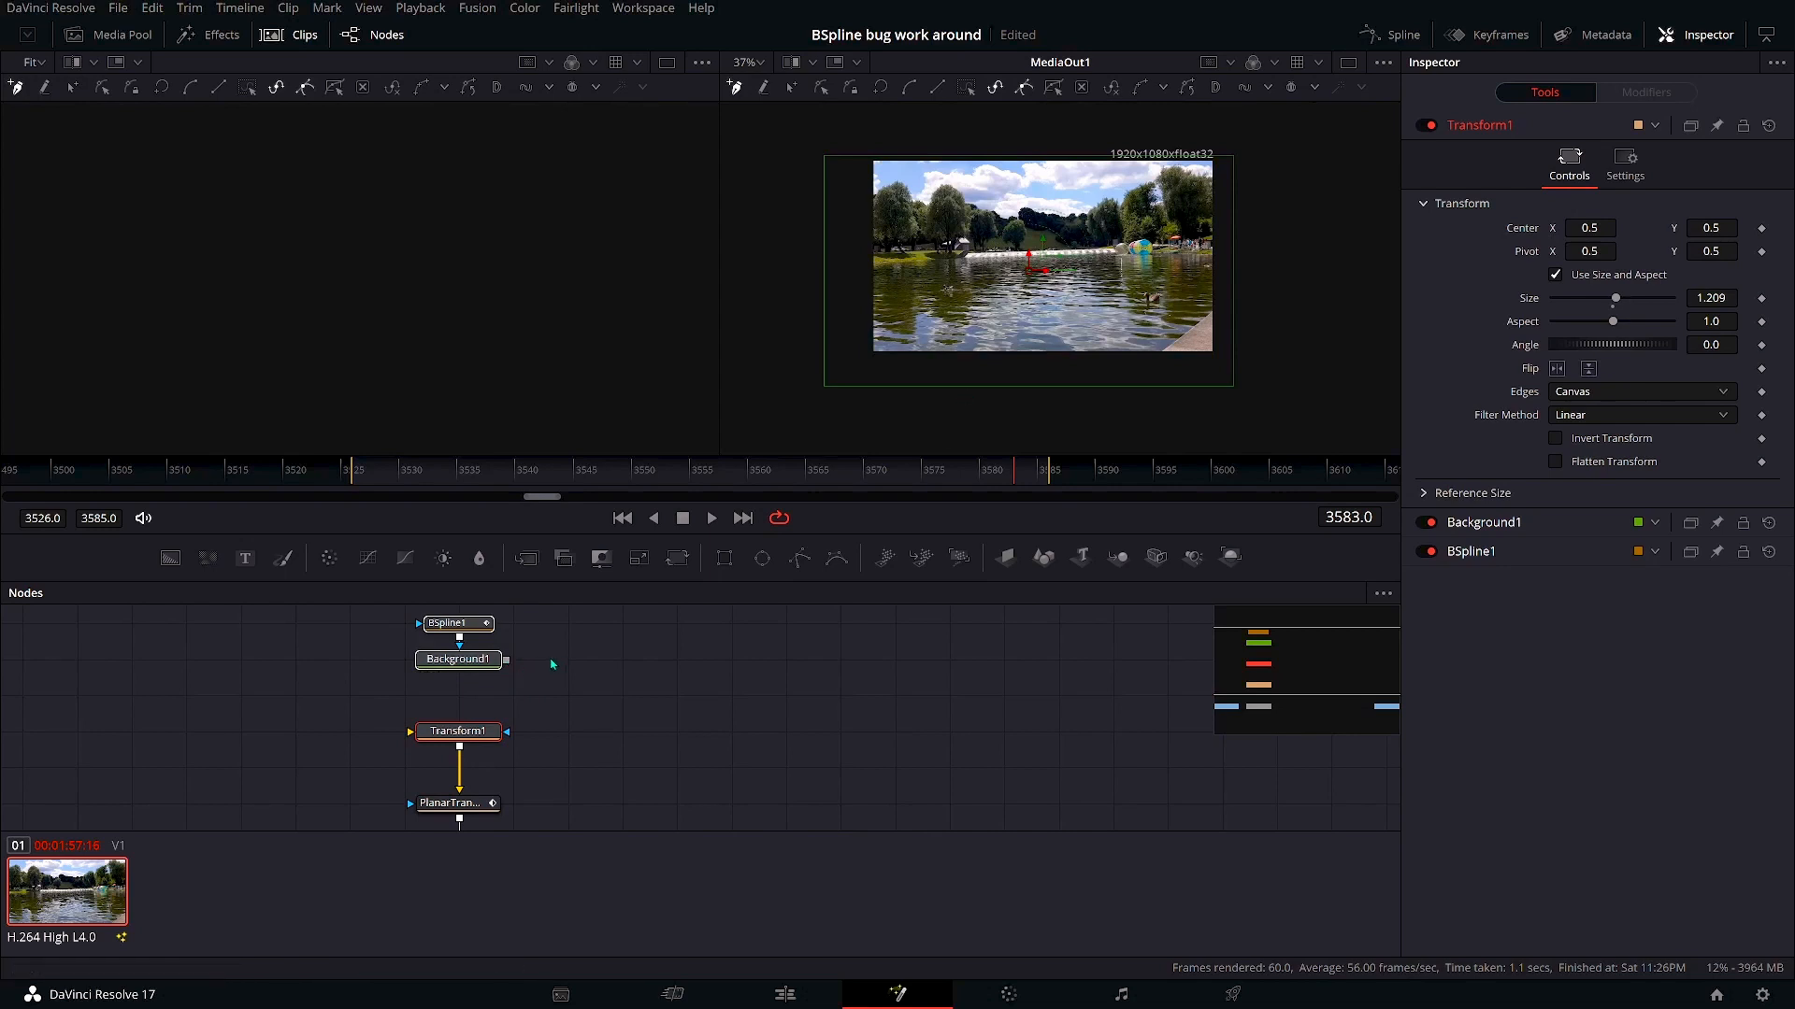
drag(504, 659, 526, 732)
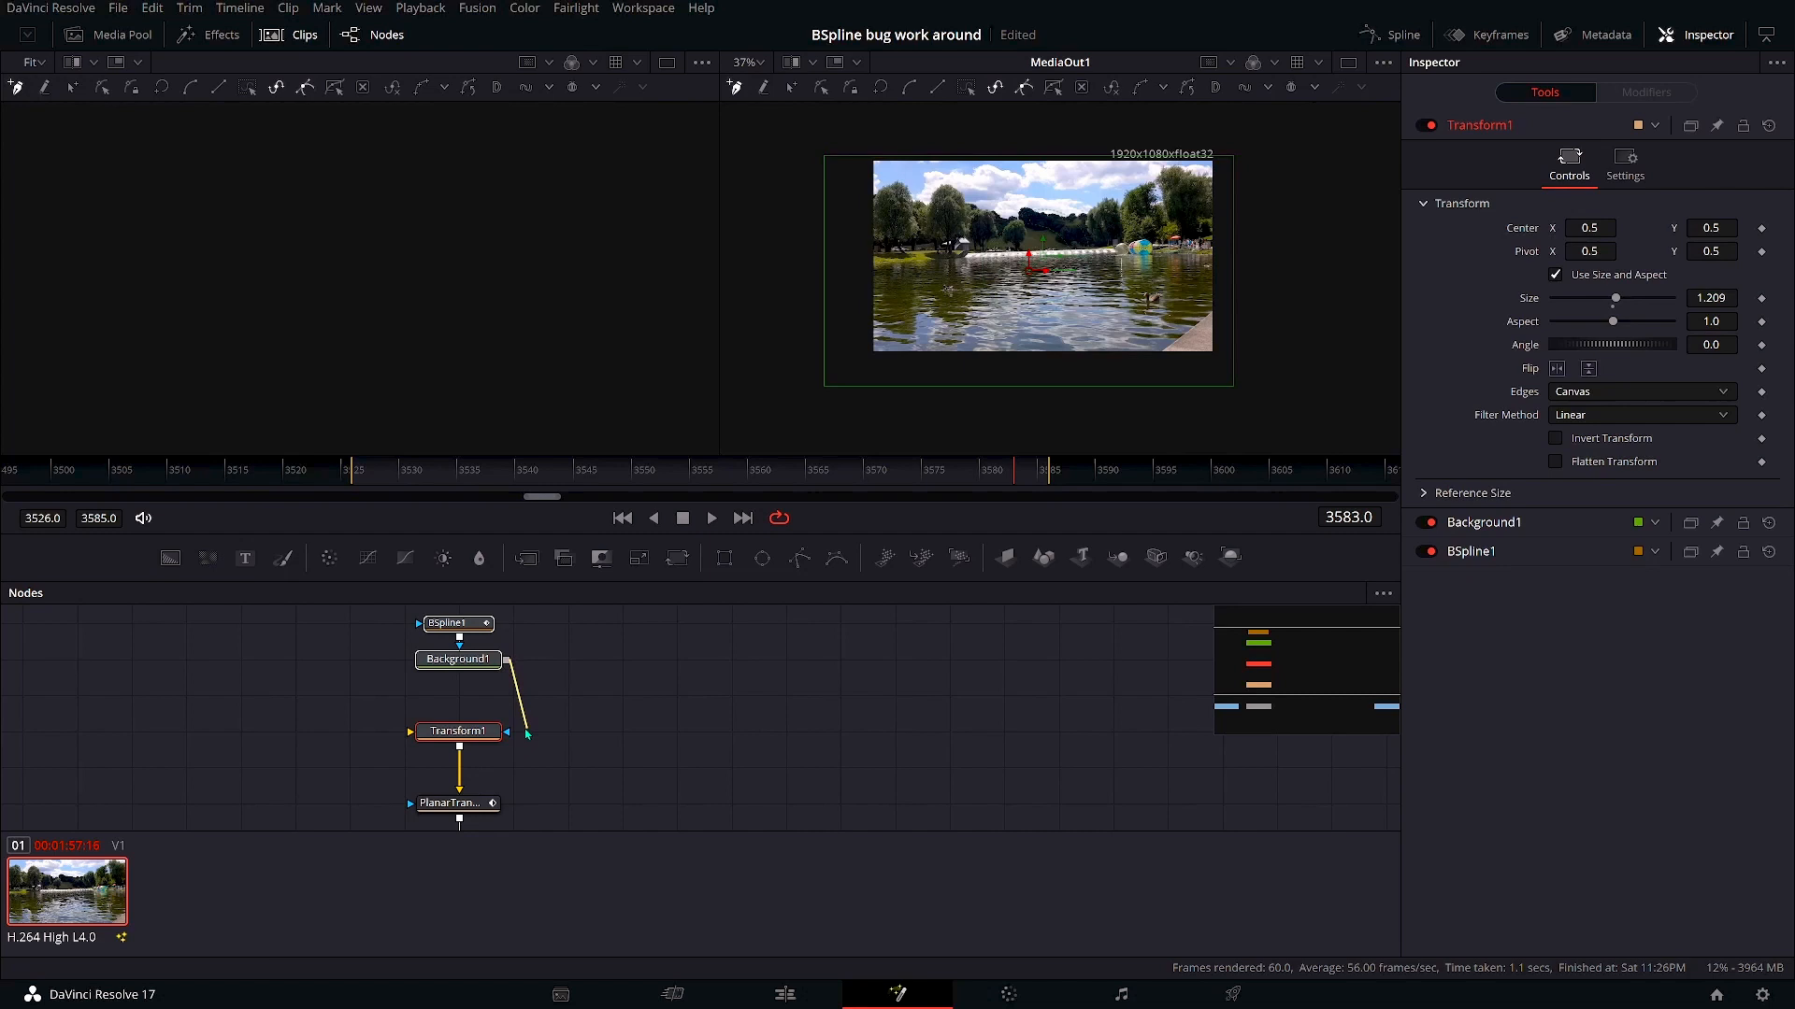
click(457, 731)
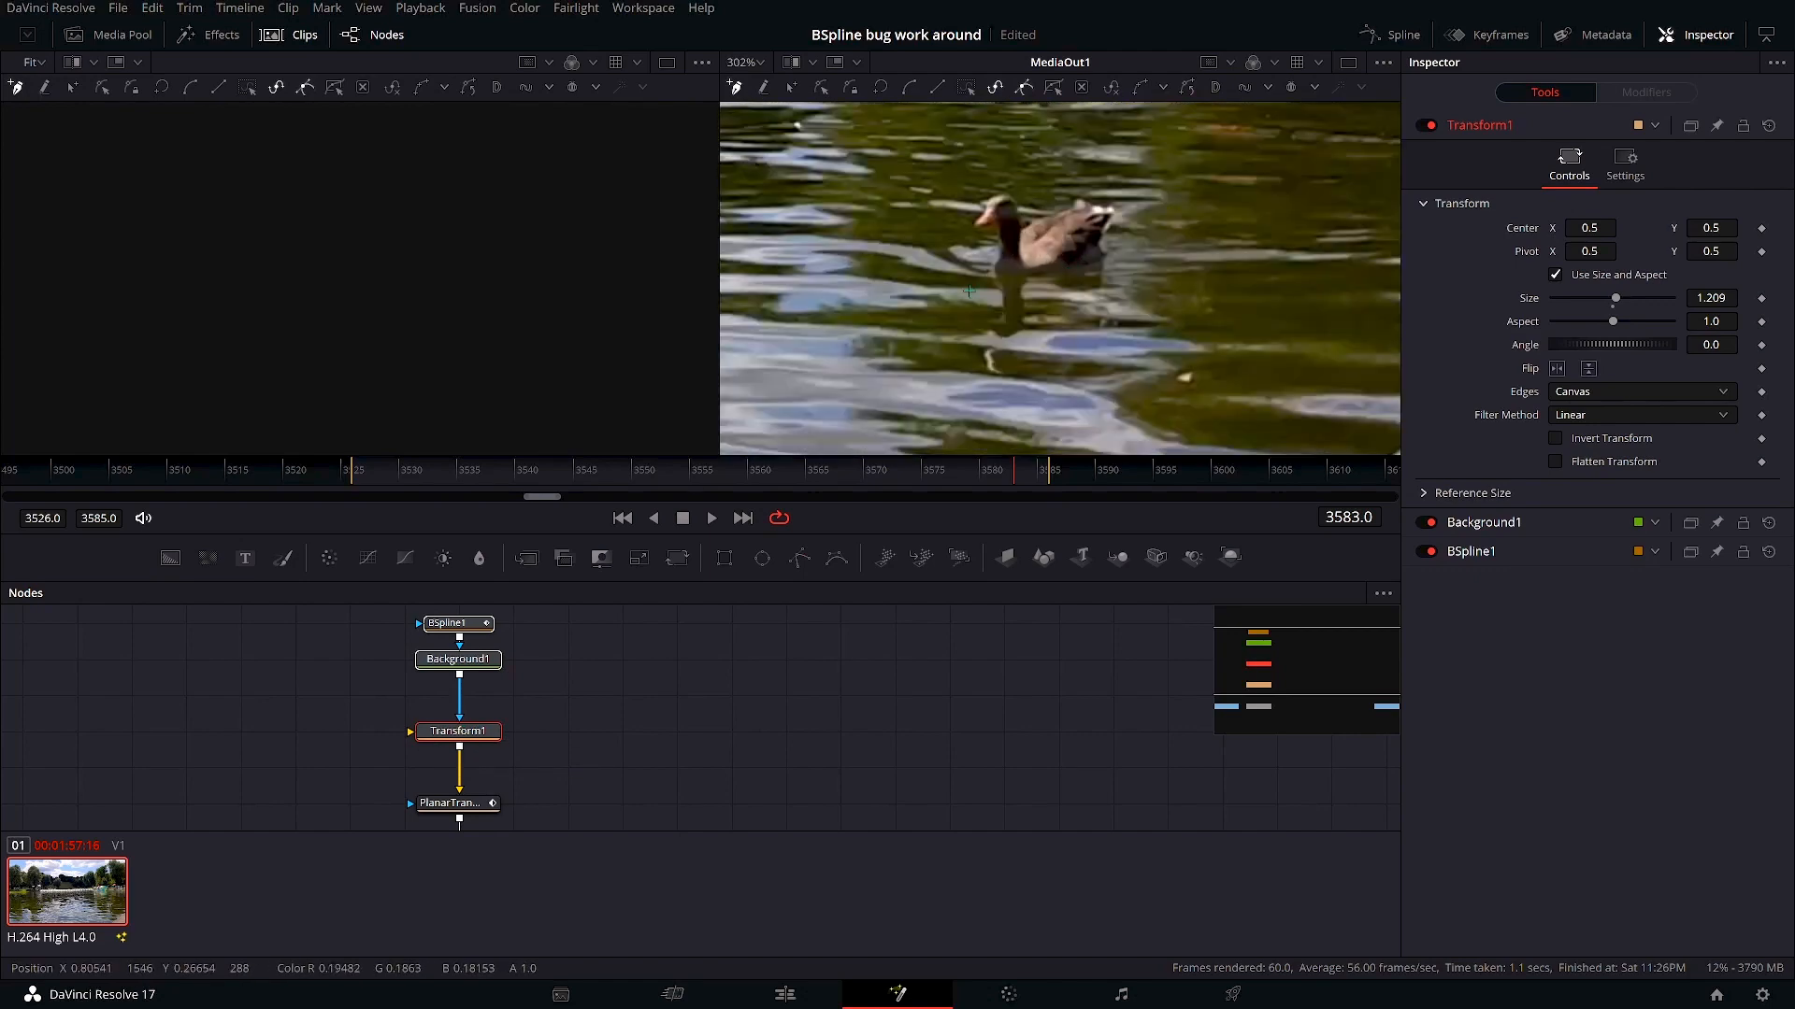
Outline the duck with BSpline1 points and set Background1's Red slider to 1.0.
click(455, 622)
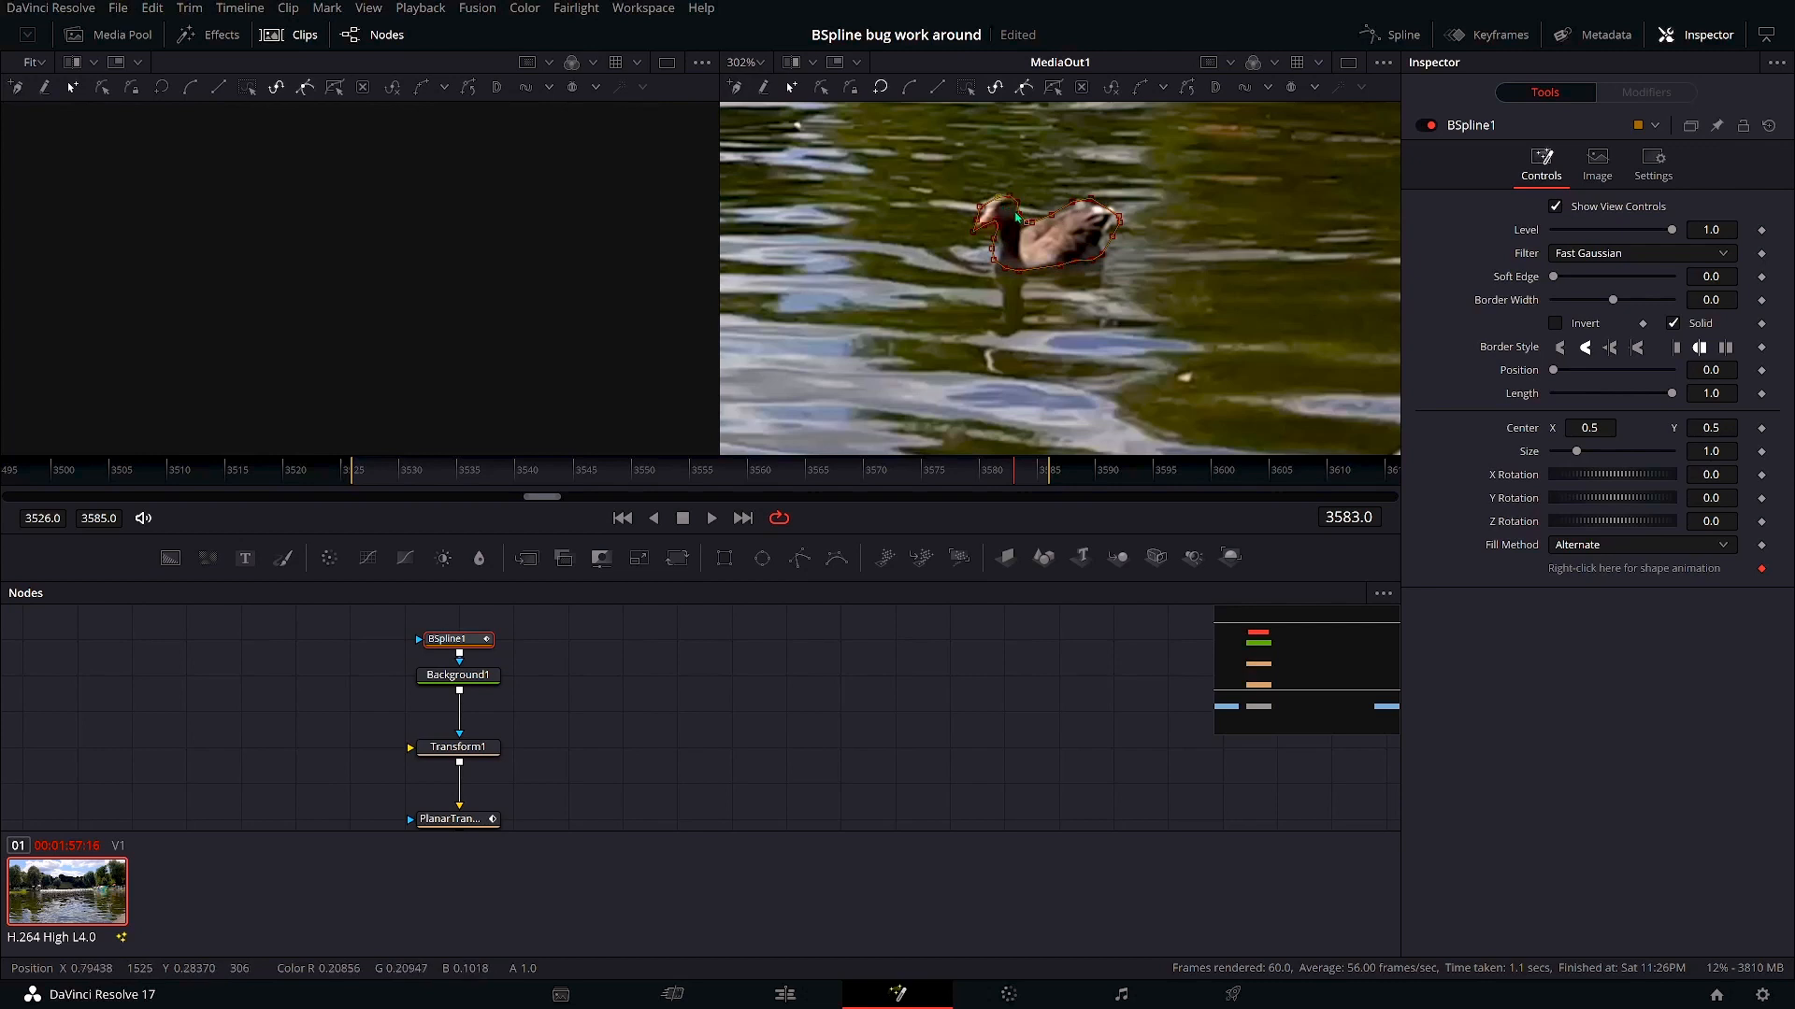
mouse_move(658, 675)
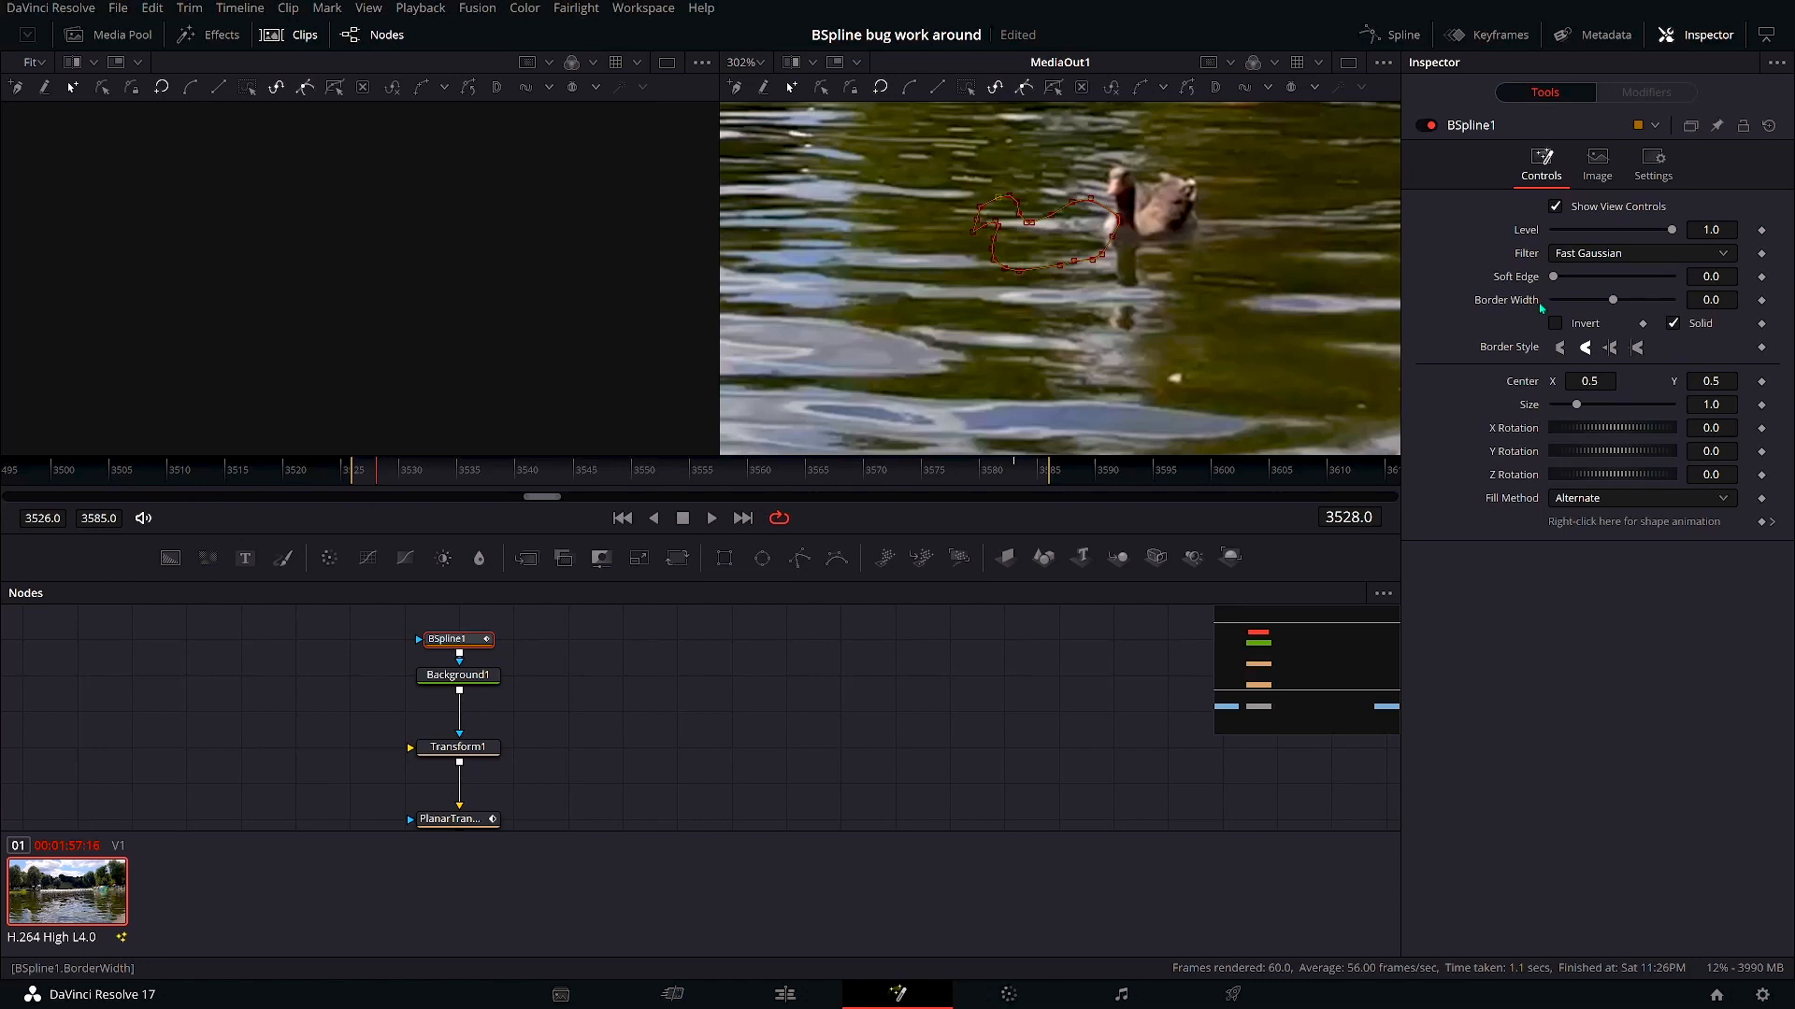
click(457, 674)
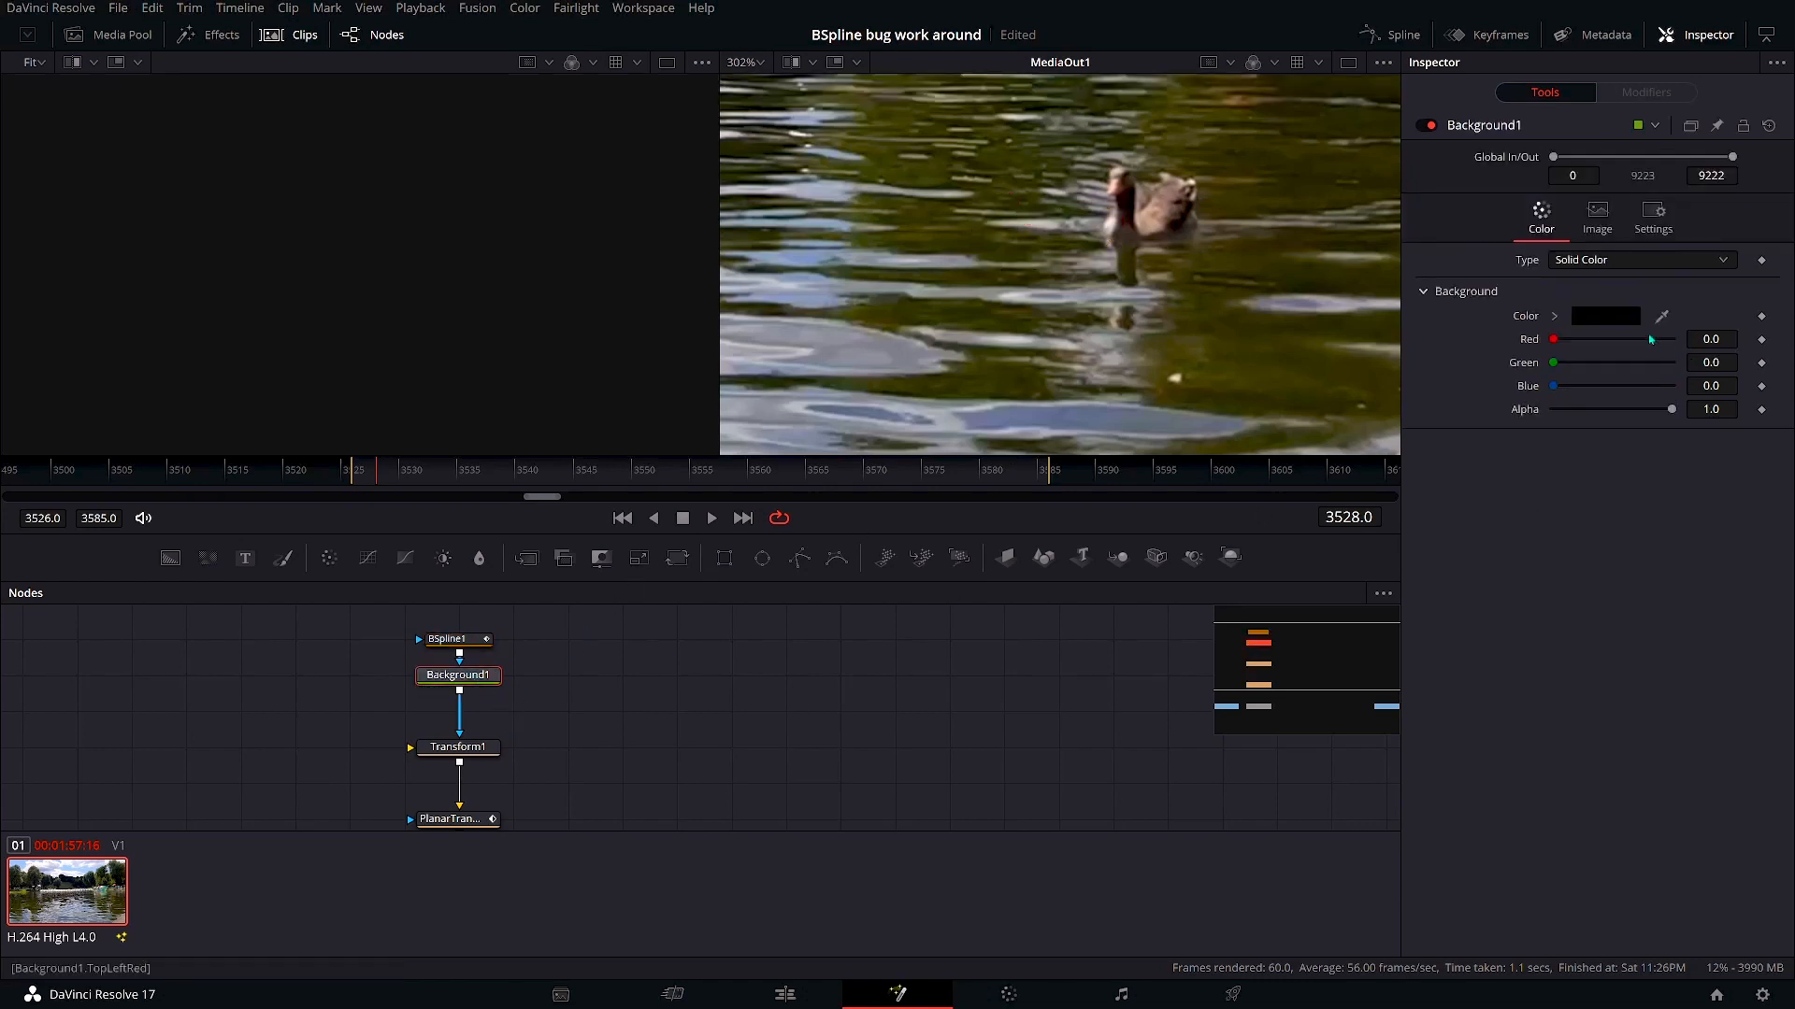
drag(1568, 338, 1676, 338)
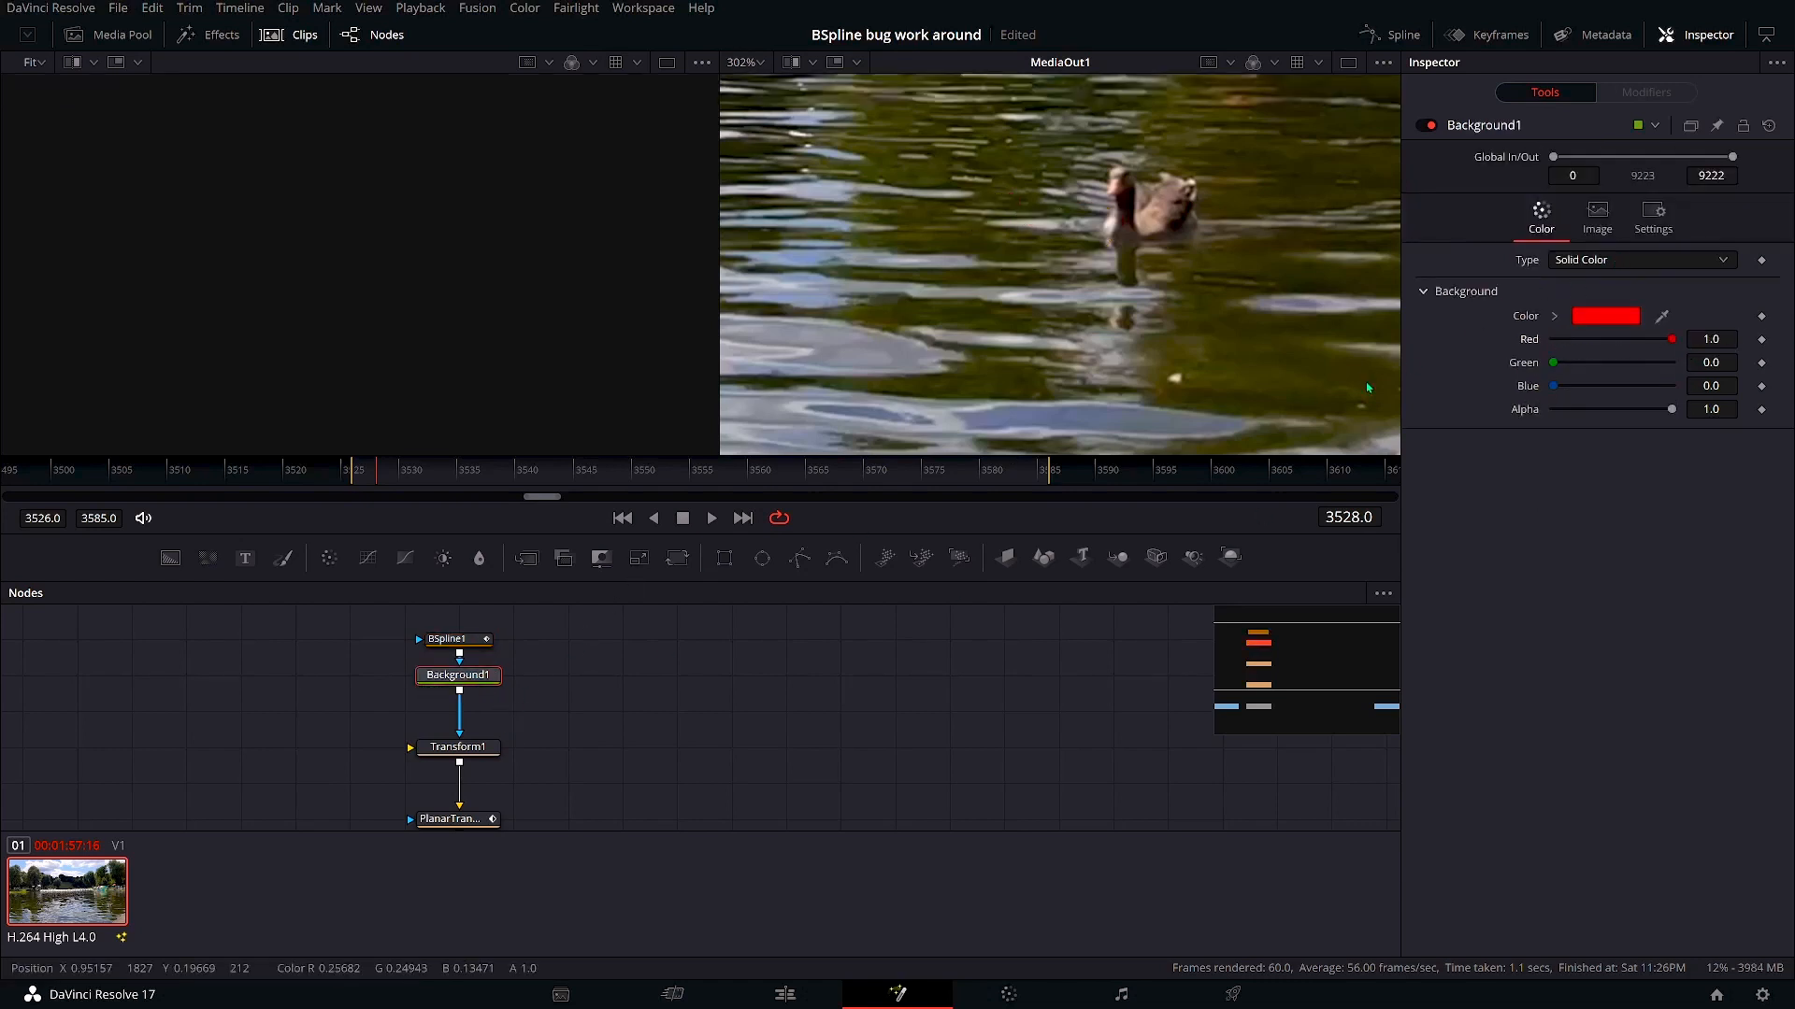
click(455, 638)
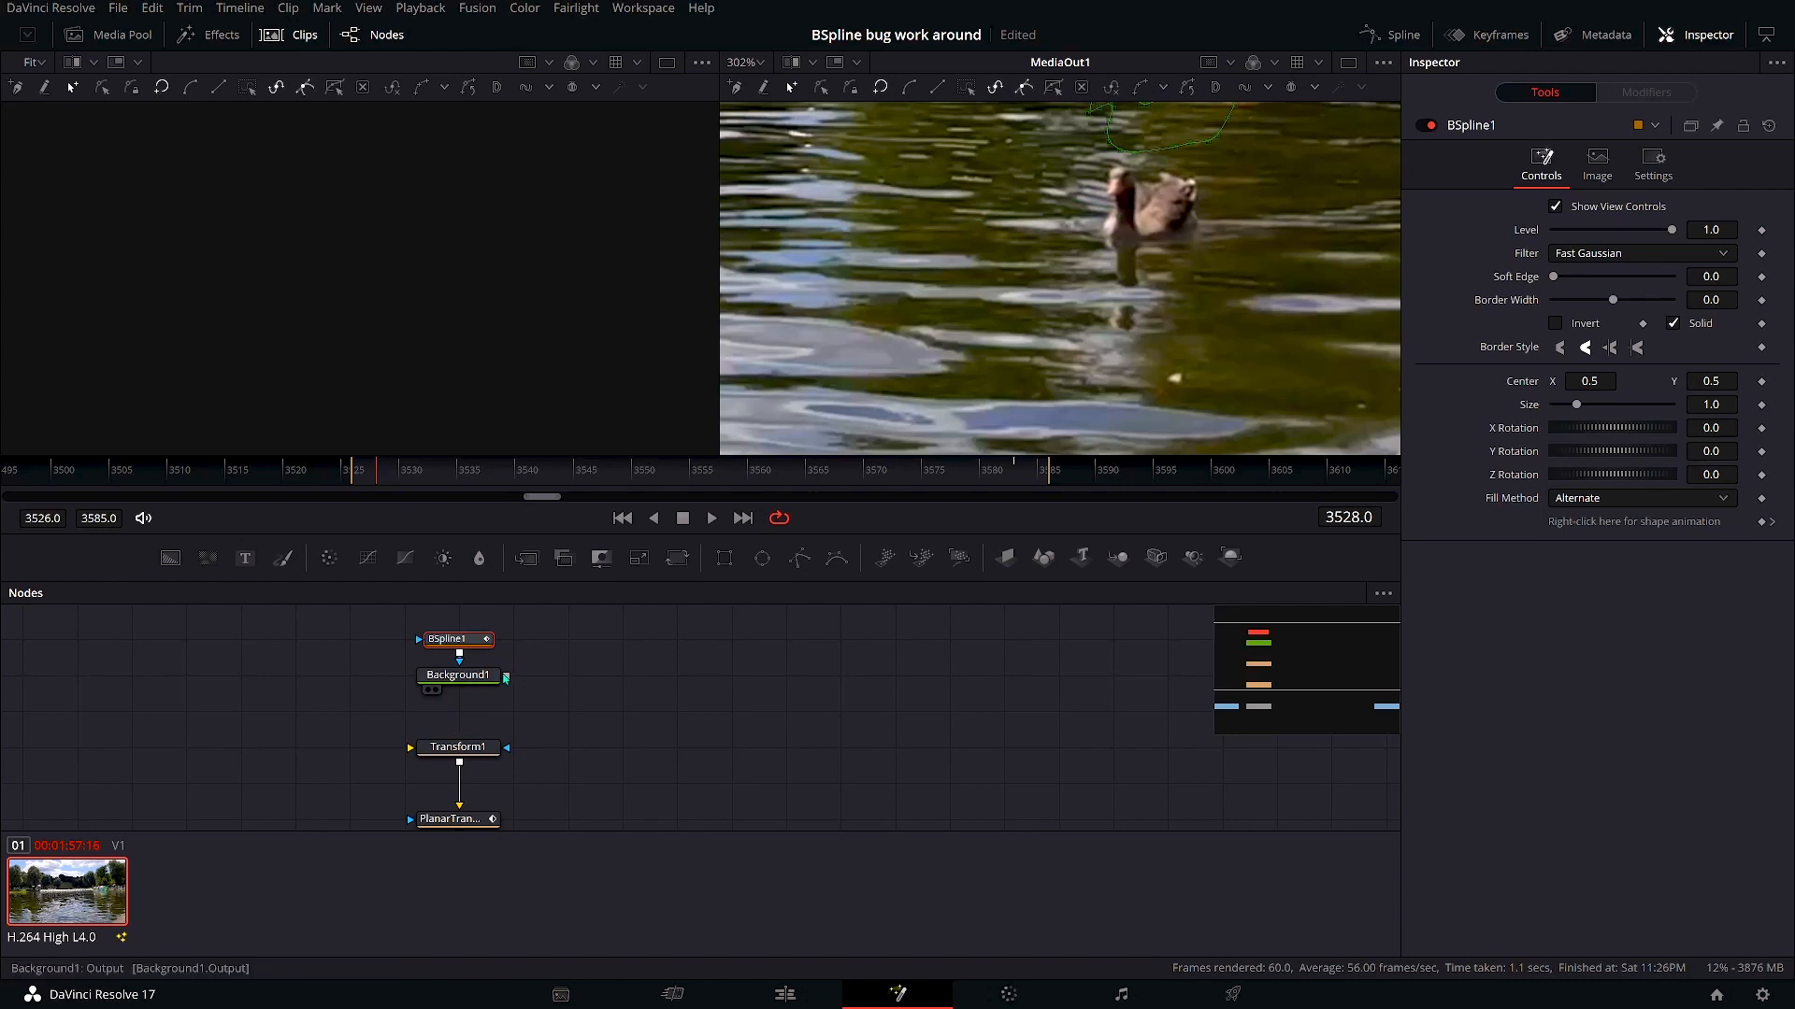
Feed Background1 into Transform1 and set PlanarTransform1's reference time.
drag(505, 675, 408, 748)
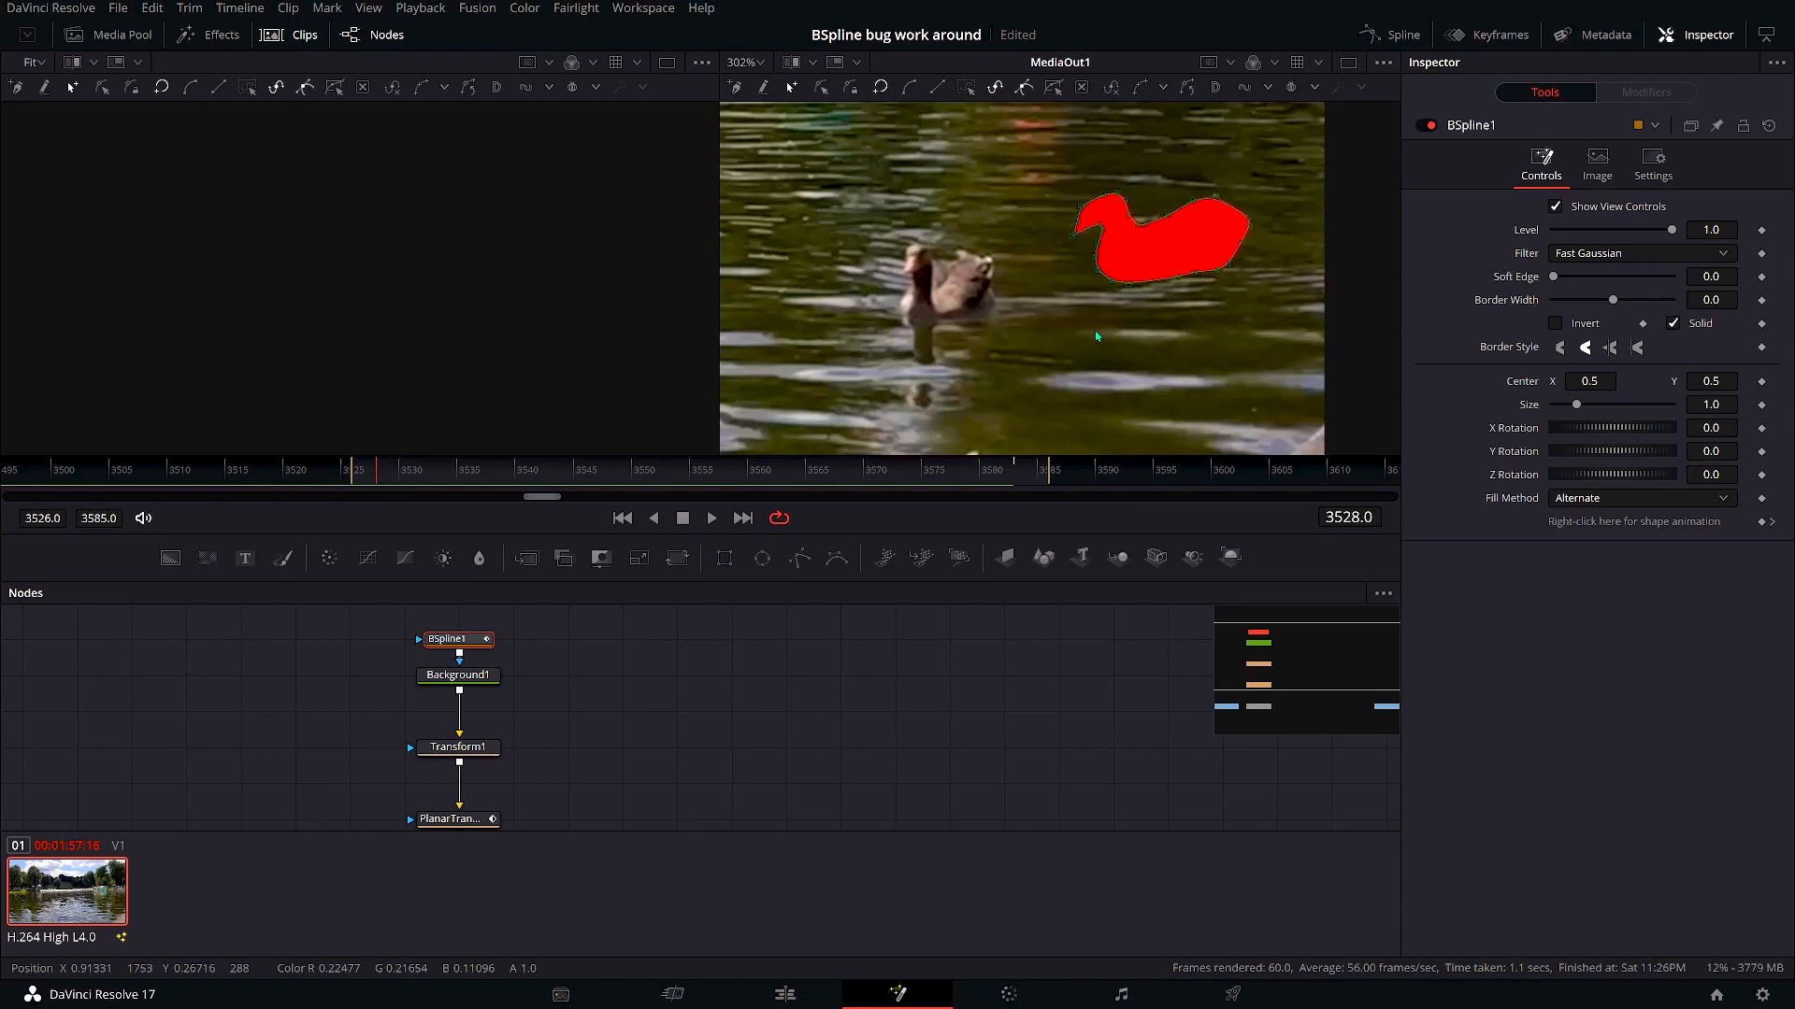
mouse_move(689, 715)
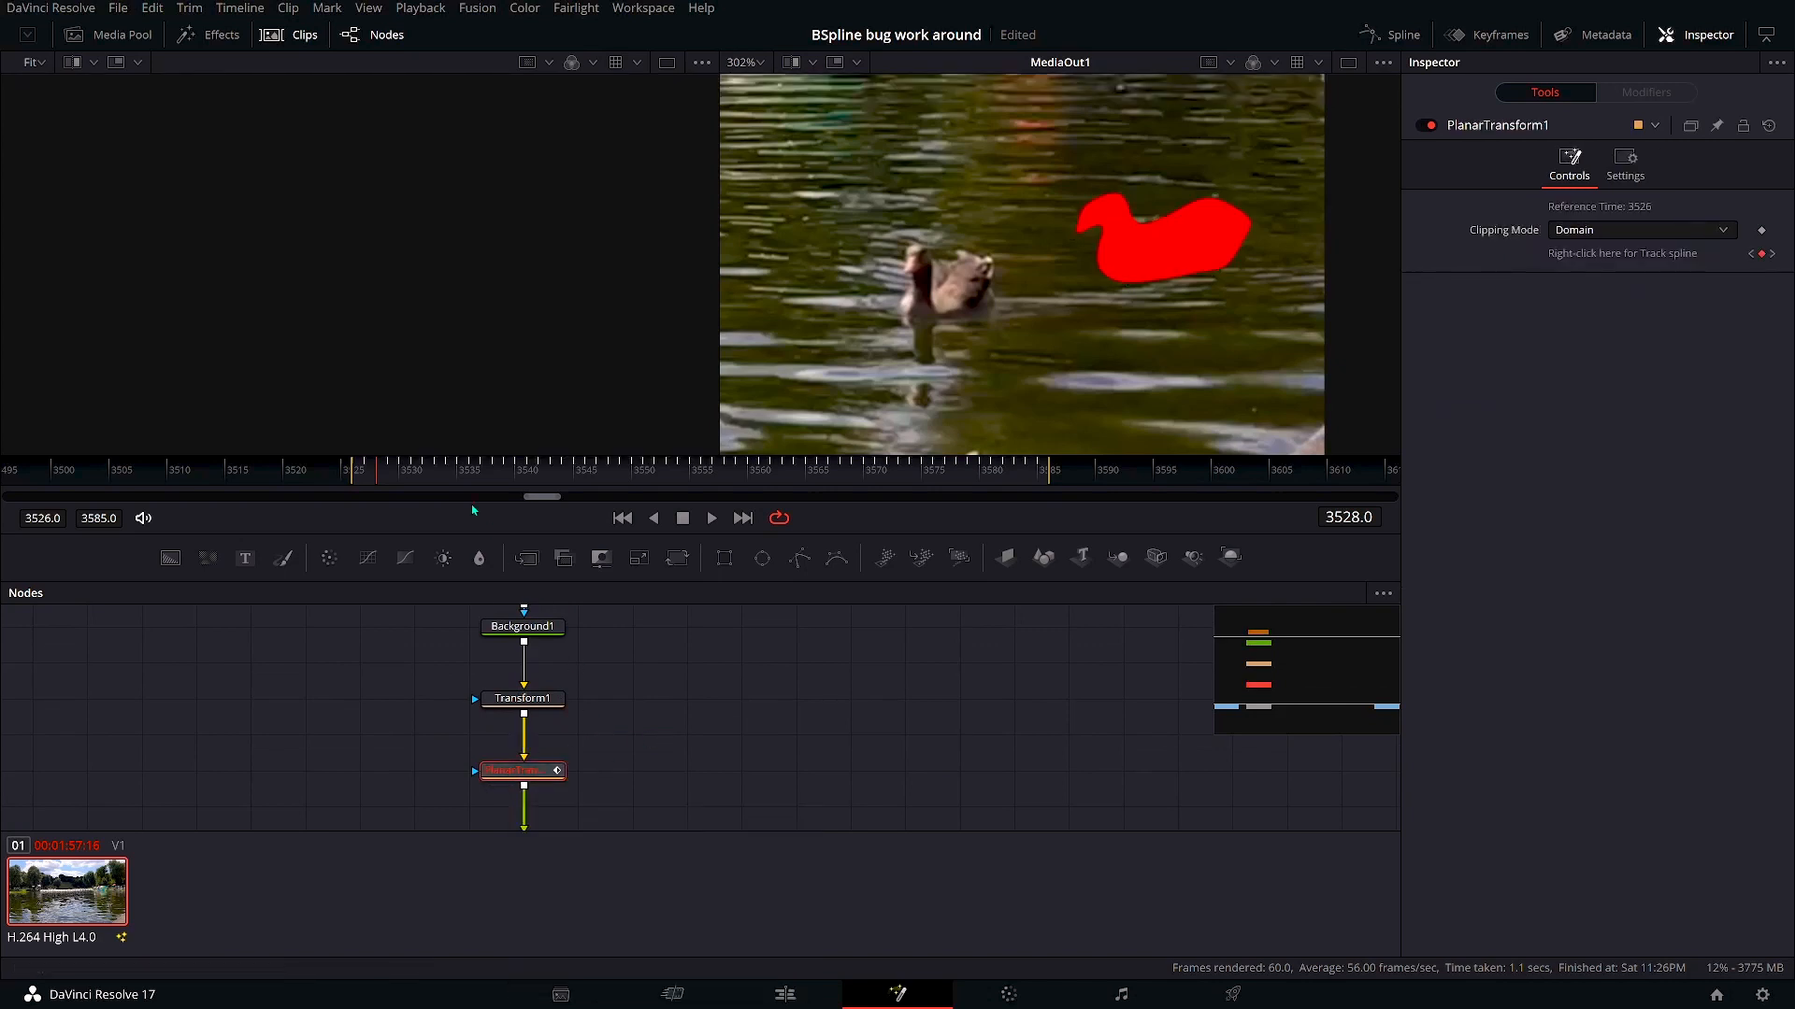
click(641, 470)
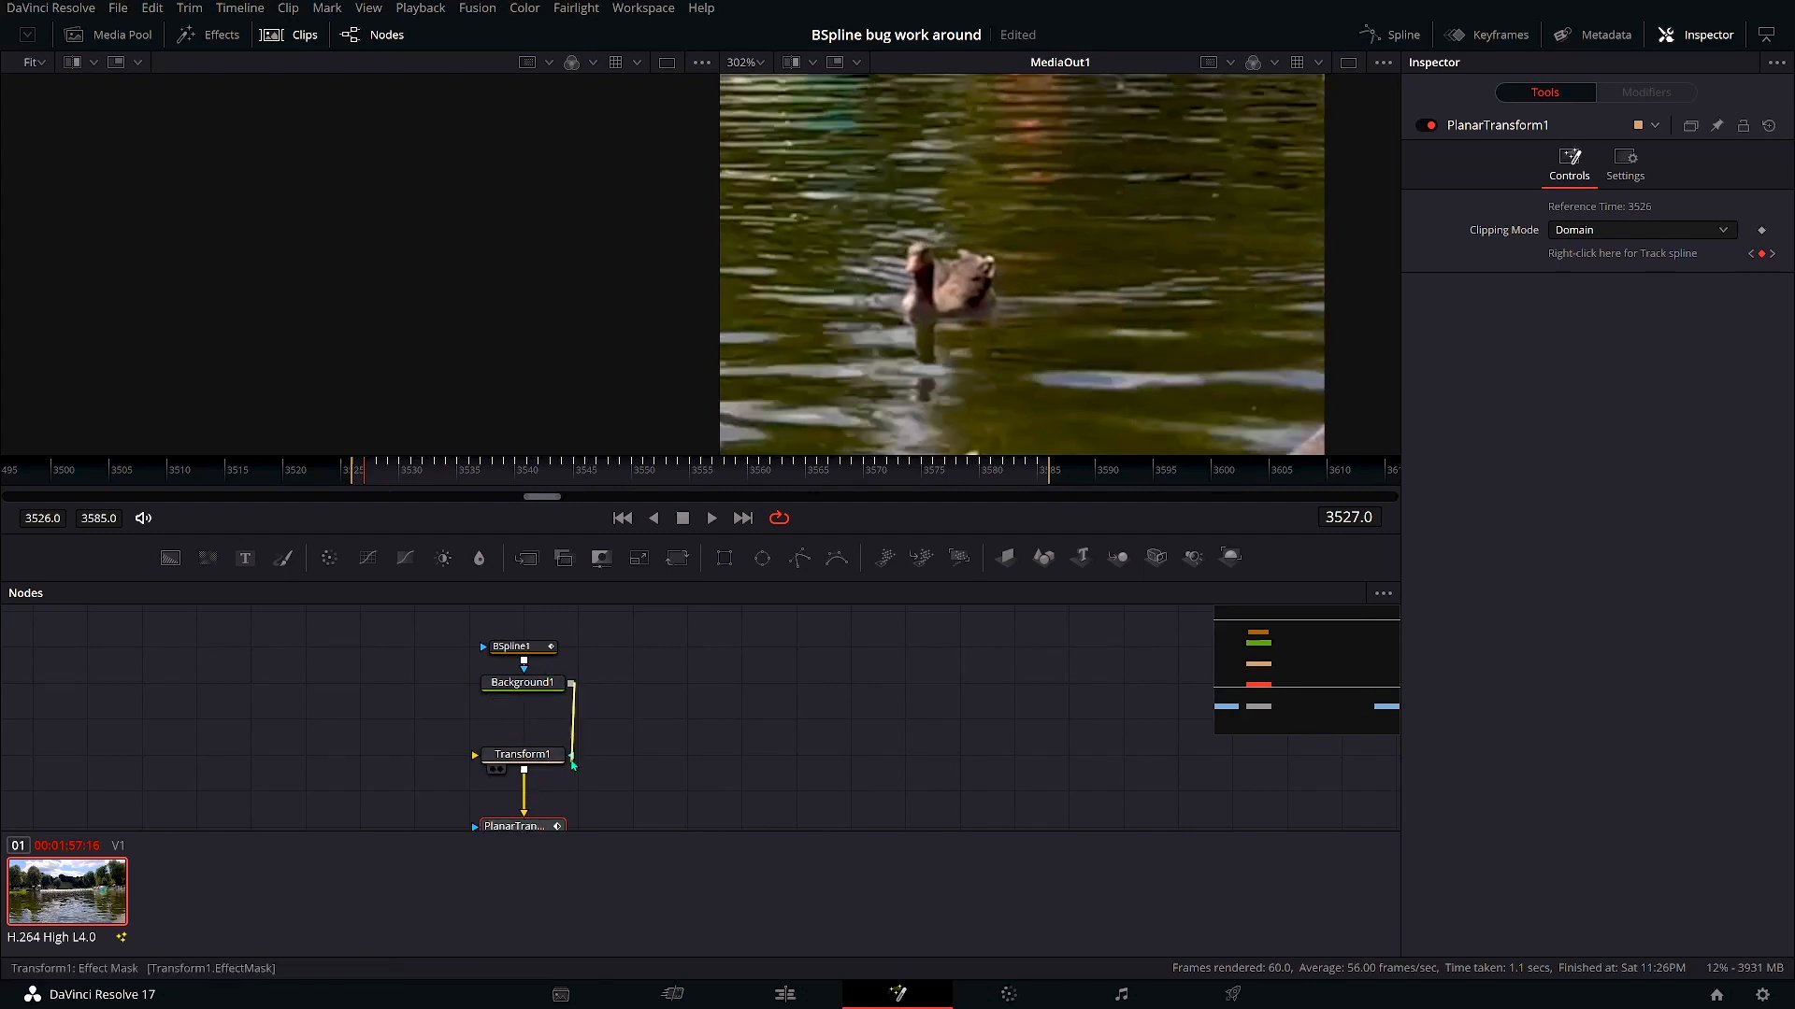
Make BSpline1 unfilled by unchecking Solid and increase its Border Width.
click(517, 647)
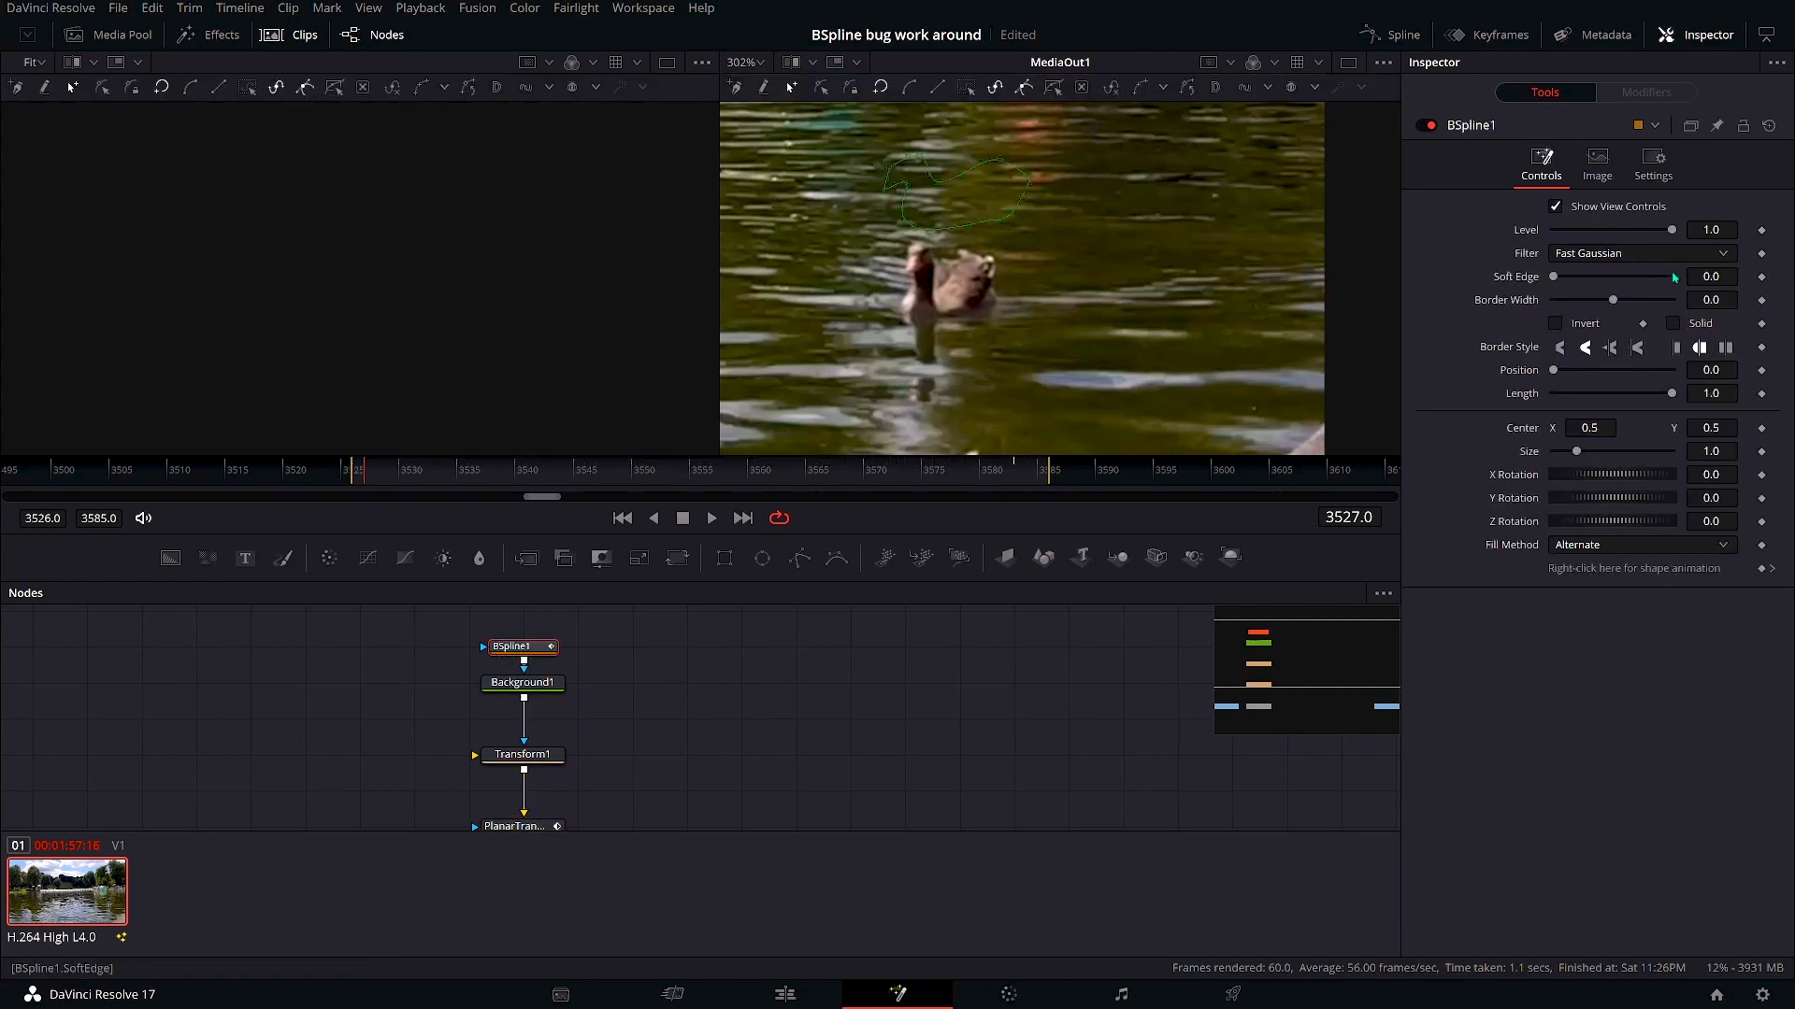
drag(1589, 300, 1580, 300)
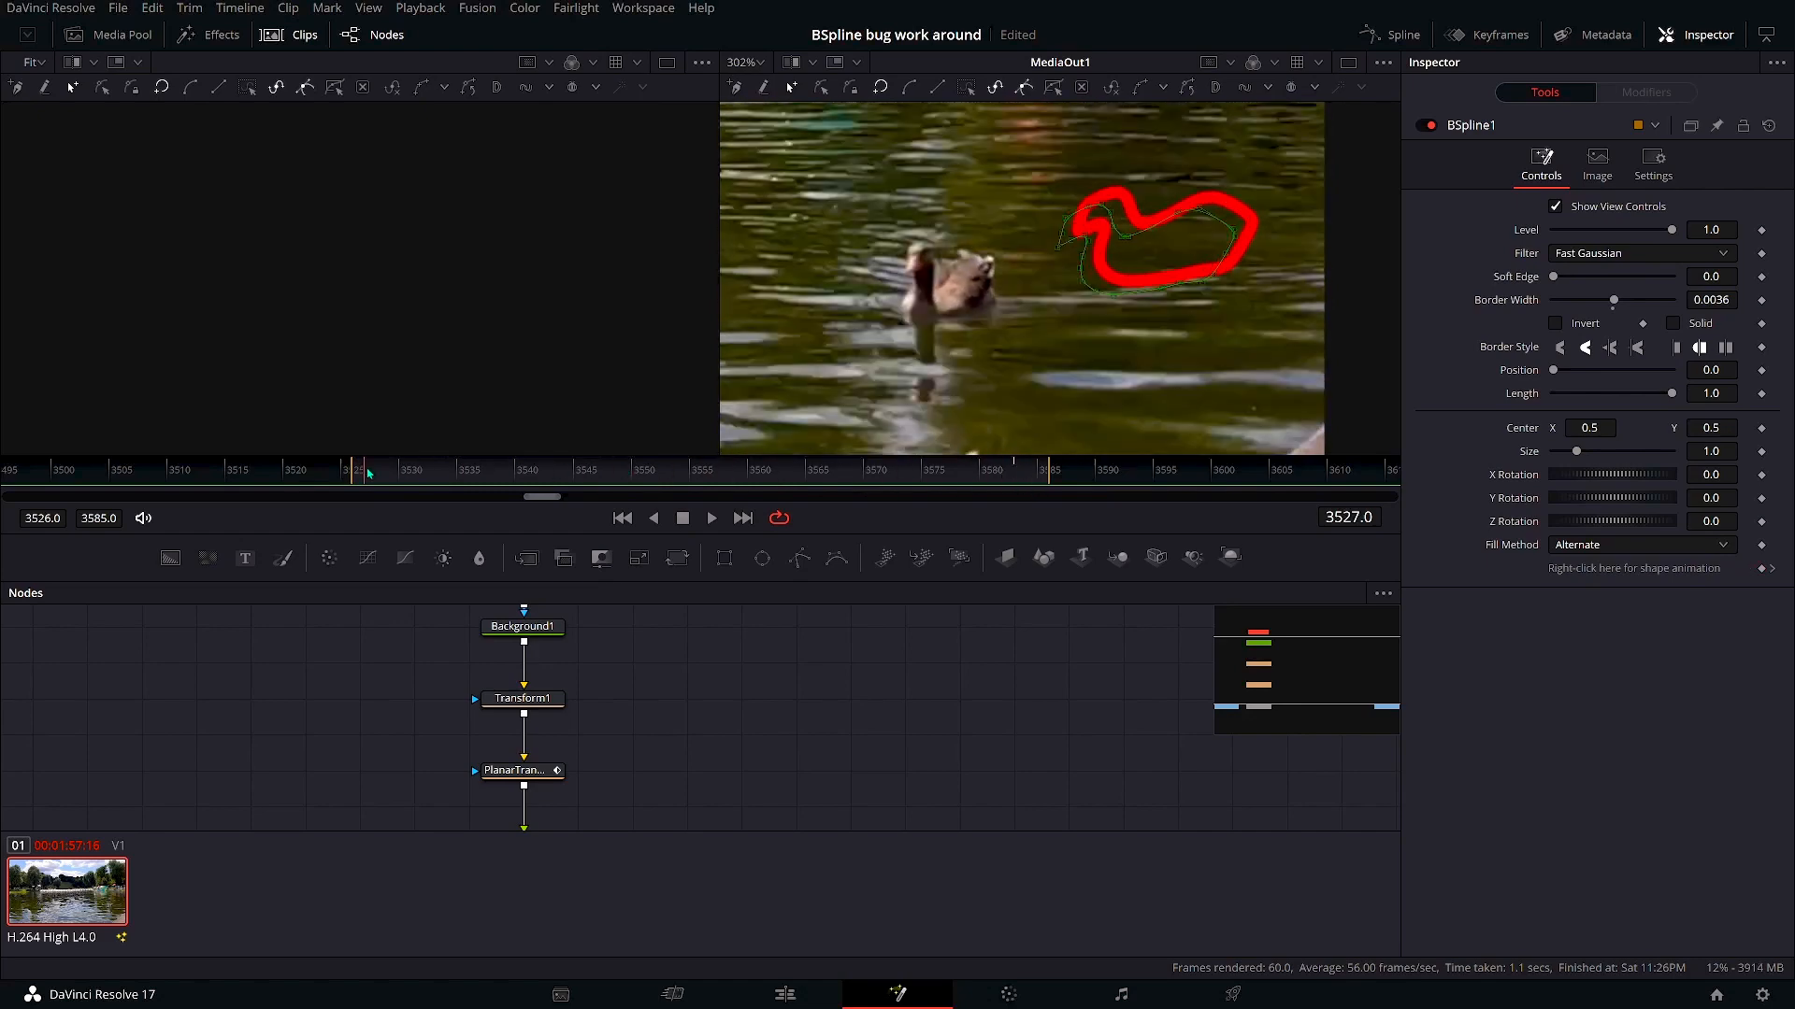
click(522, 698)
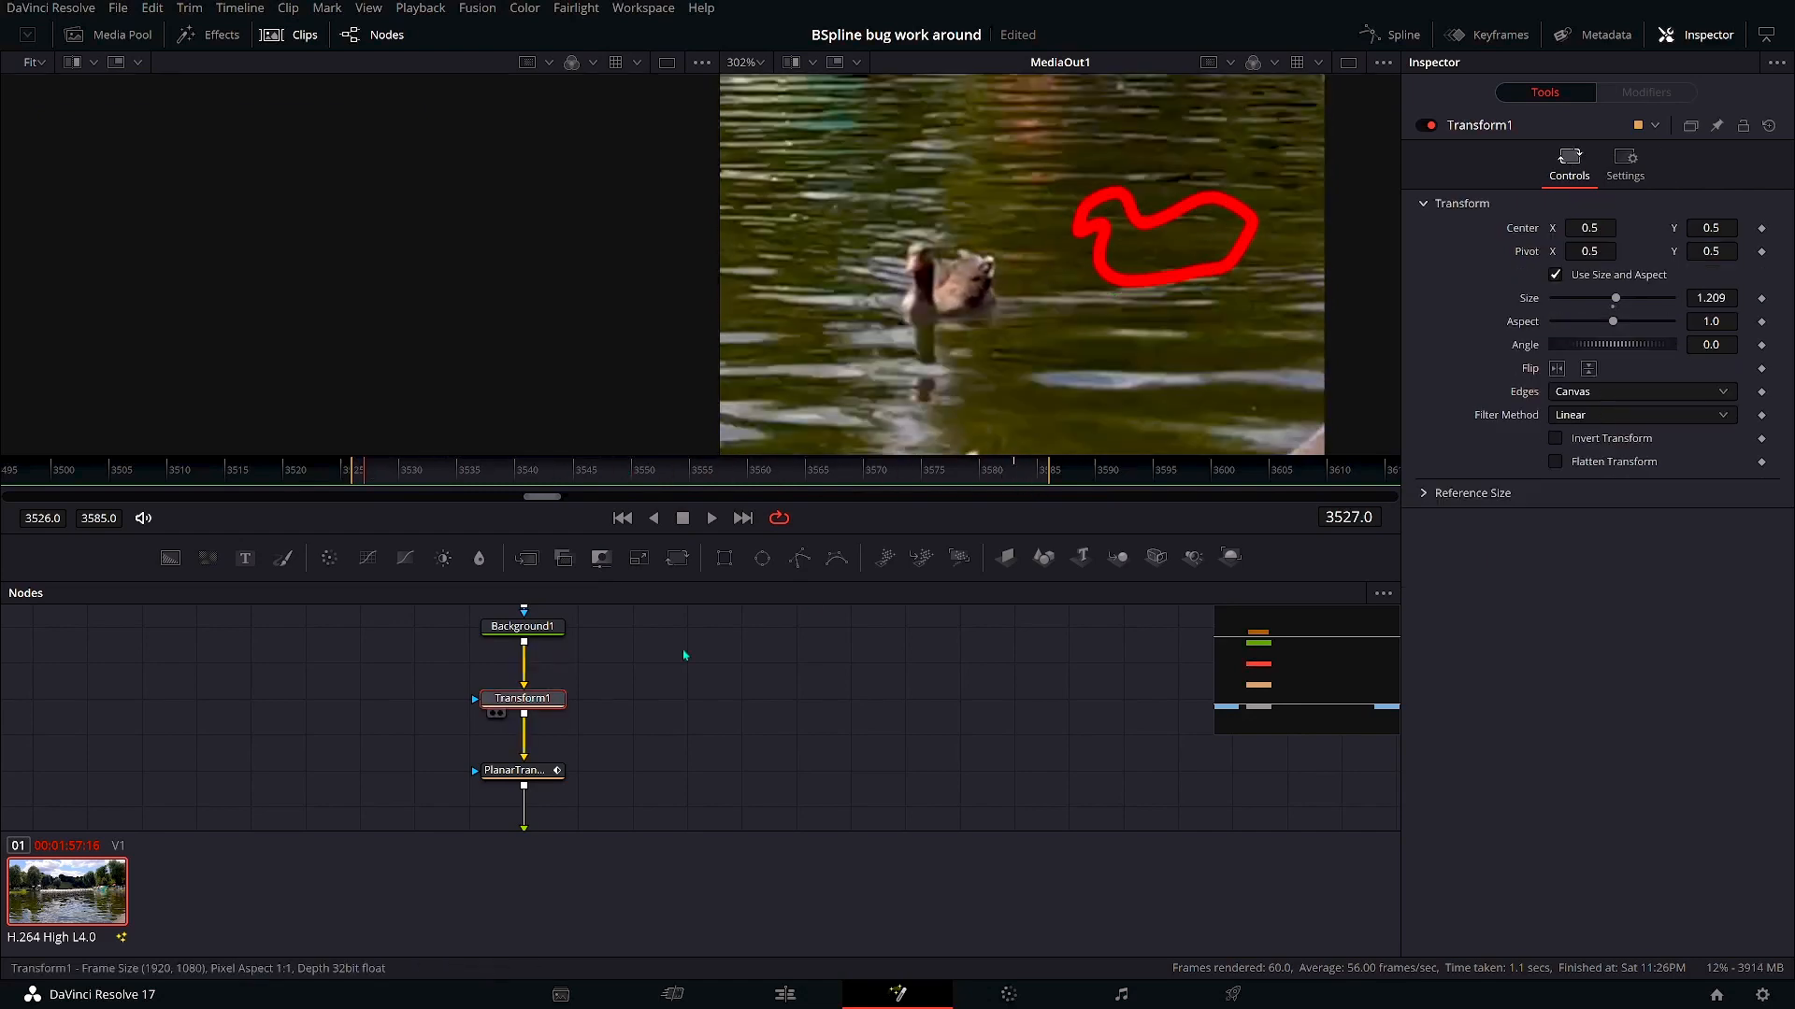
Set Transform1's Center to 0.457 and verify the outline follows the duck later.
text(0.457)
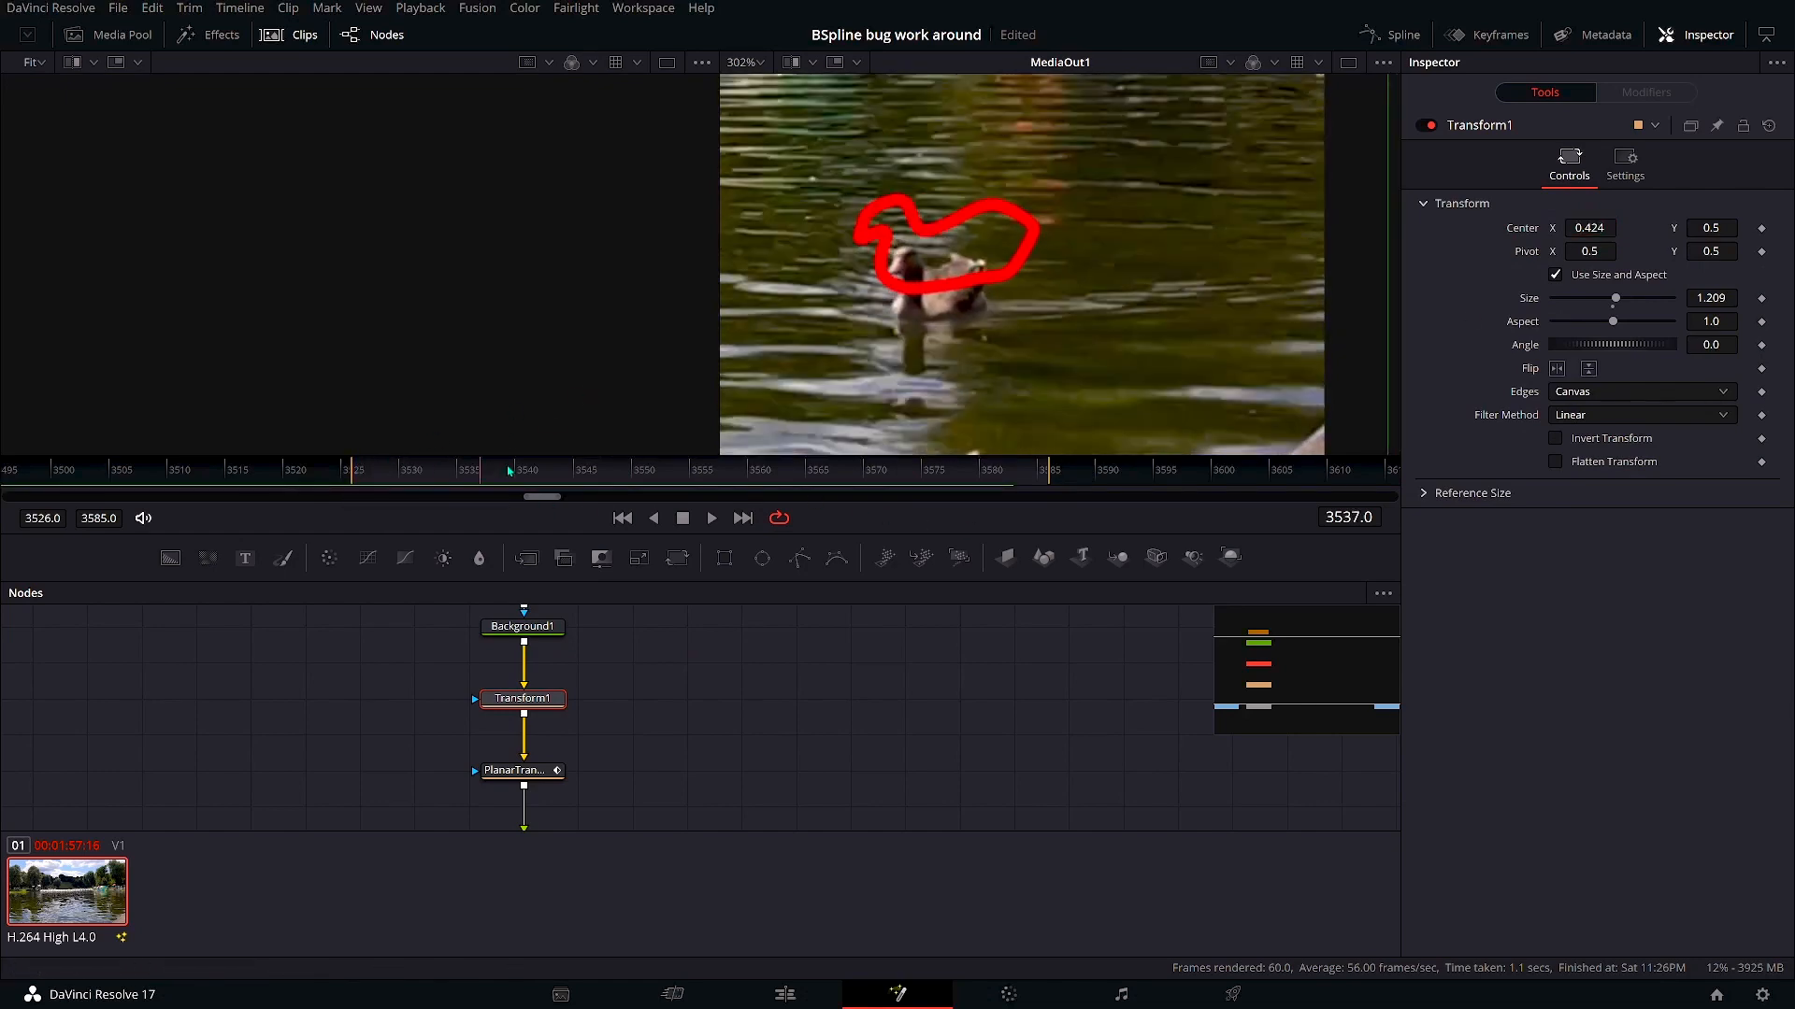
click(933, 470)
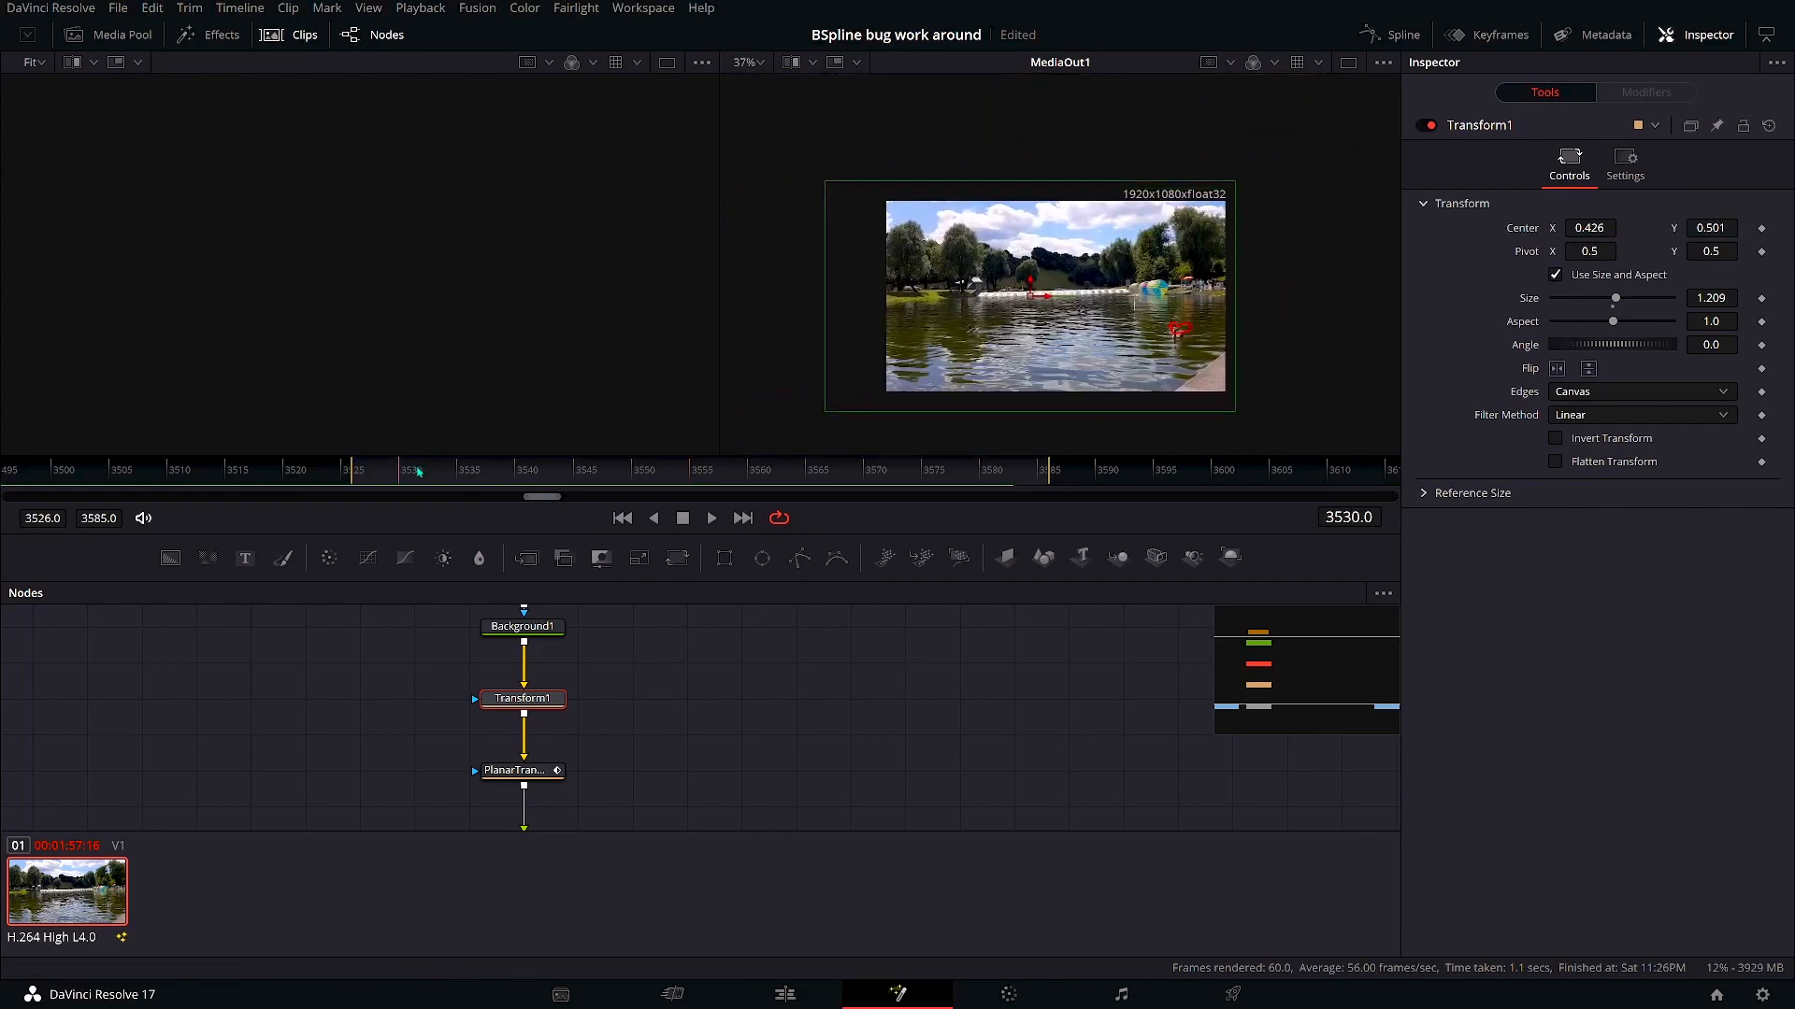
click(875, 468)
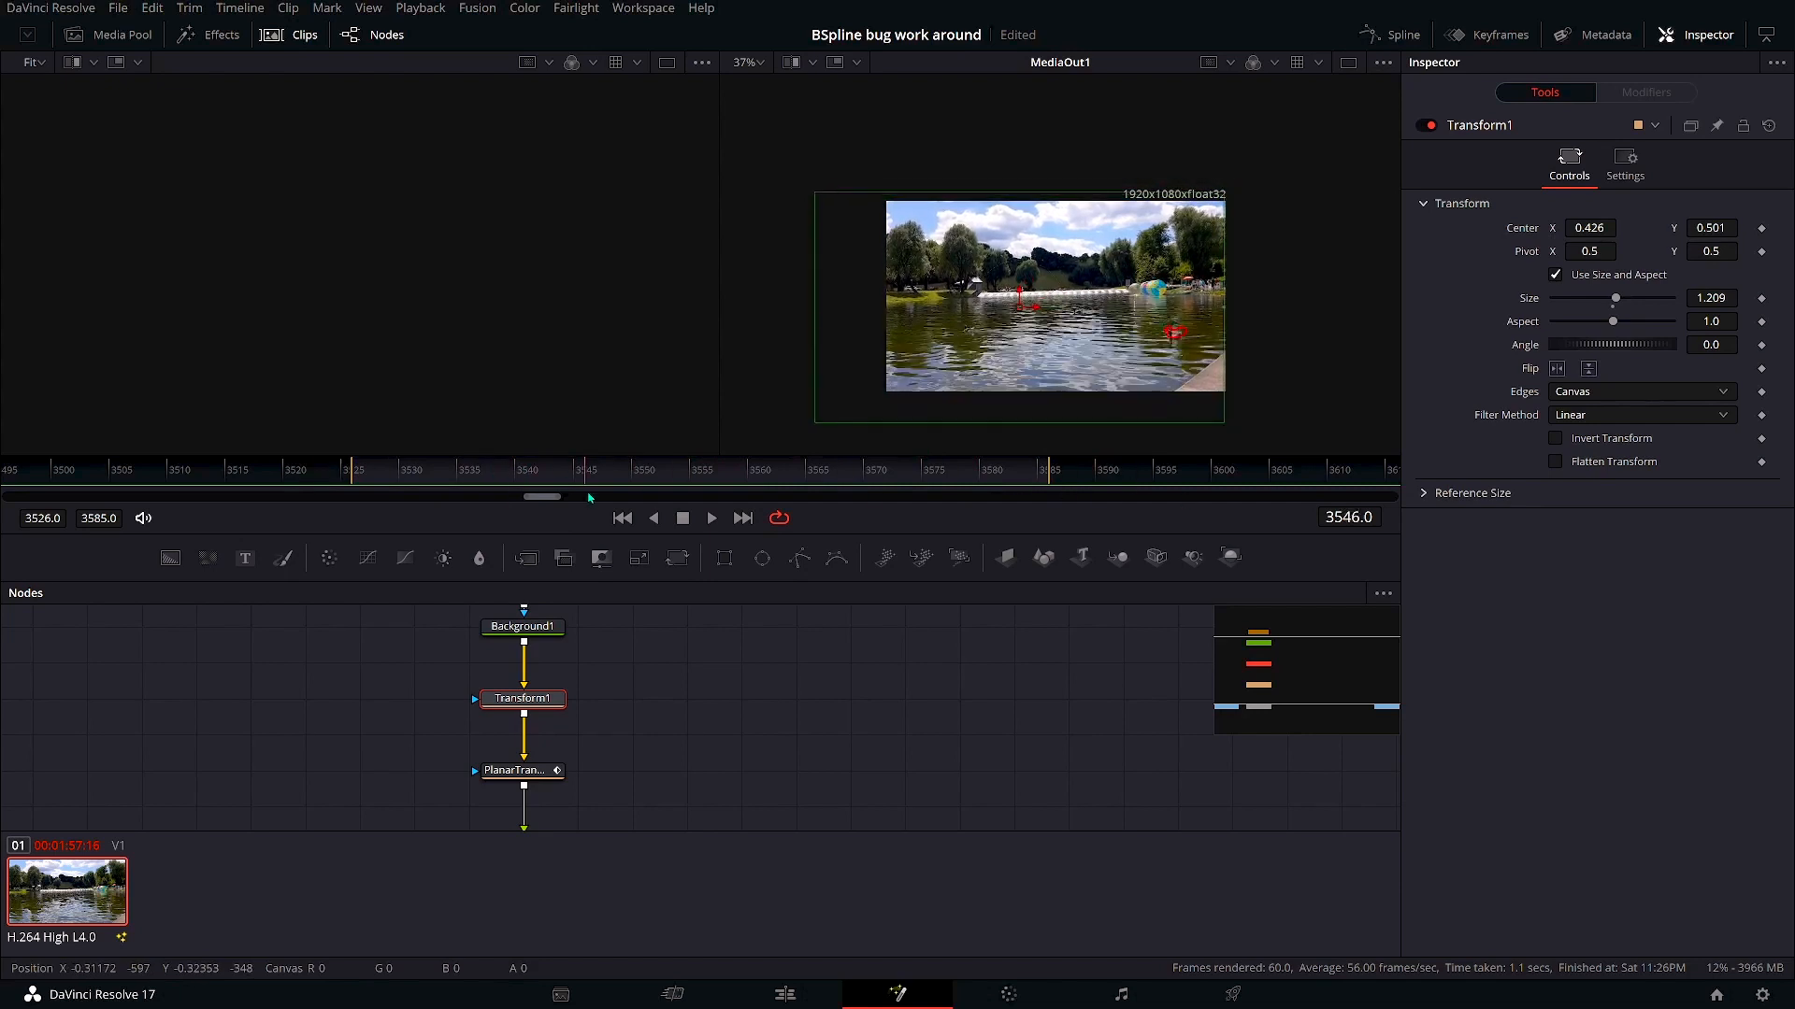
click(924, 469)
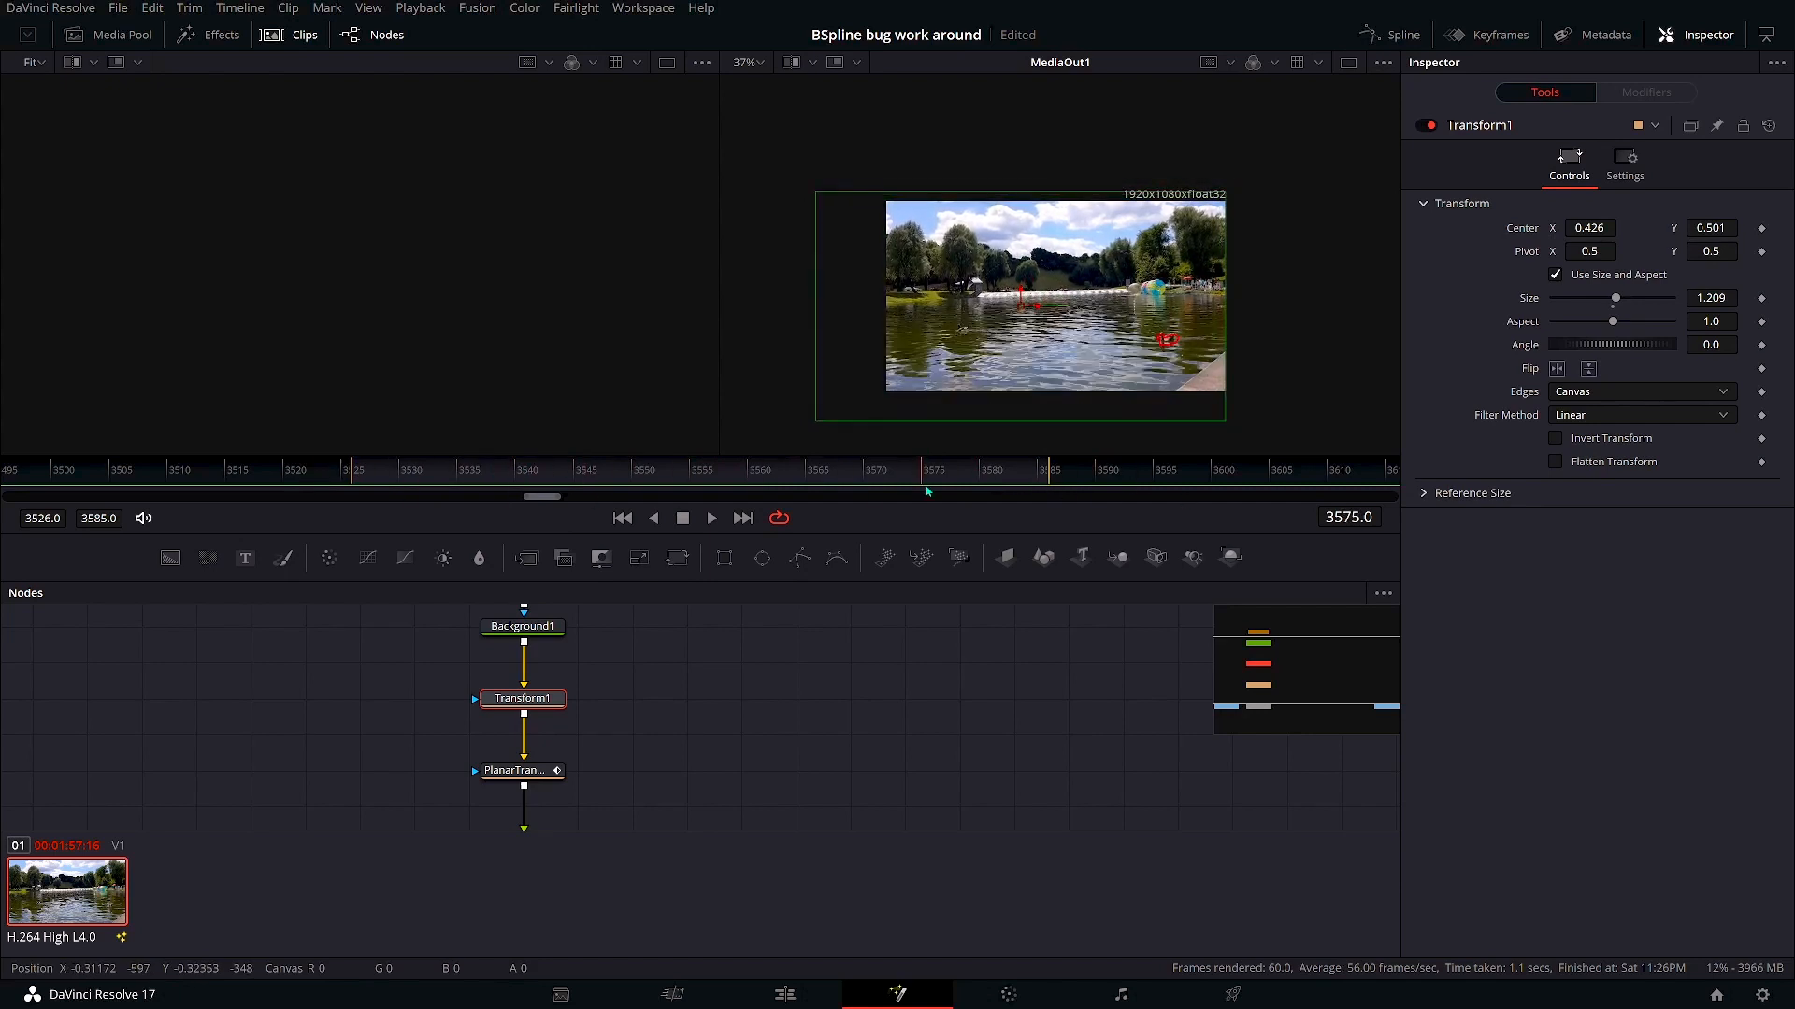